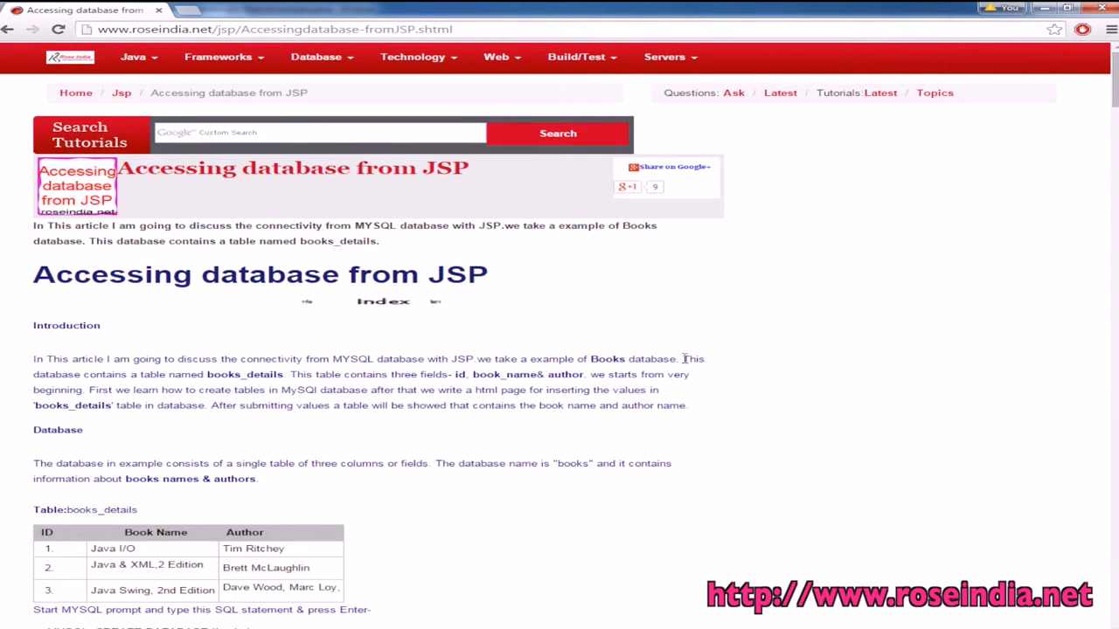
{"action": "scroll", "scroll_direction": "down", "scroll_amount": 3}
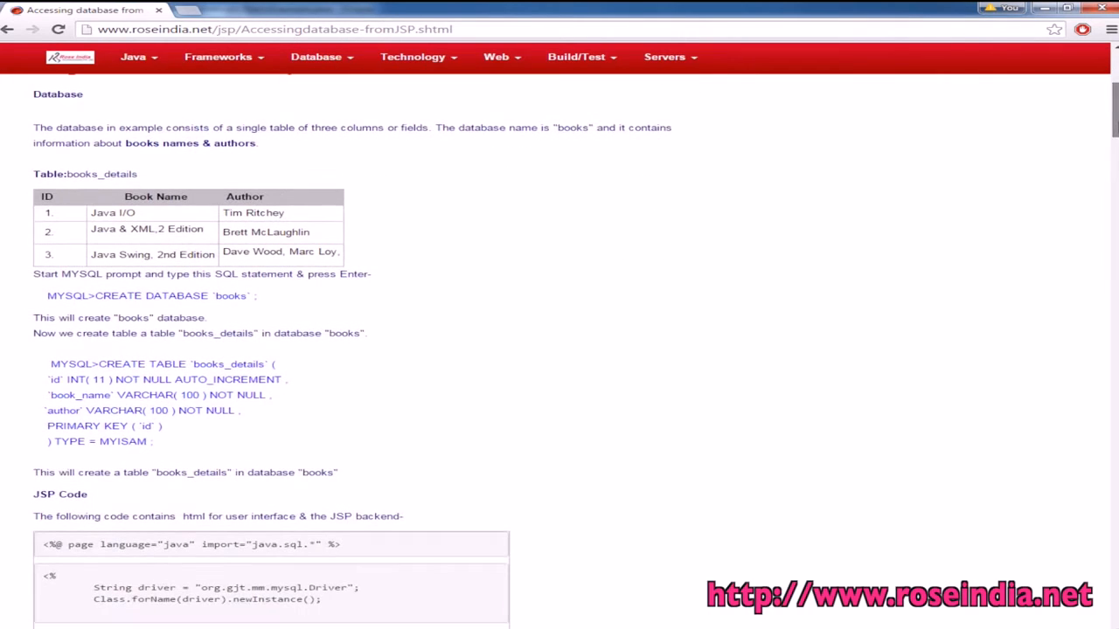
{"action": "mouse_move", "coordinate": [62, 171]}
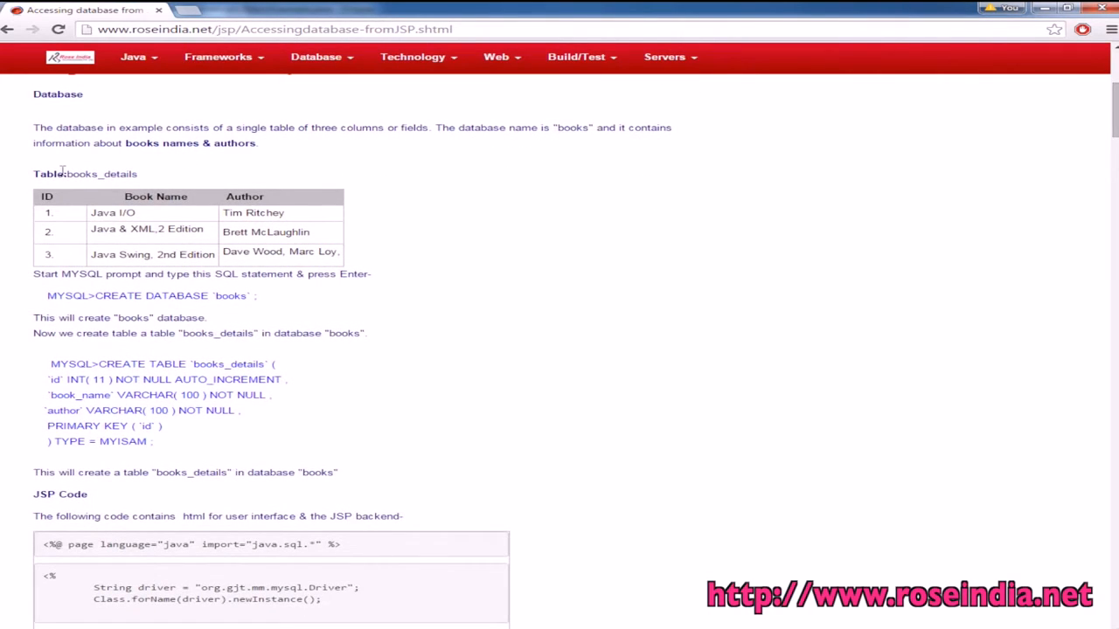
{"action": "mouse_move", "coordinate": [98, 226]}
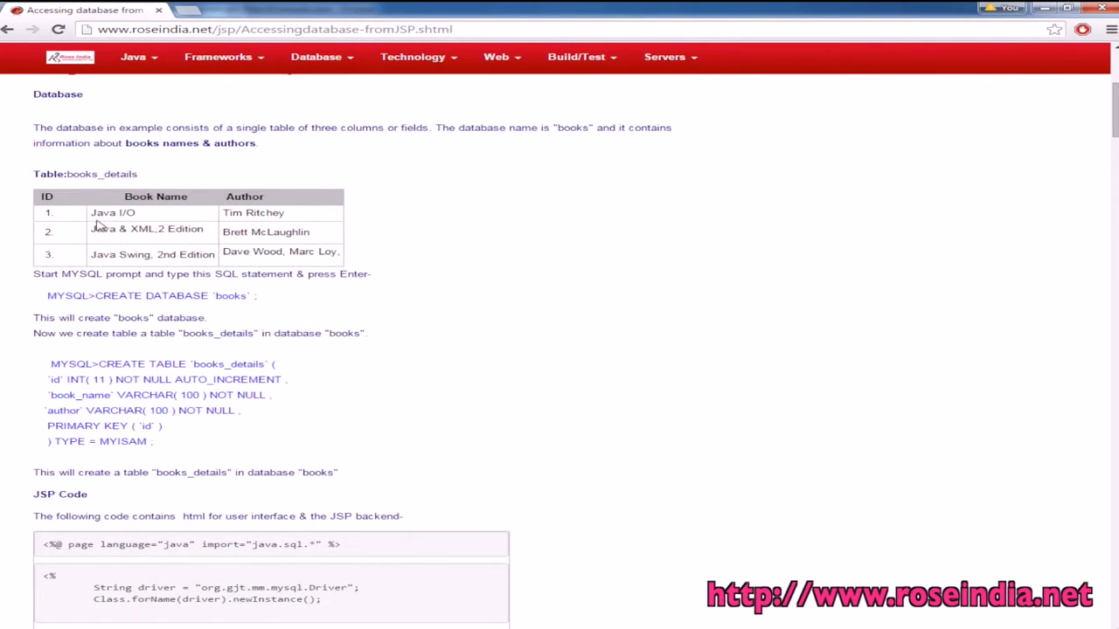
{"action": "double_click", "coordinate": [45, 196]}
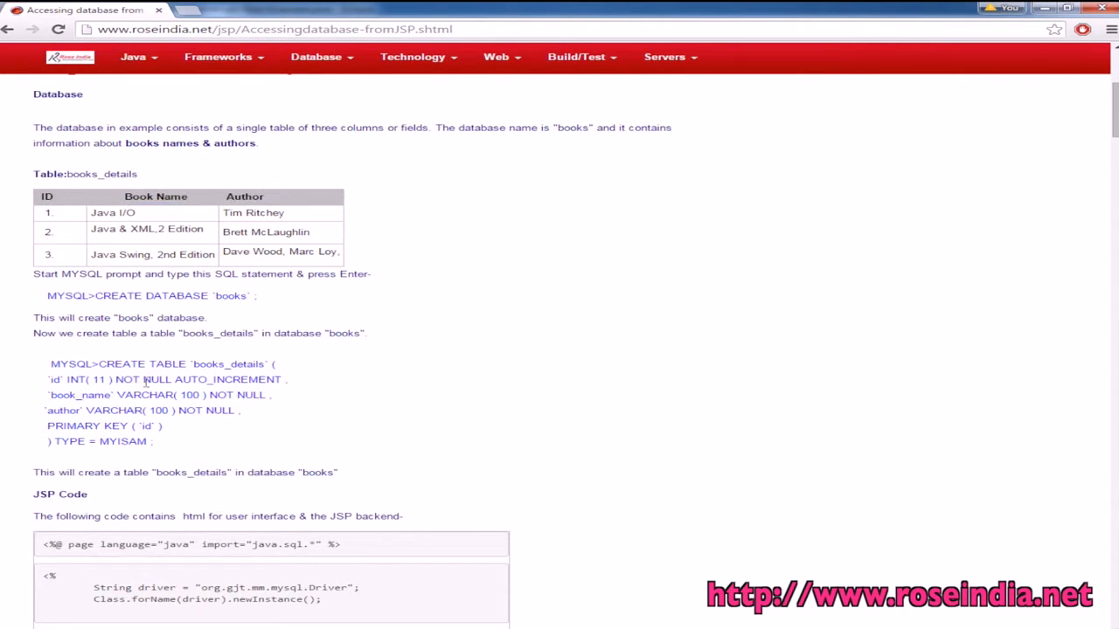
{"action": "mouse_move", "coordinate": [472, 414]}
{"action": "type", "text": "mysql"}
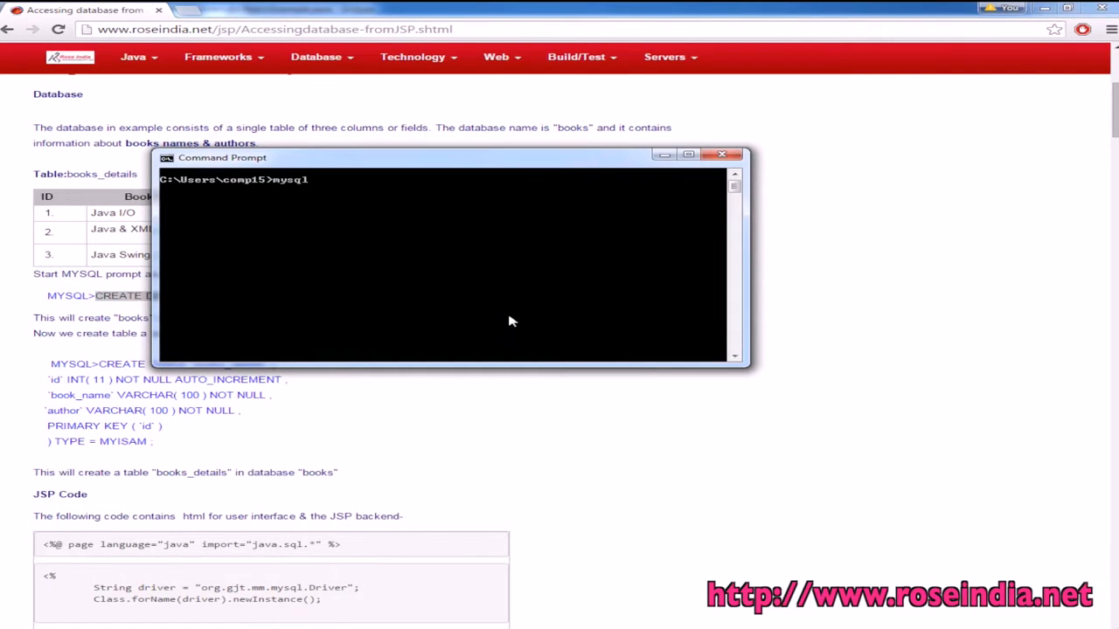
{"action": "type", "text": "-uroot"}
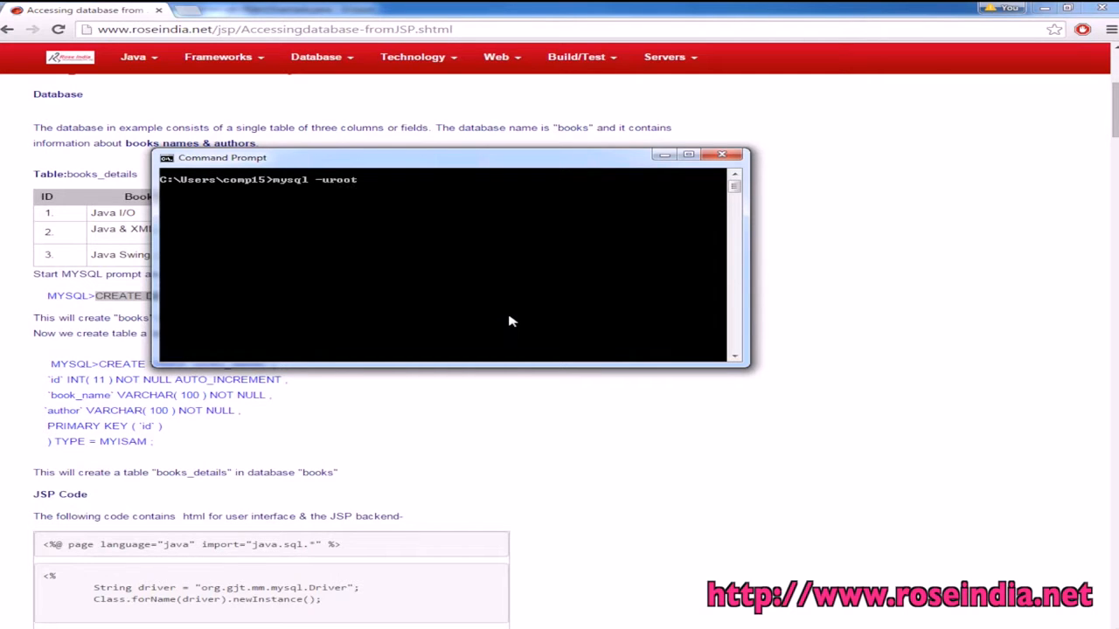
{"action": "type", "text": "-proot"}
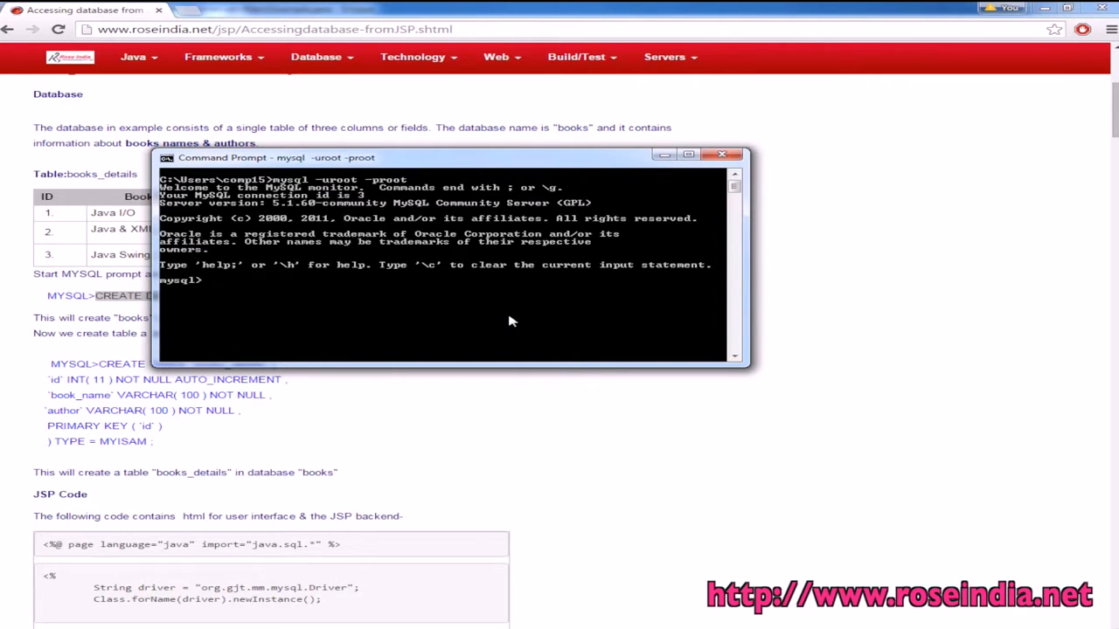
{"action": "mouse_move", "coordinate": [411, 306]}
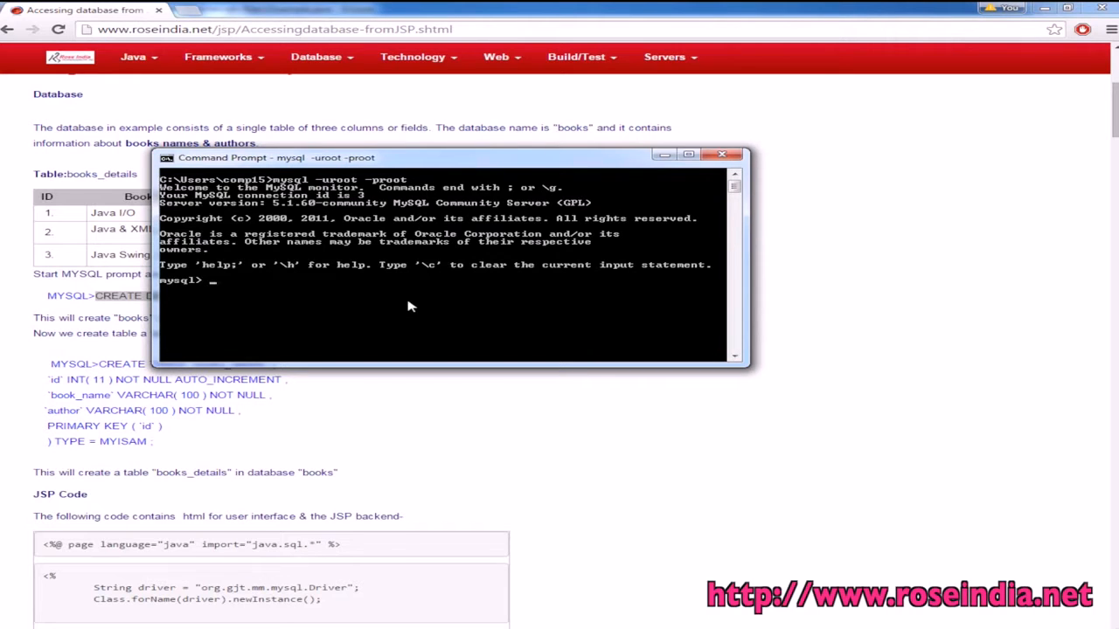
Create the books database, connect to it and confirm show tables returns an empty set.
{"action": "type", "text": "CREATE DATABASE `books` ;"}
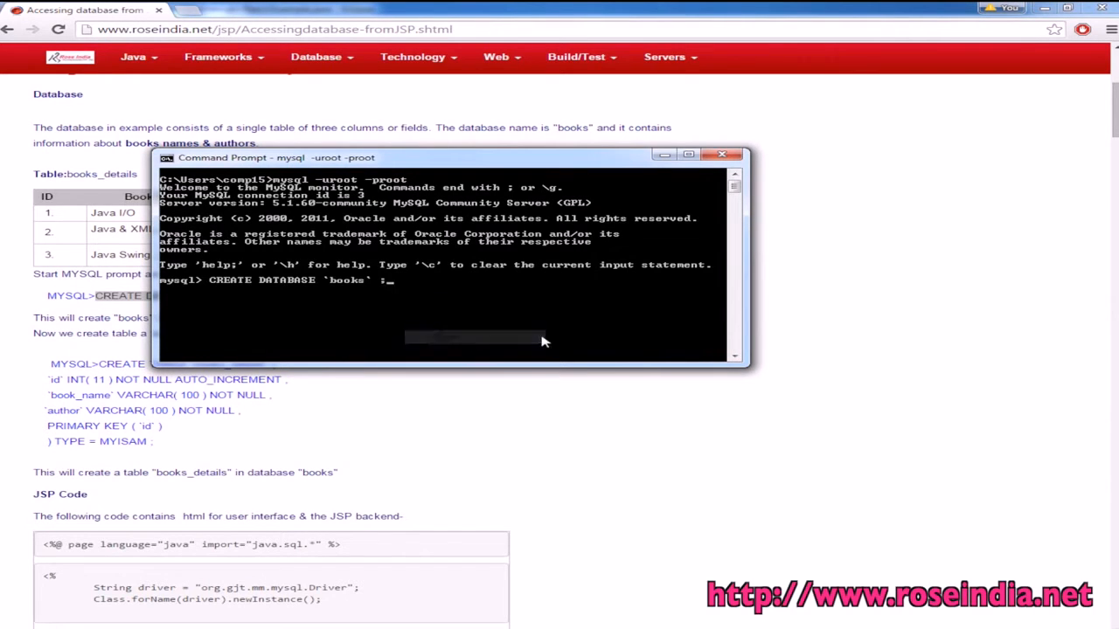
{"action": "key", "text": "Return"}
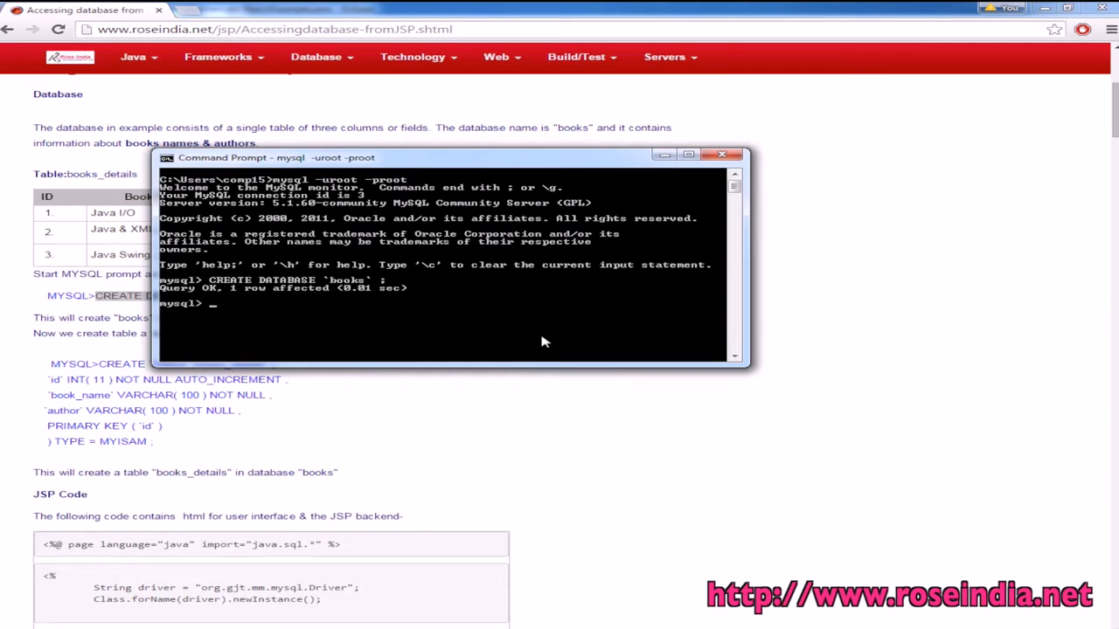
{"action": "type", "text": "coon"}
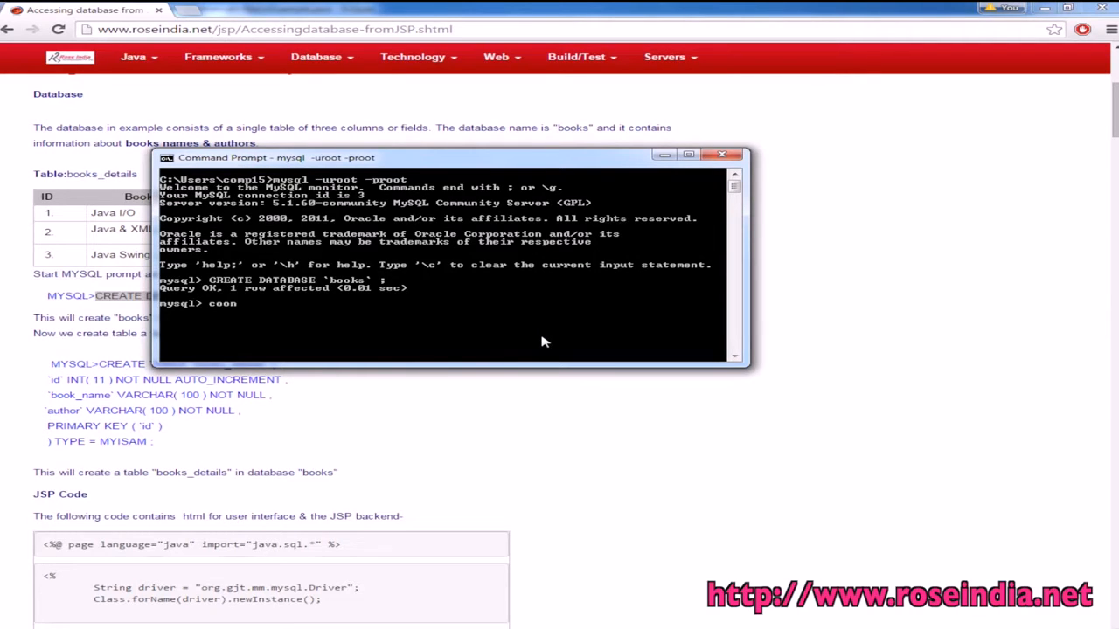
{"action": "type", "text": "conne"}
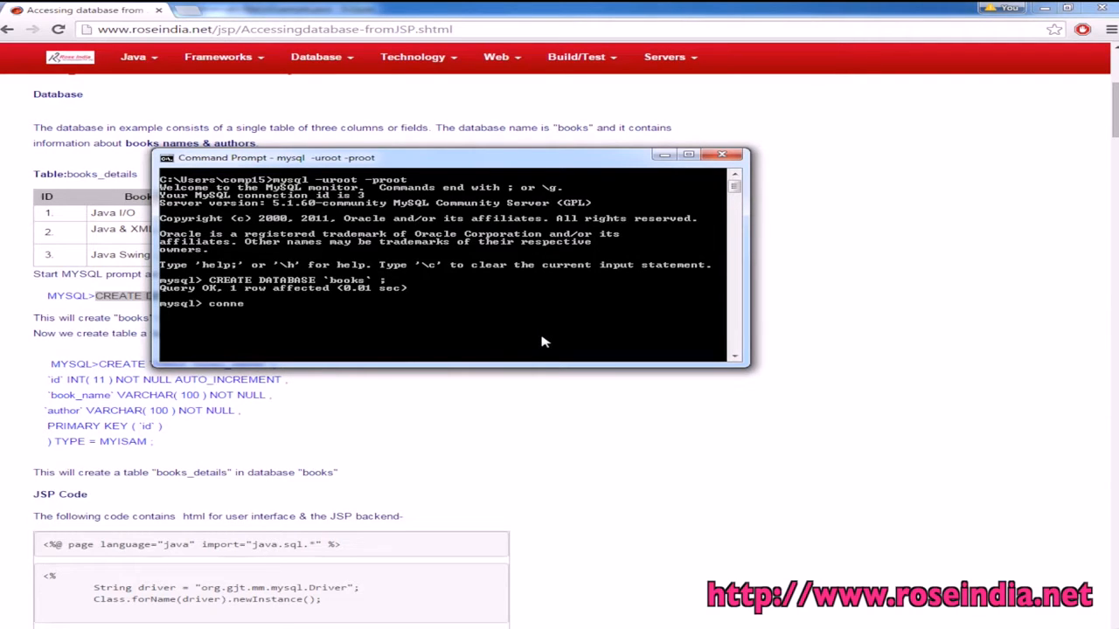
{"action": "type", "text": "ct books;"}
{"action": "type", "text": "show ta"}
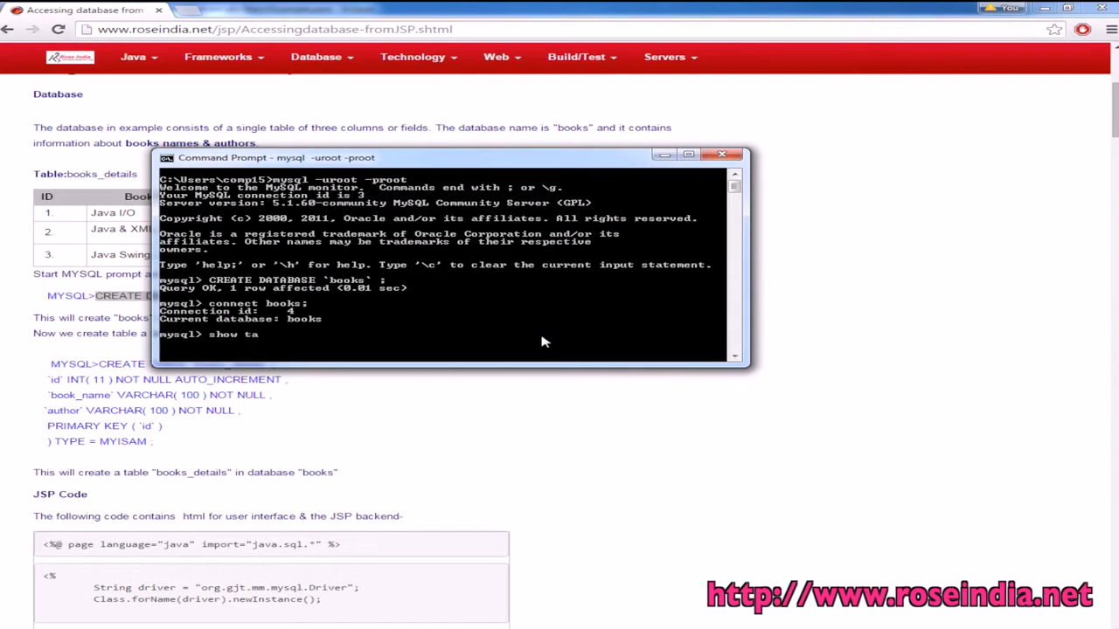
{"action": "key", "text": "Return"}
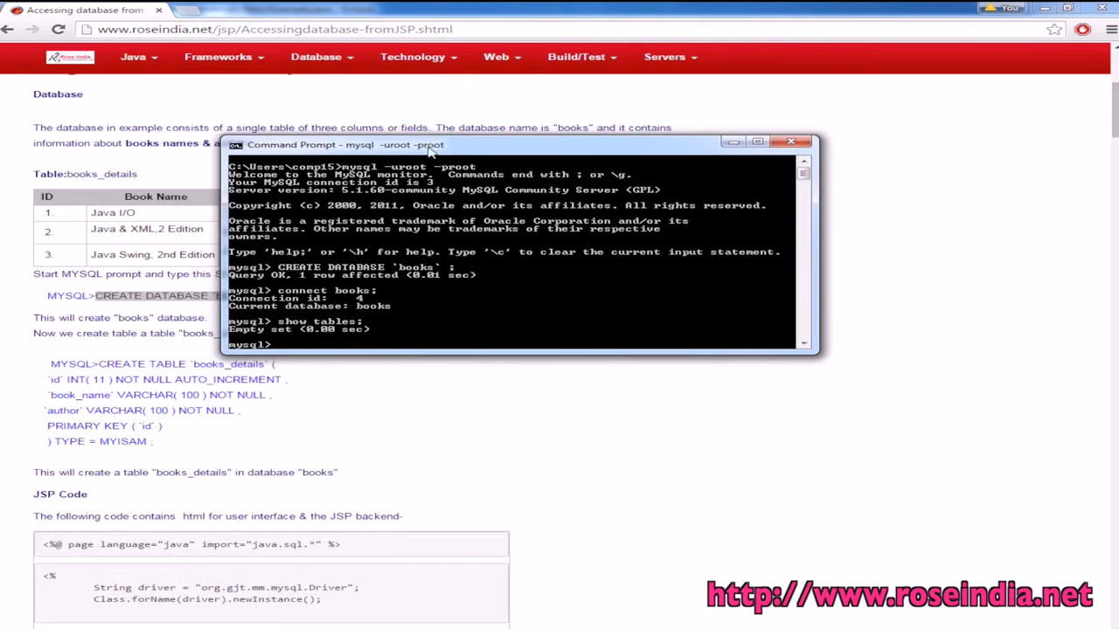
Run the tutorial's CREATE TABLE books_details statement and verify it with show tables.
{"action": "left_click", "coordinate": [790, 142]}
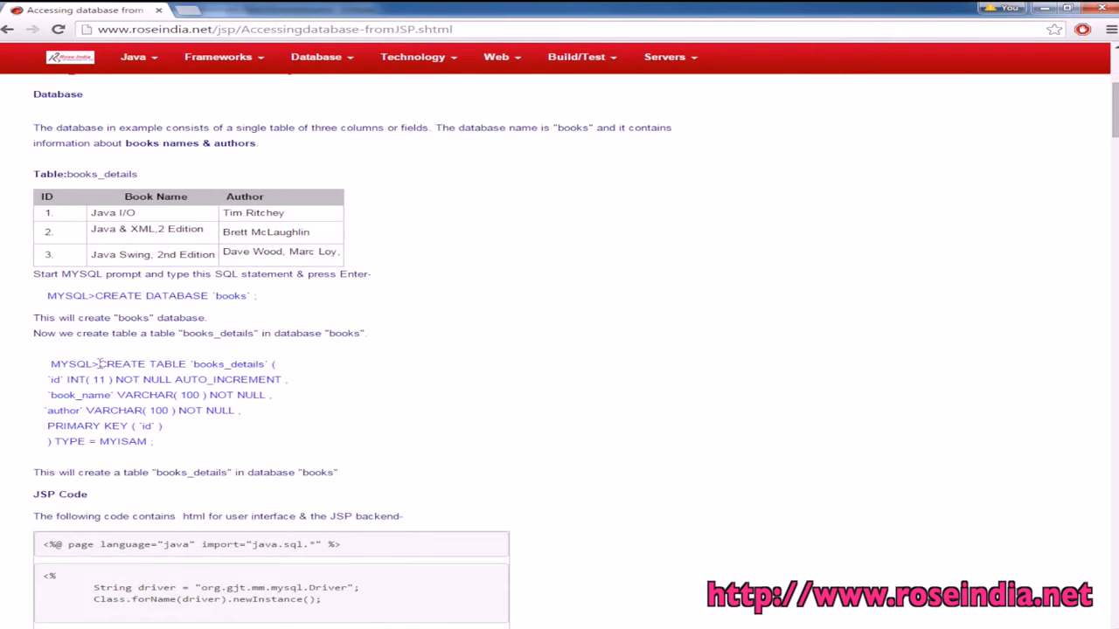
{"action": "left_click_drag", "start_coordinate": [102, 364], "coordinate": [151, 440]}
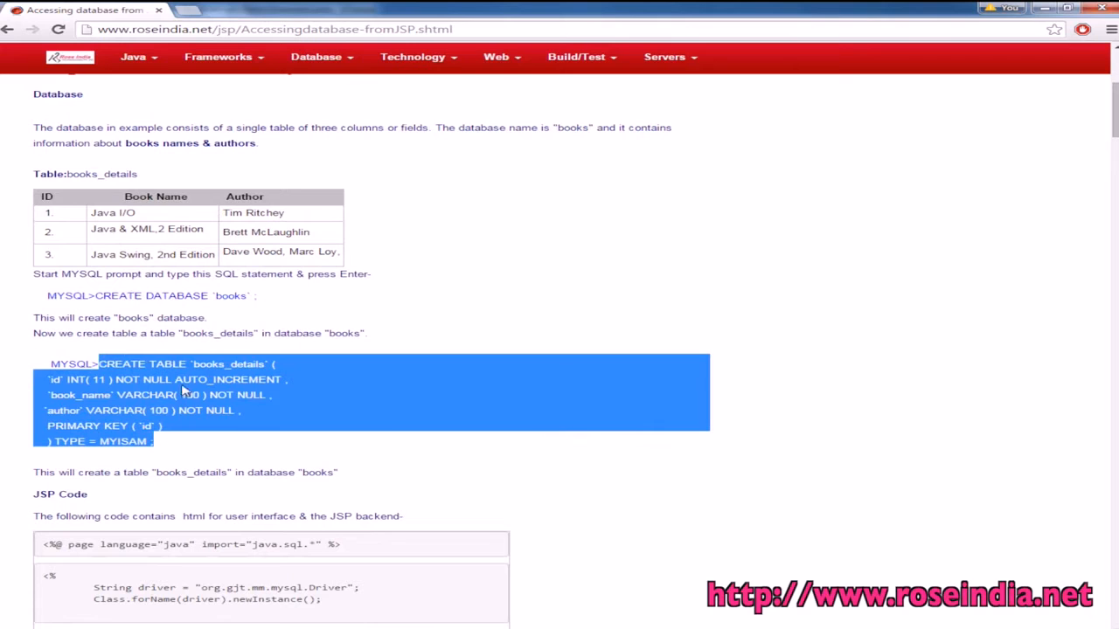
{"action": "mouse_move", "coordinate": [370, 400]}
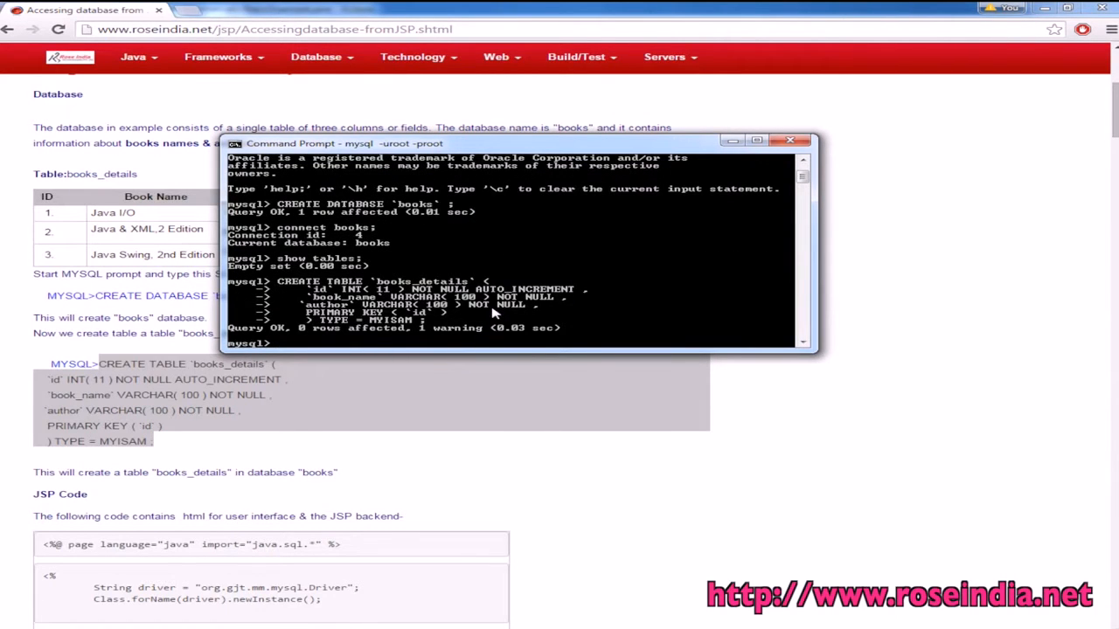
{"action": "type", "text": "show tables;"}
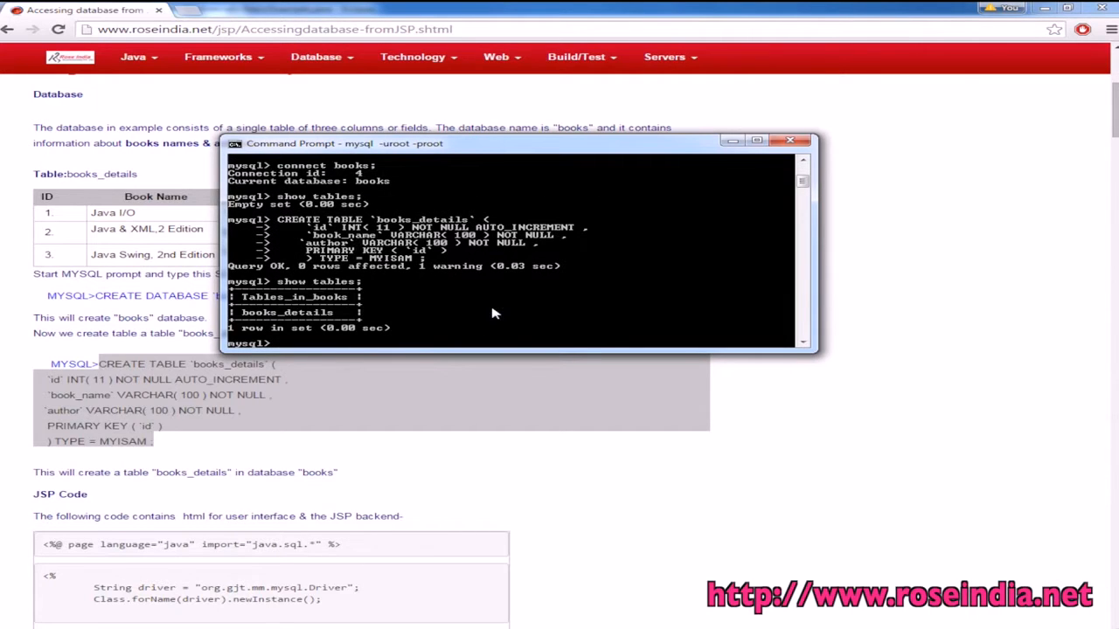
{"action": "left_click", "coordinate": [790, 140]}
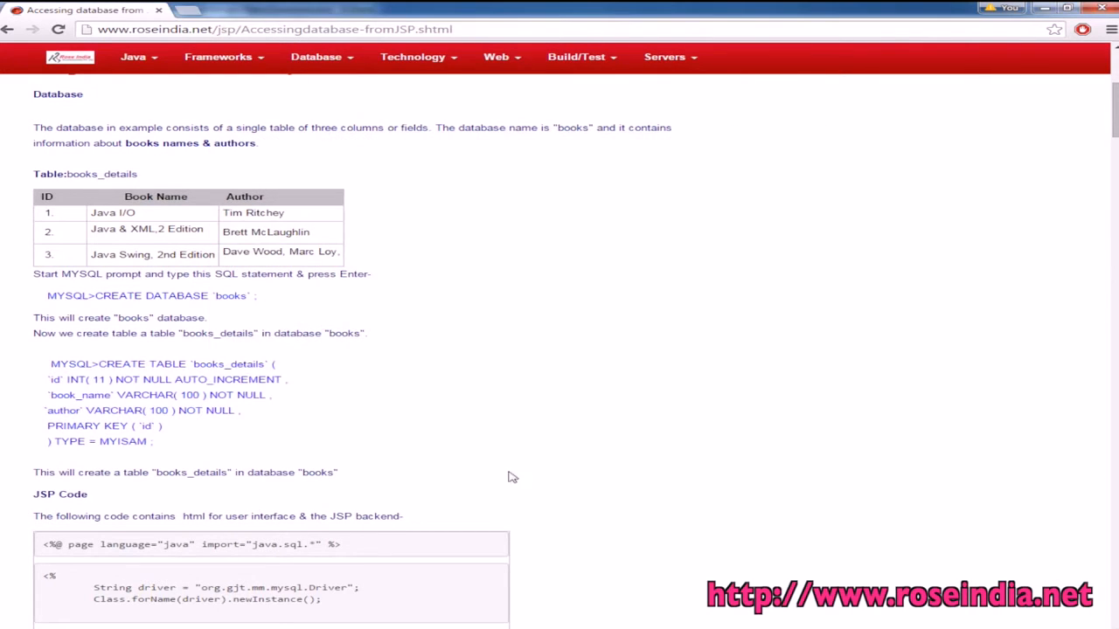
{"action": "scroll", "scroll_direction": "down", "scroll_amount": 3}
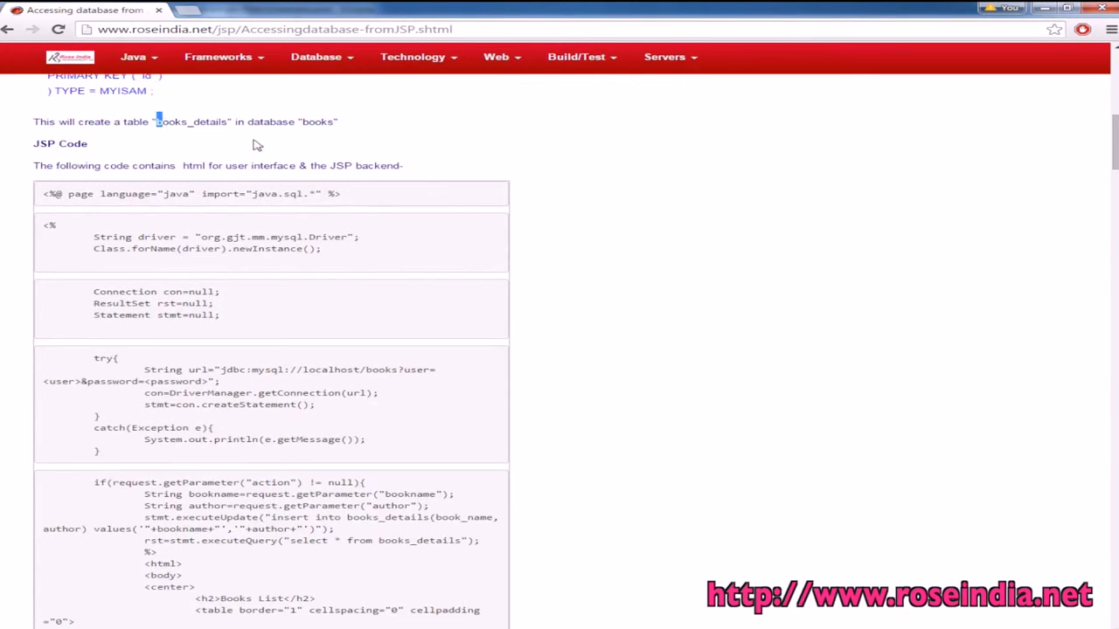
{"action": "mouse_move", "coordinate": [271, 154]}
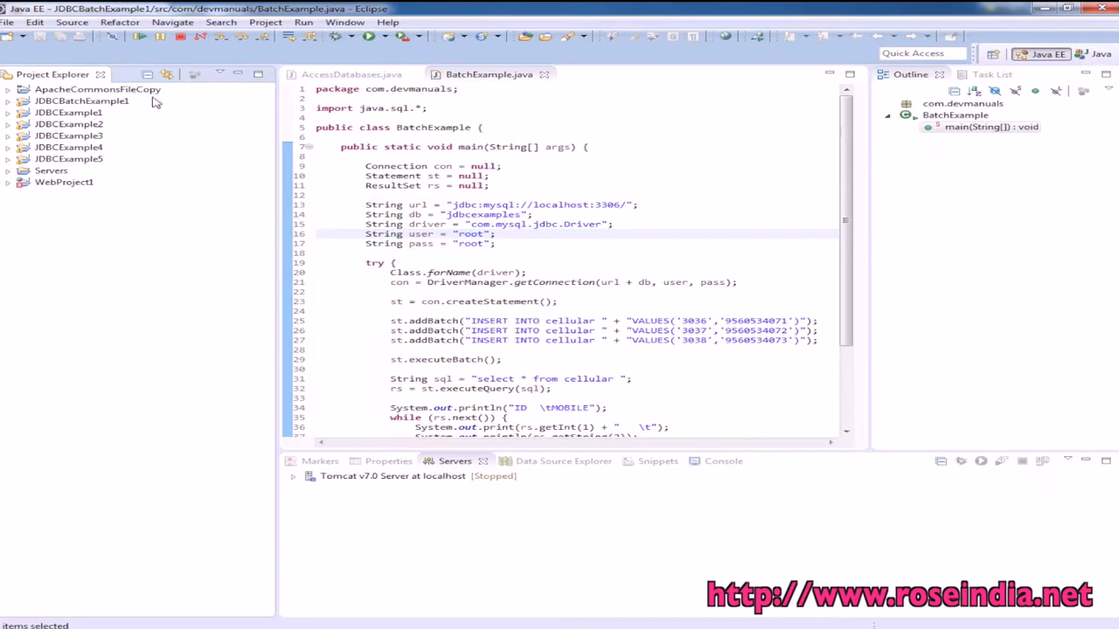
Start a new dynamic web project named JSPAccessDatabase.
{"action": "left_click", "coordinate": [7, 21]}
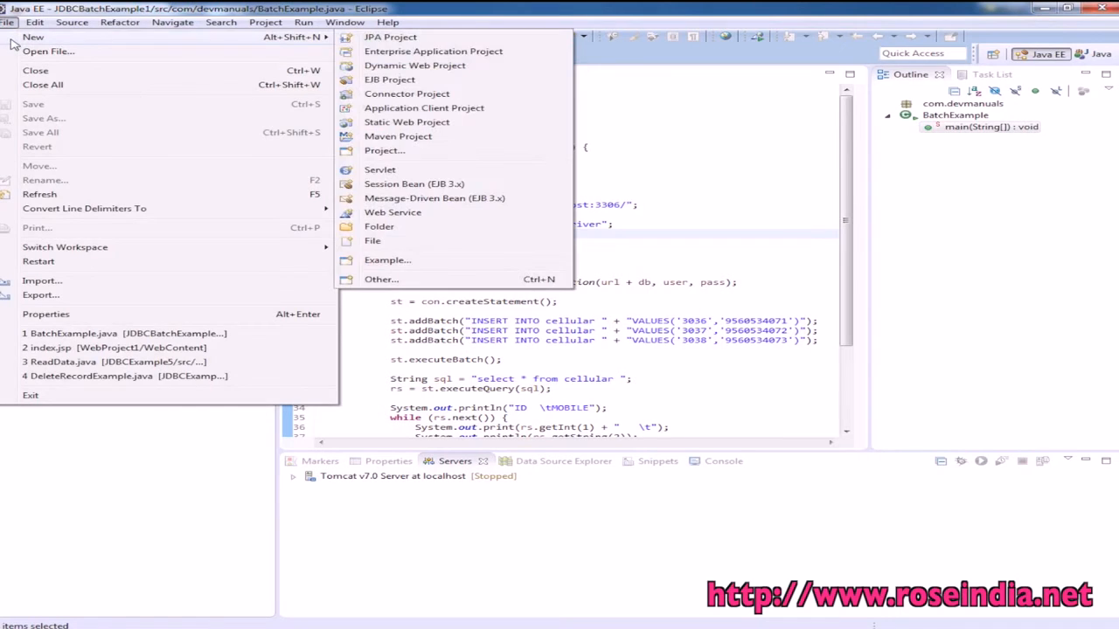
{"action": "mouse_move", "coordinate": [388, 80]}
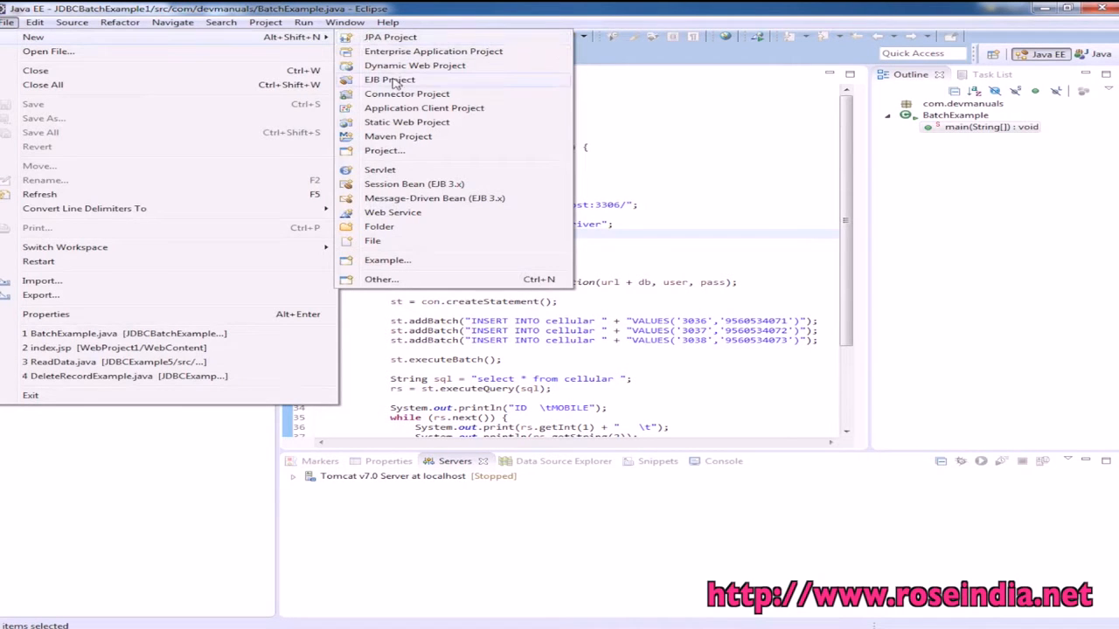
{"action": "left_click", "coordinate": [414, 67]}
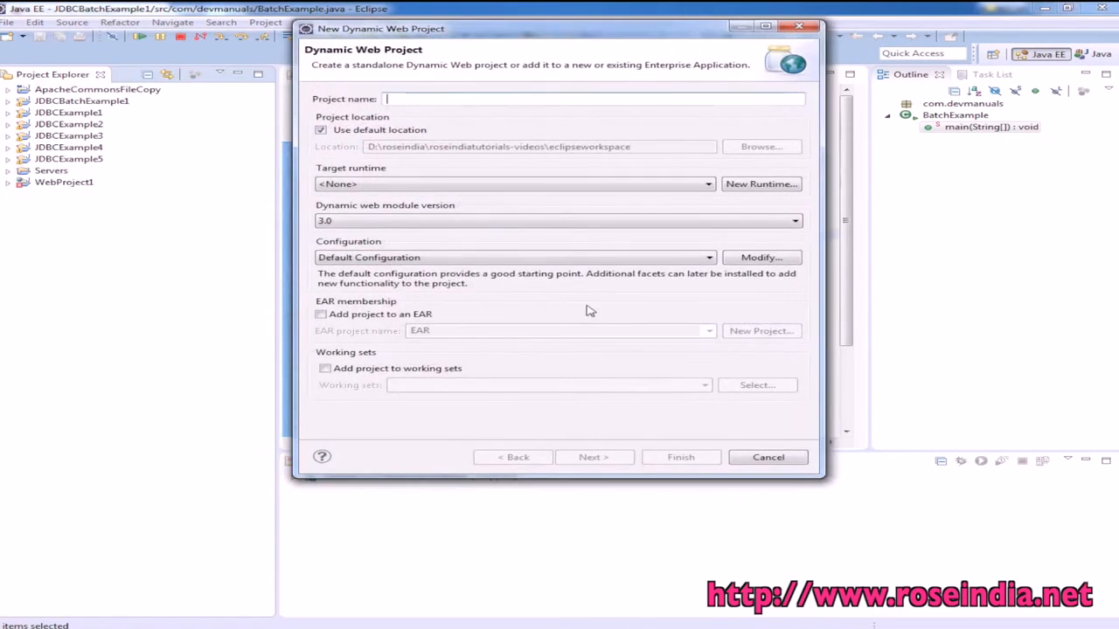
{"action": "type", "text": "JSP"}
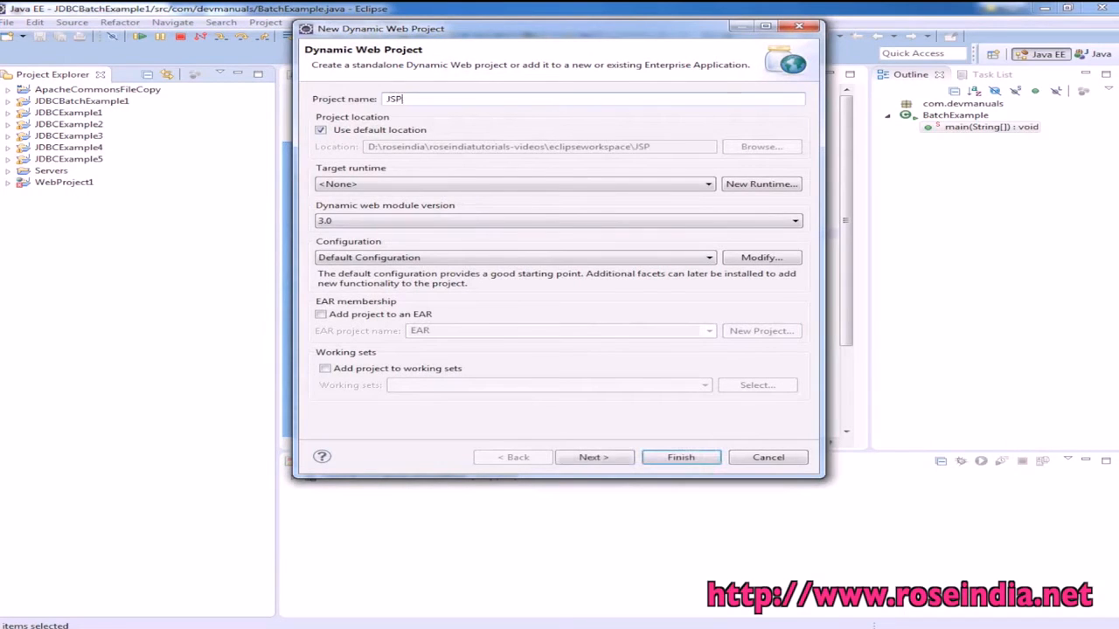
{"action": "type", "text": "AccessDatabas"}
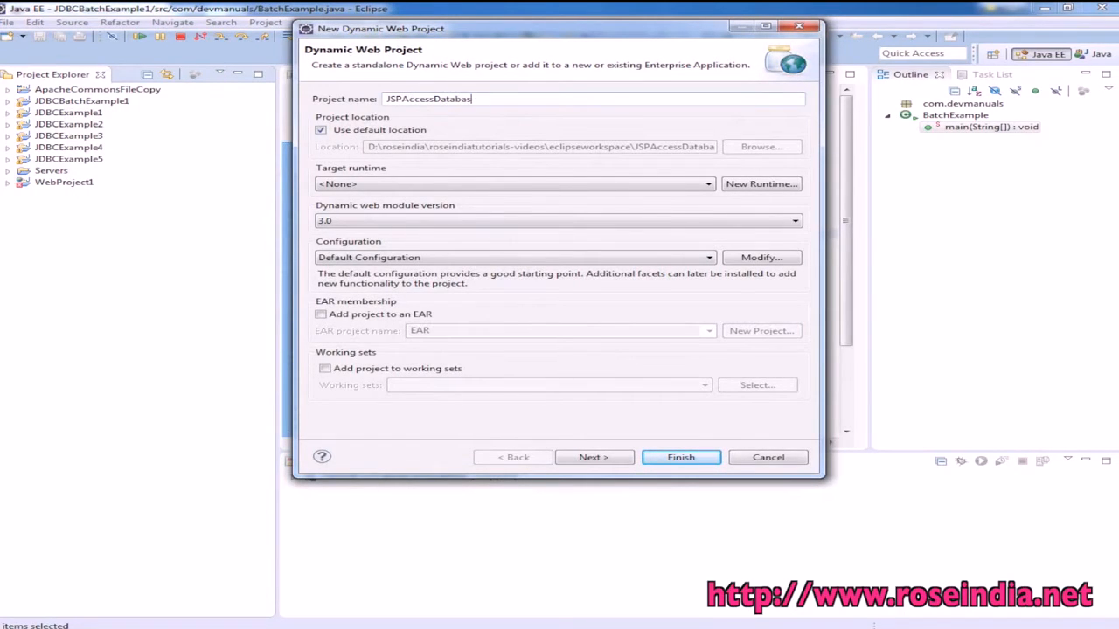
Enable generating the web.xml deployment descriptor and finish creating the project.
{"action": "left_click", "coordinate": [594, 458]}
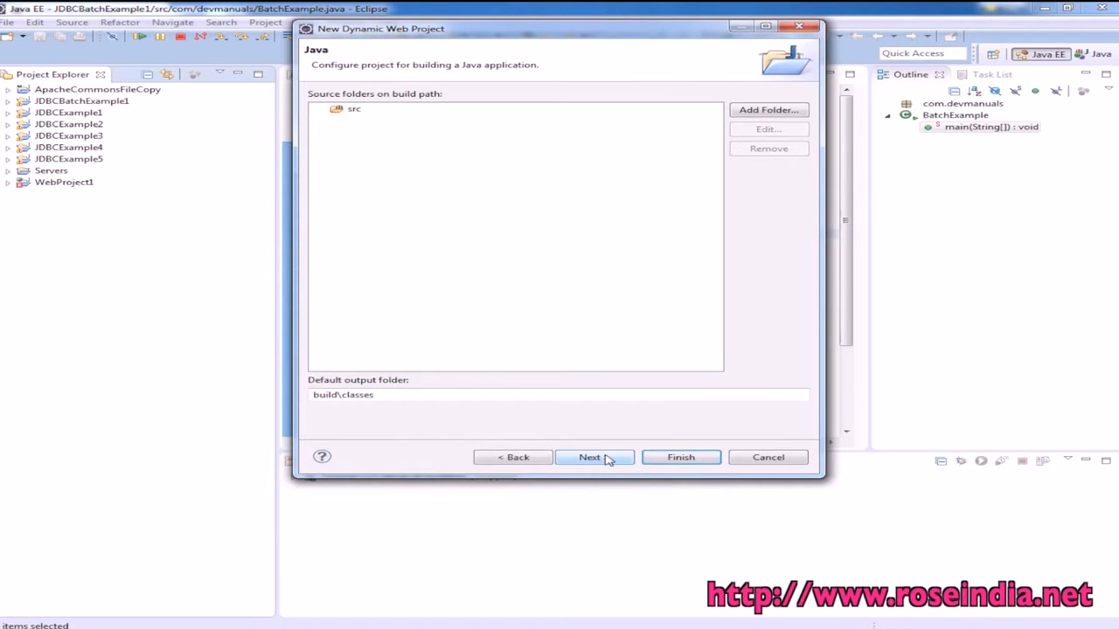
{"action": "left_click", "coordinate": [594, 458]}
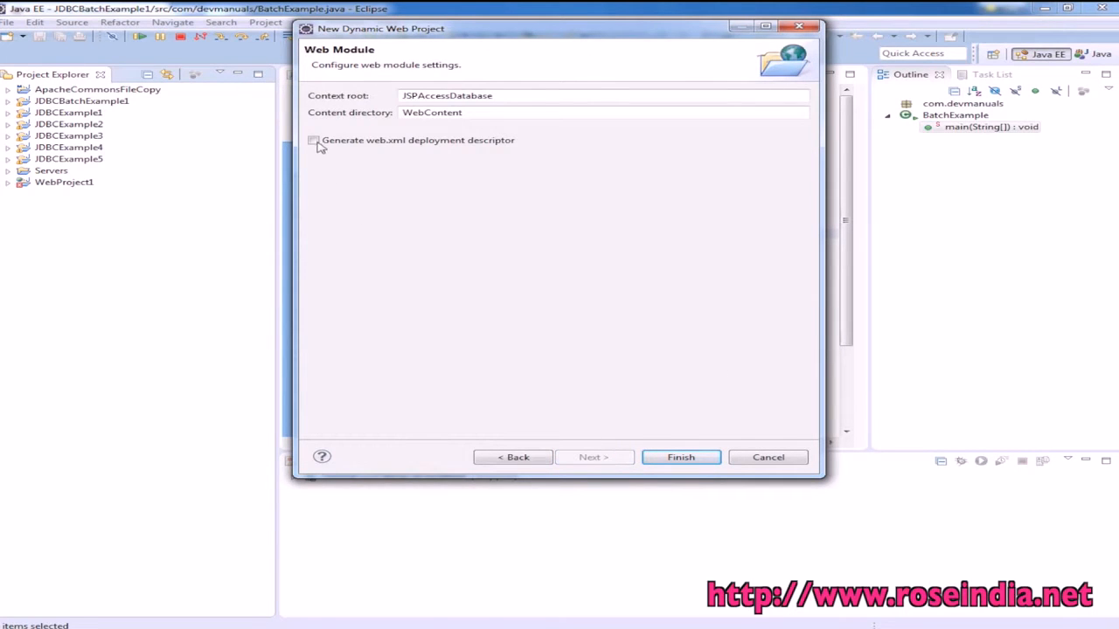
{"action": "left_click", "coordinate": [313, 140]}
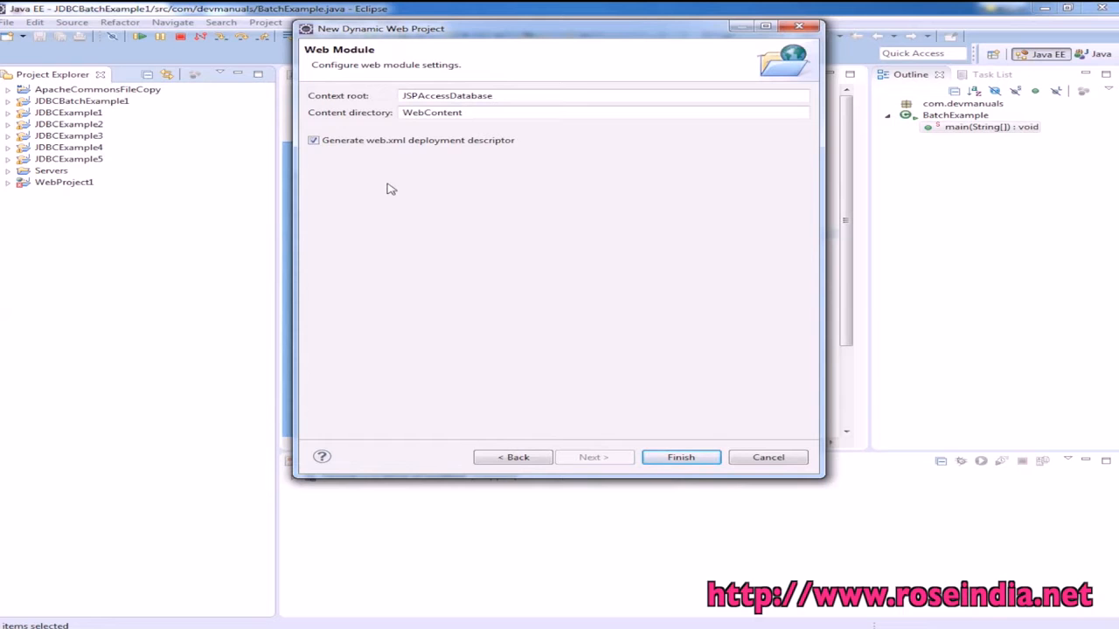
{"action": "mouse_move", "coordinate": [732, 444]}
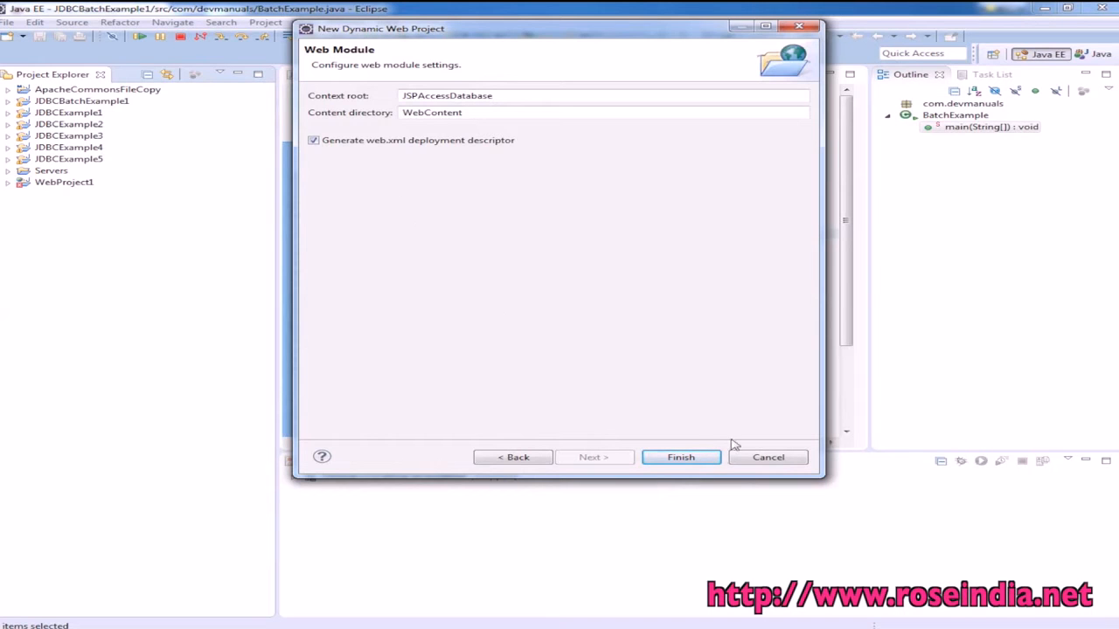
{"action": "left_click", "coordinate": [681, 458]}
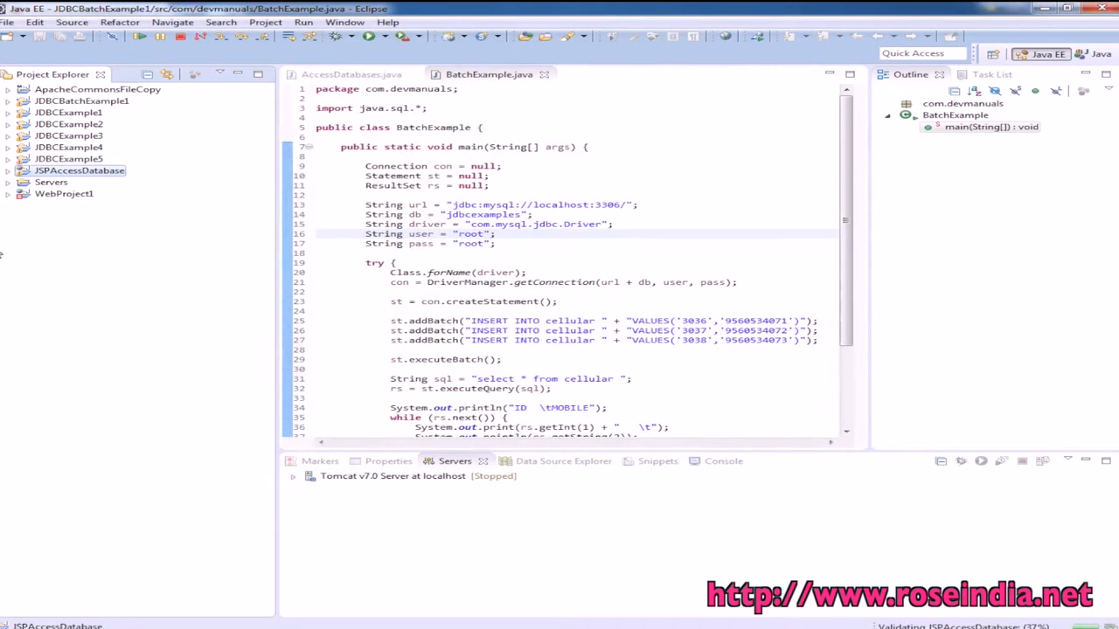
Expand JSPAccessDatabase's WEB-INF and JDBCExample5's lib to locate the MySQL connector jar.
{"action": "left_click", "coordinate": [7, 171]}
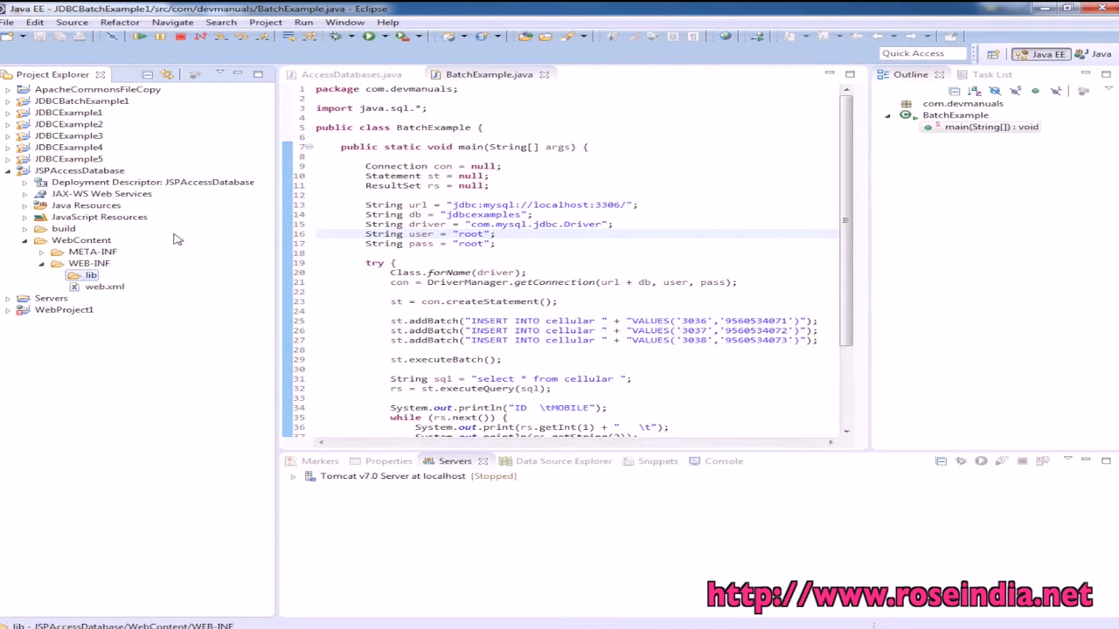
{"action": "left_click", "coordinate": [7, 157]}
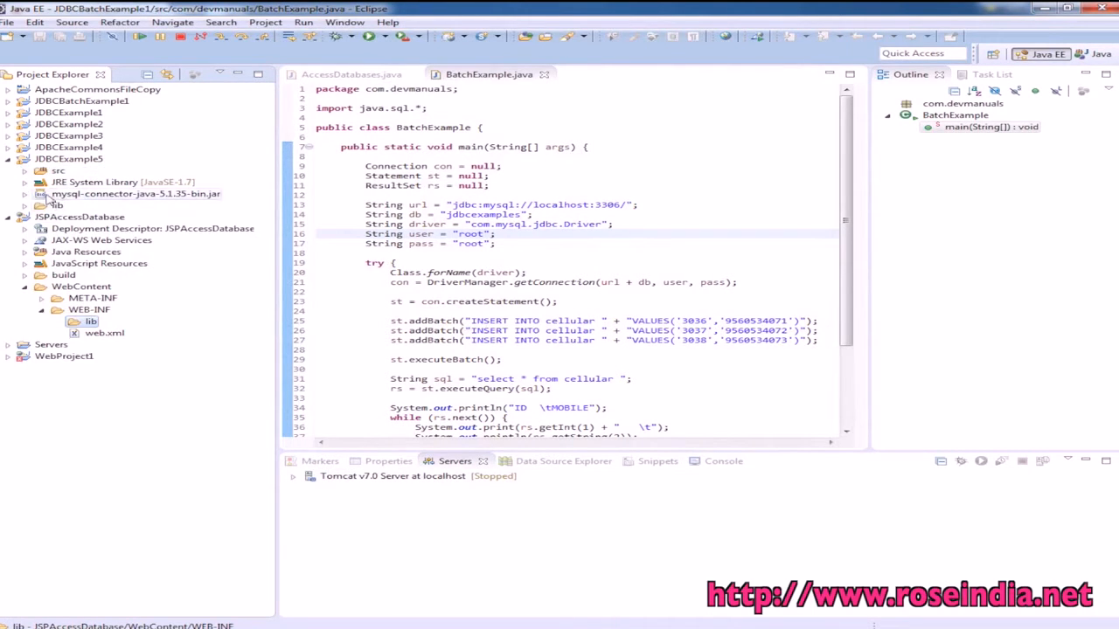
{"action": "left_click", "coordinate": [41, 205]}
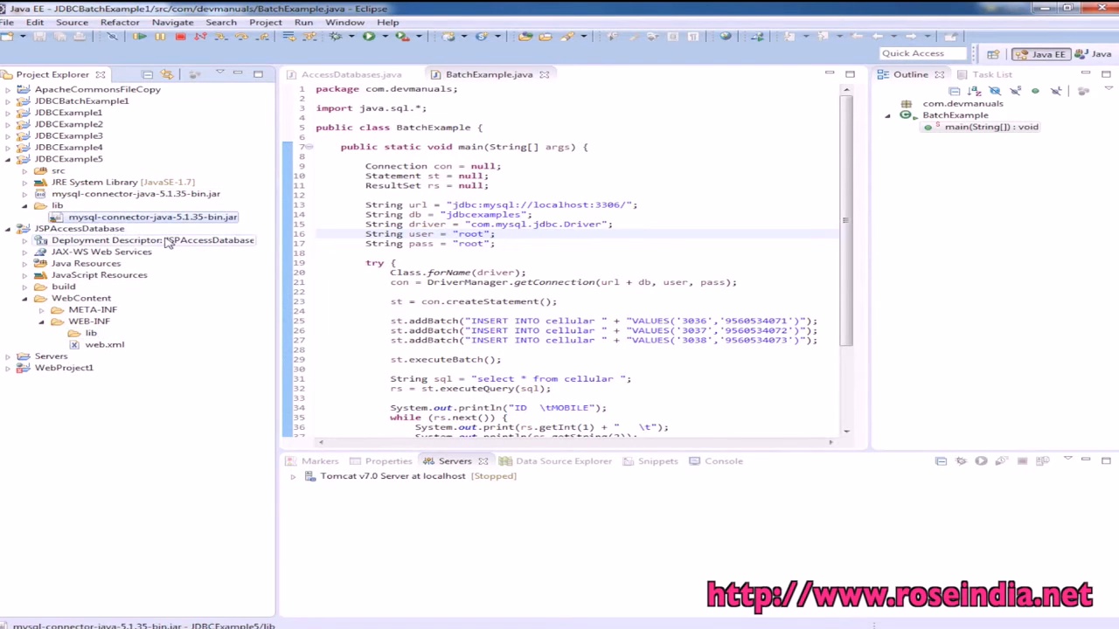
{"action": "left_click", "coordinate": [90, 332]}
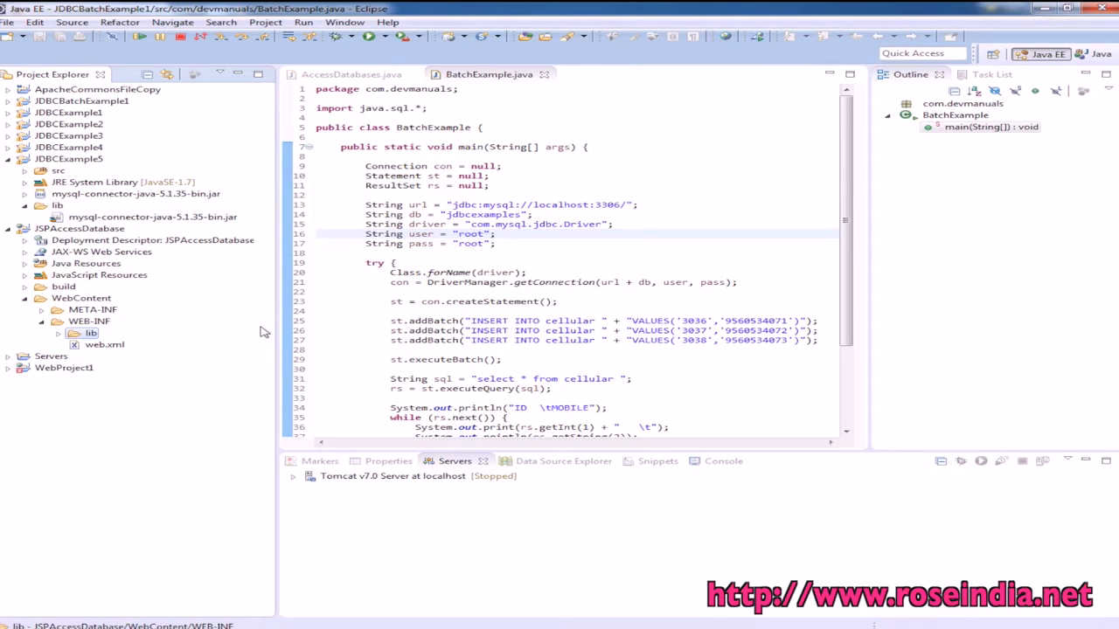
{"action": "left_click", "coordinate": [78, 227]}
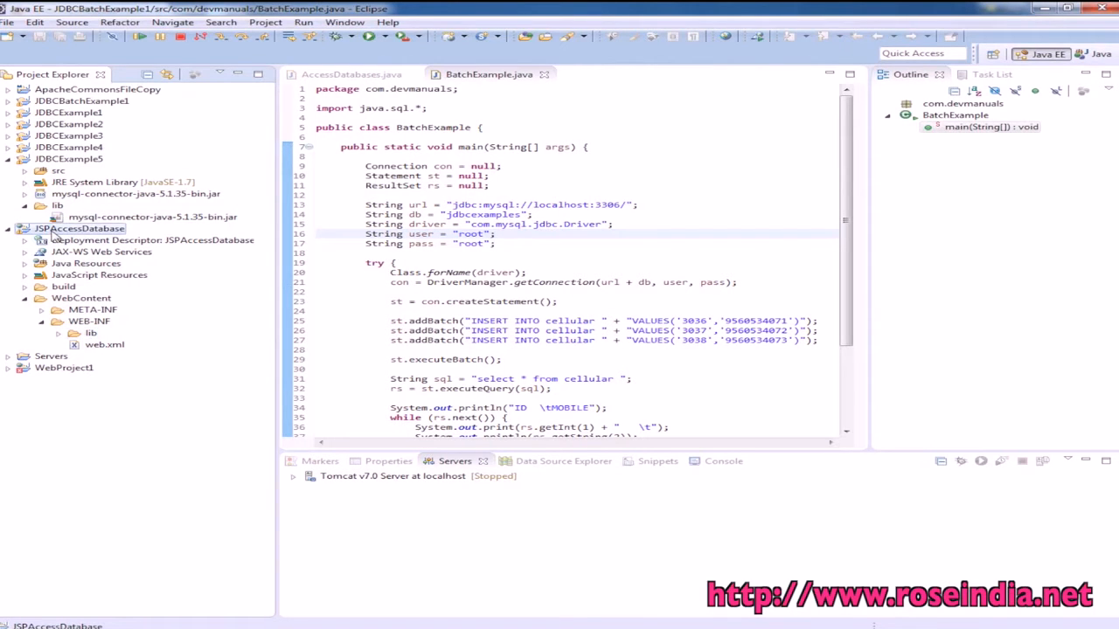
Create index.jsp in WebContent with the default HTML template.
{"action": "left_click", "coordinate": [81, 297]}
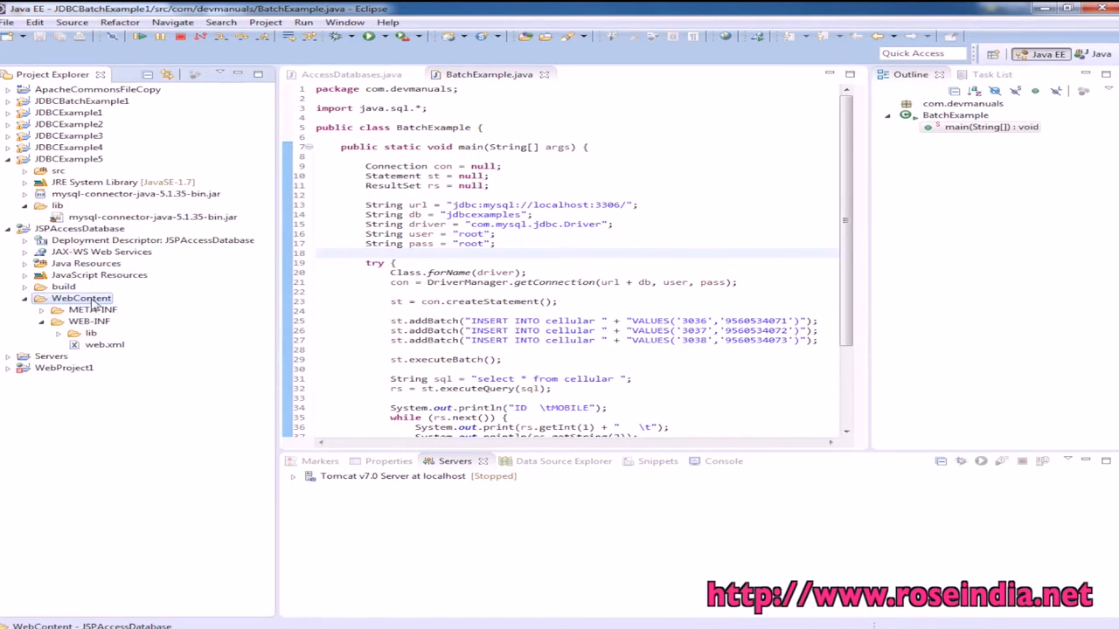
{"action": "right_click", "coordinate": [80, 298]}
{"action": "type", "text": "index.jsp"}
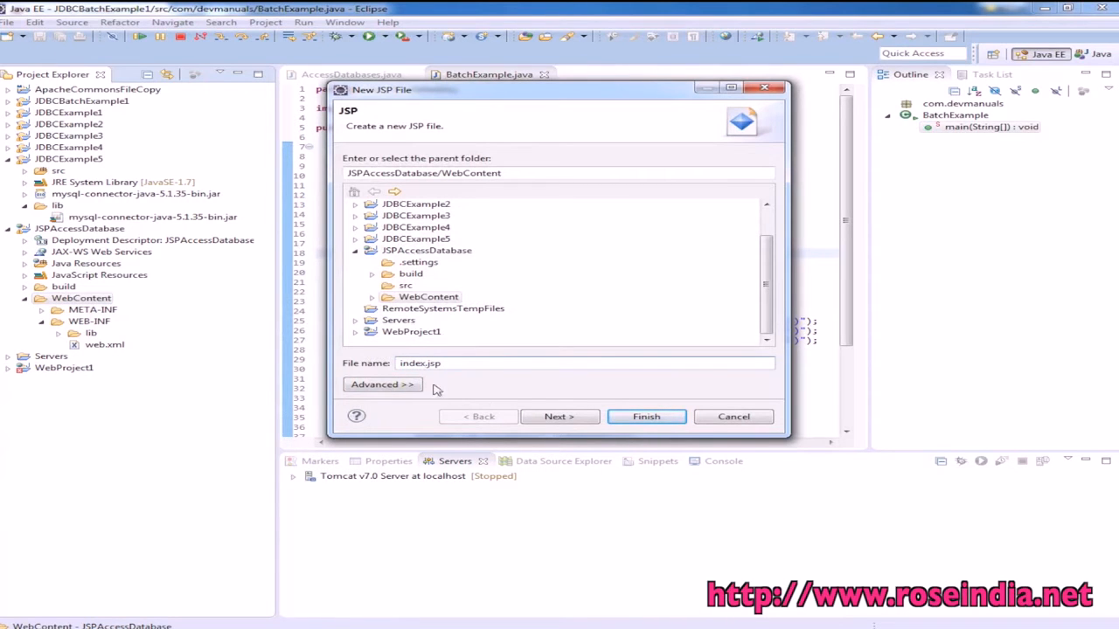
{"action": "left_click", "coordinate": [560, 416]}
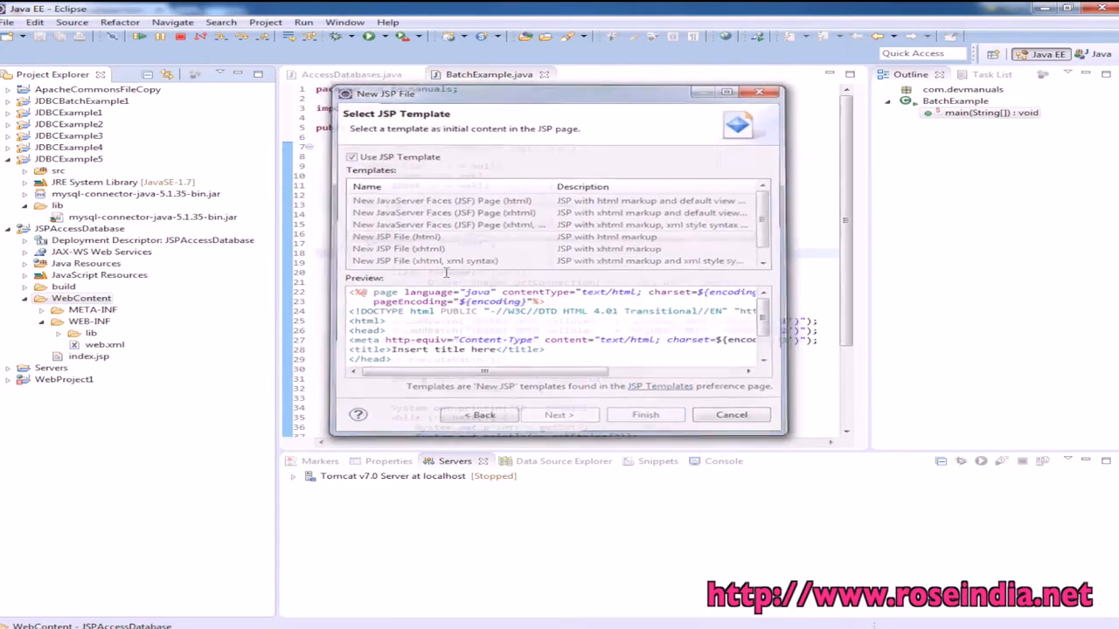
{"action": "left_click", "coordinate": [645, 414]}
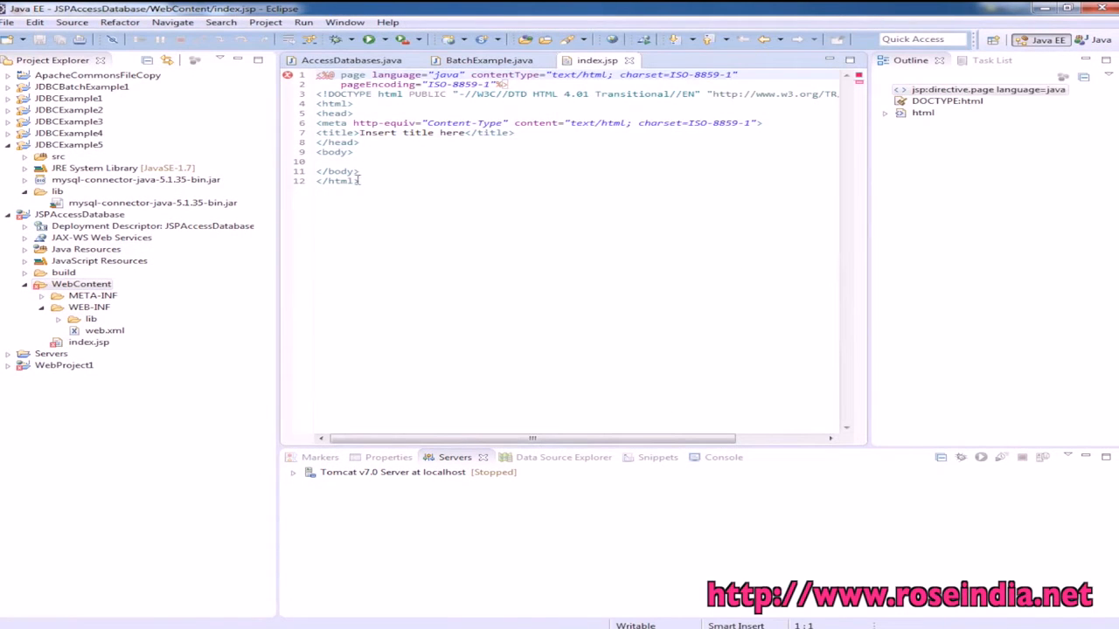
Write <p><a href="">Books Detail</a></p> in the body of index.jsp.
{"action": "type", "text": "<p><a href=\"\"></a>"}
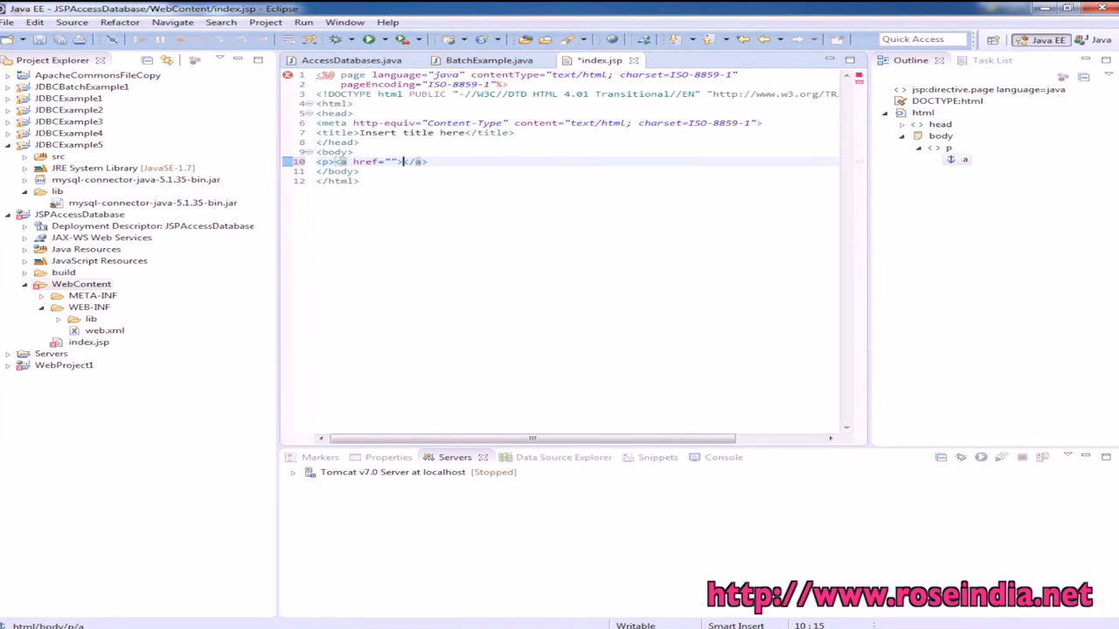
{"action": "type", "text": "b"}
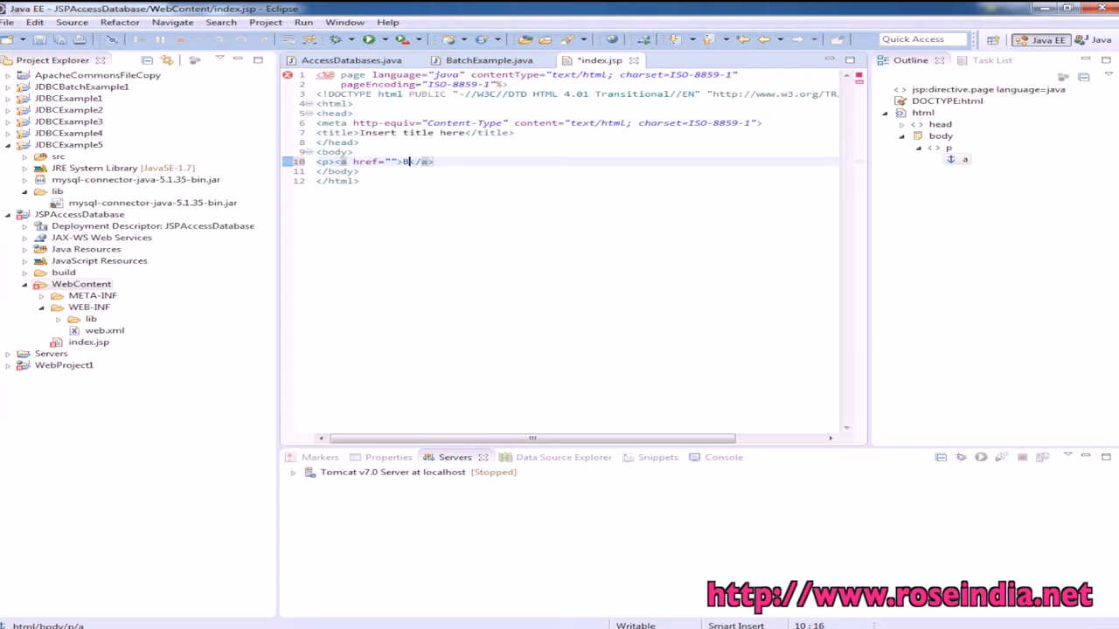
{"action": "type", "text": "Books"}
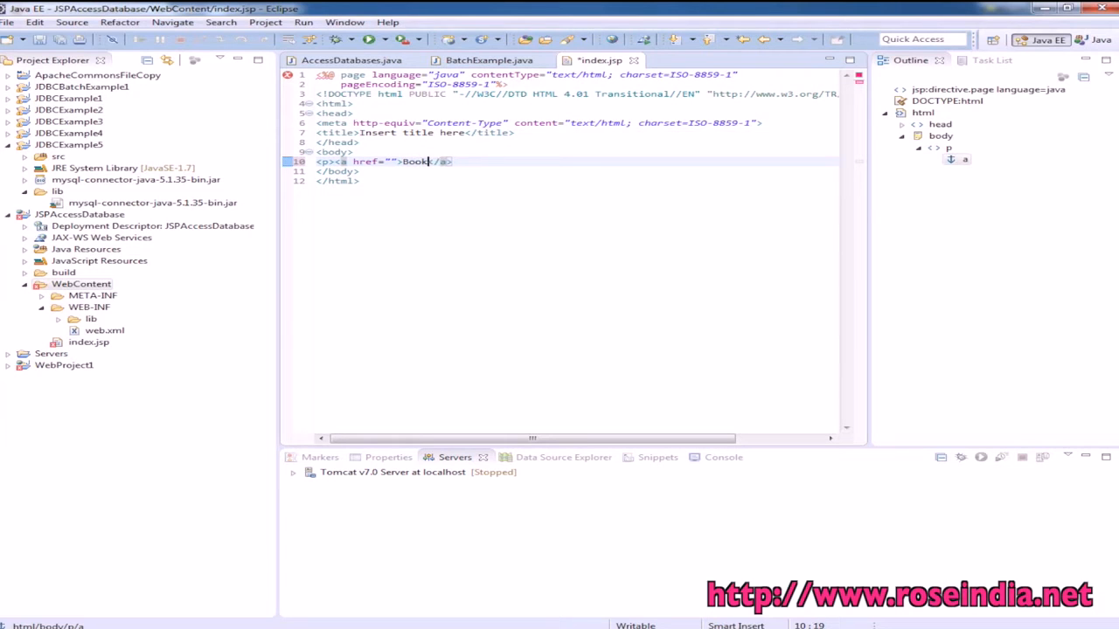
{"action": "type", "text": "D"}
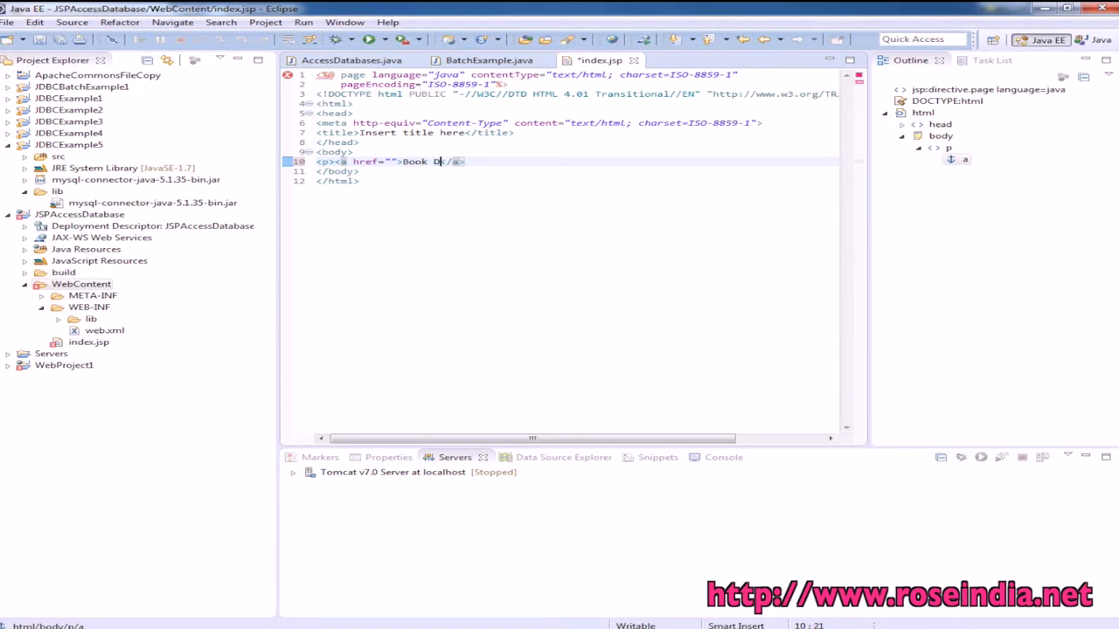
{"action": "type", "text": "s Detail"}
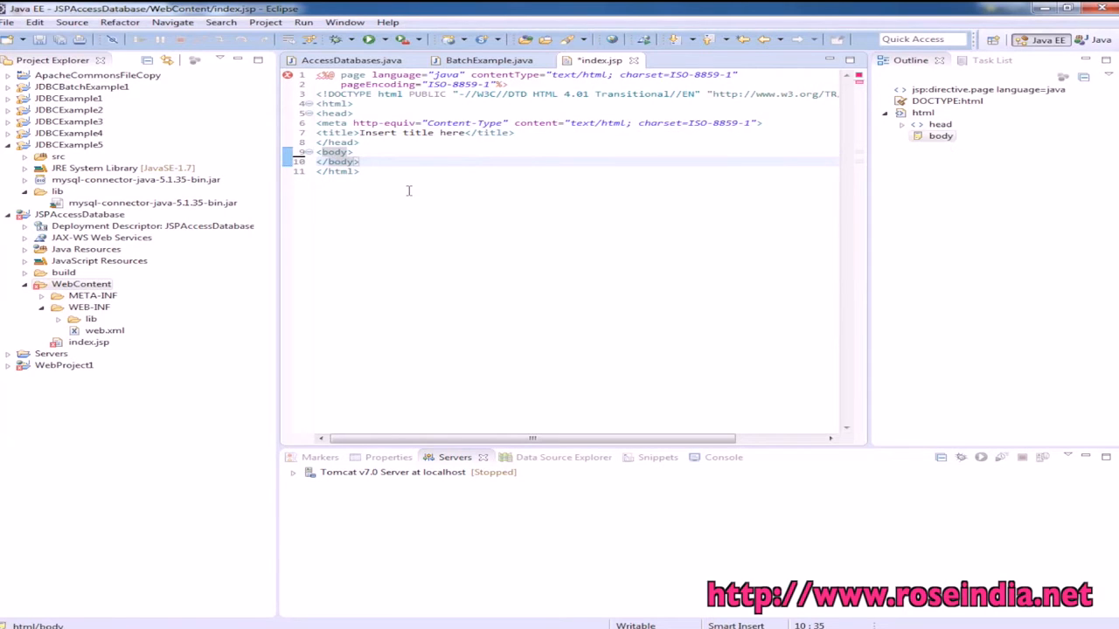
{"action": "type", "text": "<p><a href=\"\">Books Detail</a></p>"}
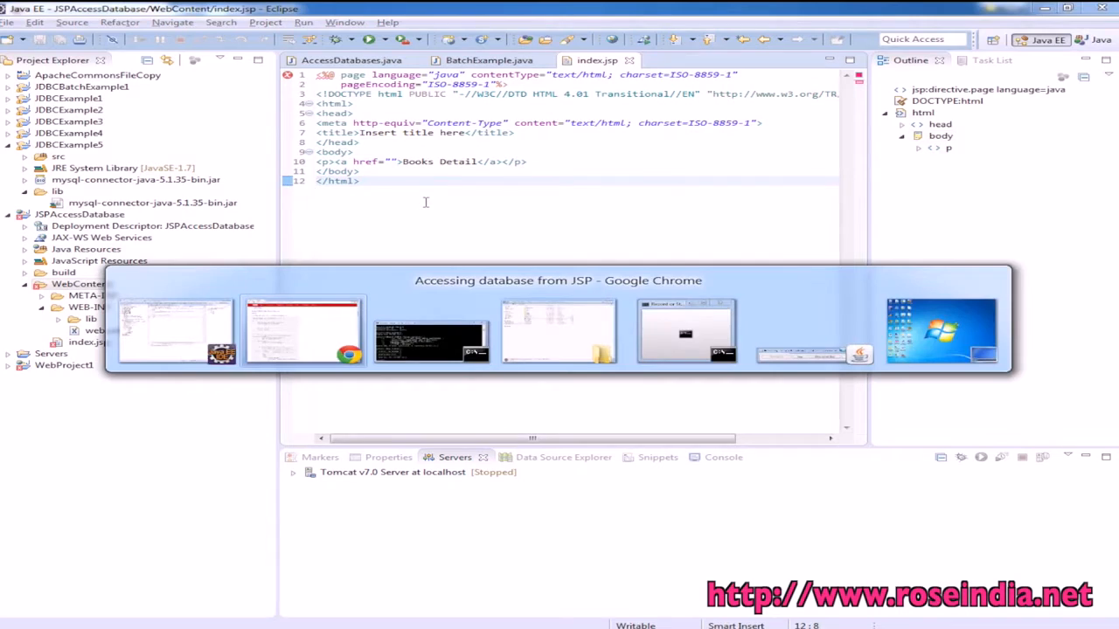
Set the Books Detail link's href to BookEntryForm.jsp after checking the tutorial.
{"action": "left_click", "coordinate": [302, 328]}
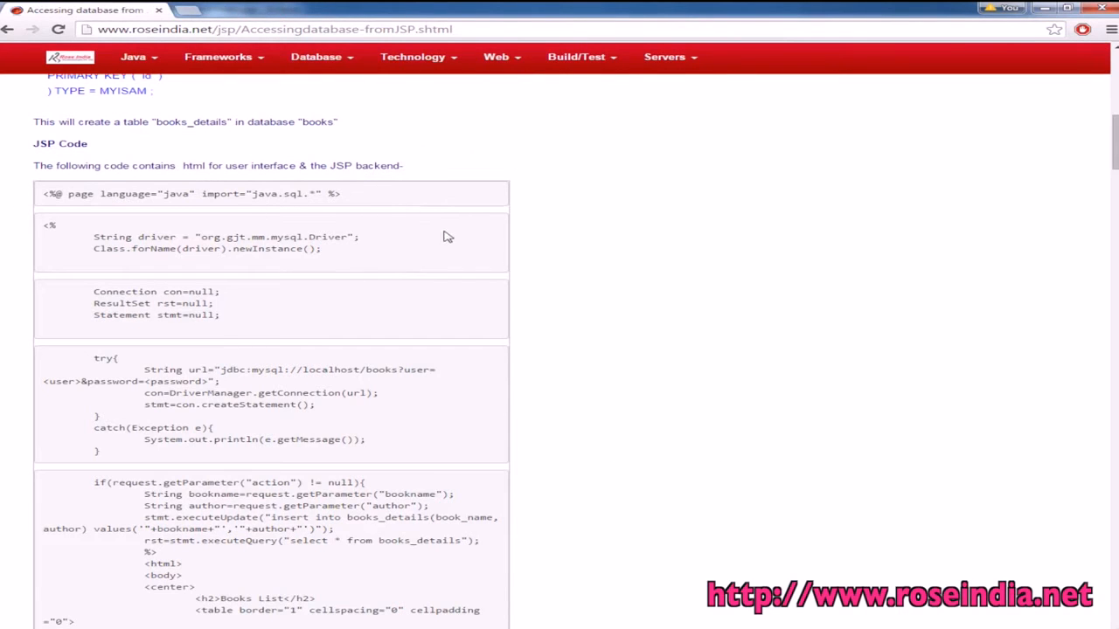
{"action": "scroll", "scroll_direction": "down", "scroll_amount": 3}
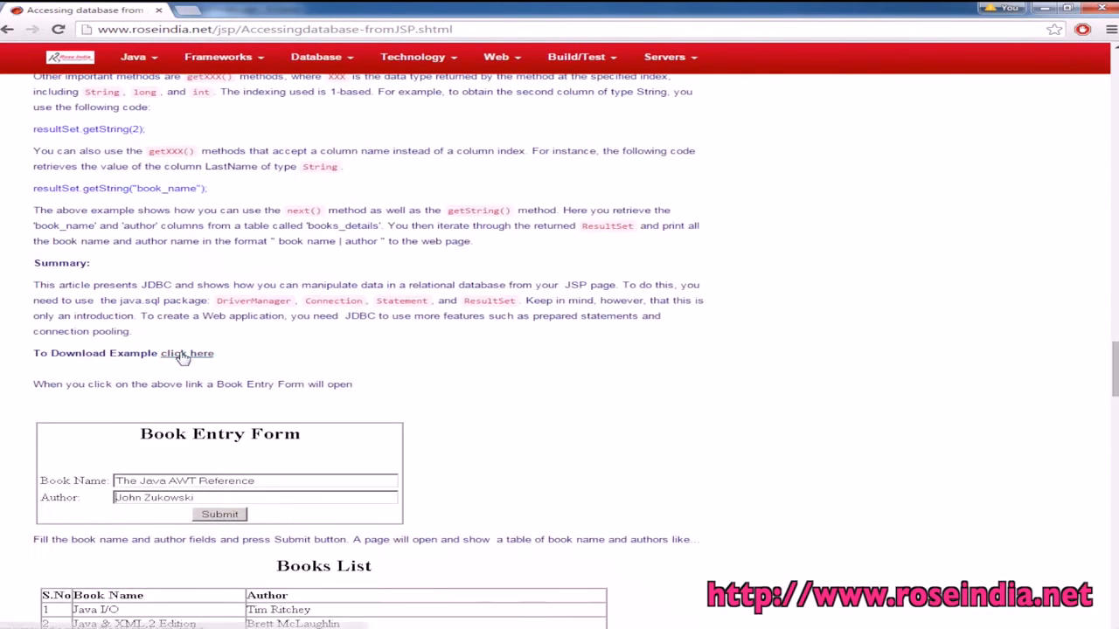
{"action": "left_click", "coordinate": [187, 354]}
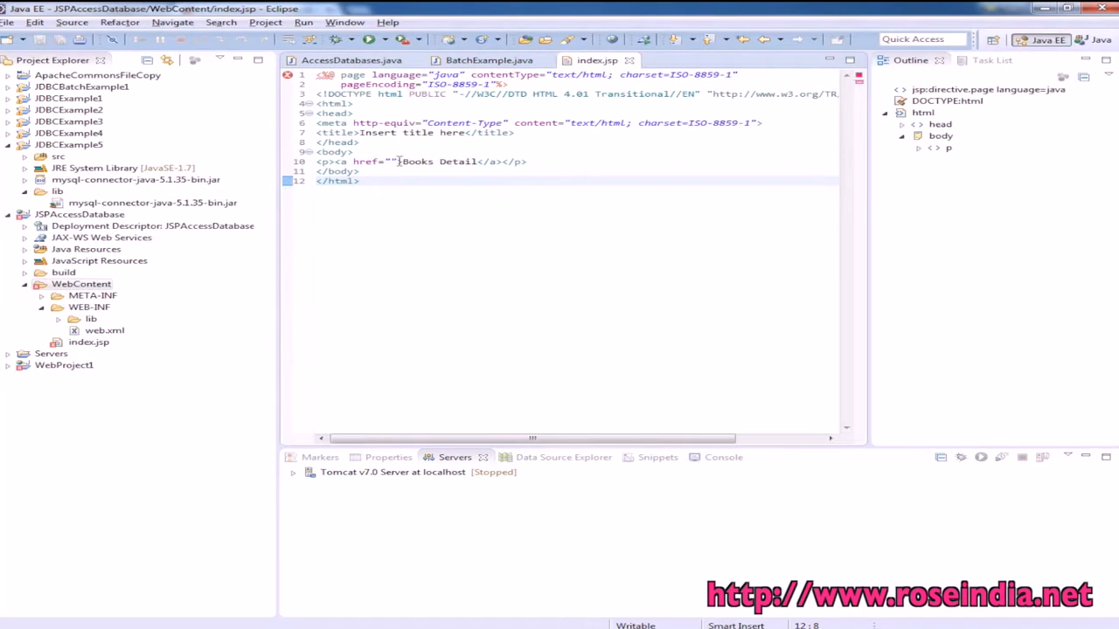
{"action": "type", "text": "BookEntryForm.jsp"}
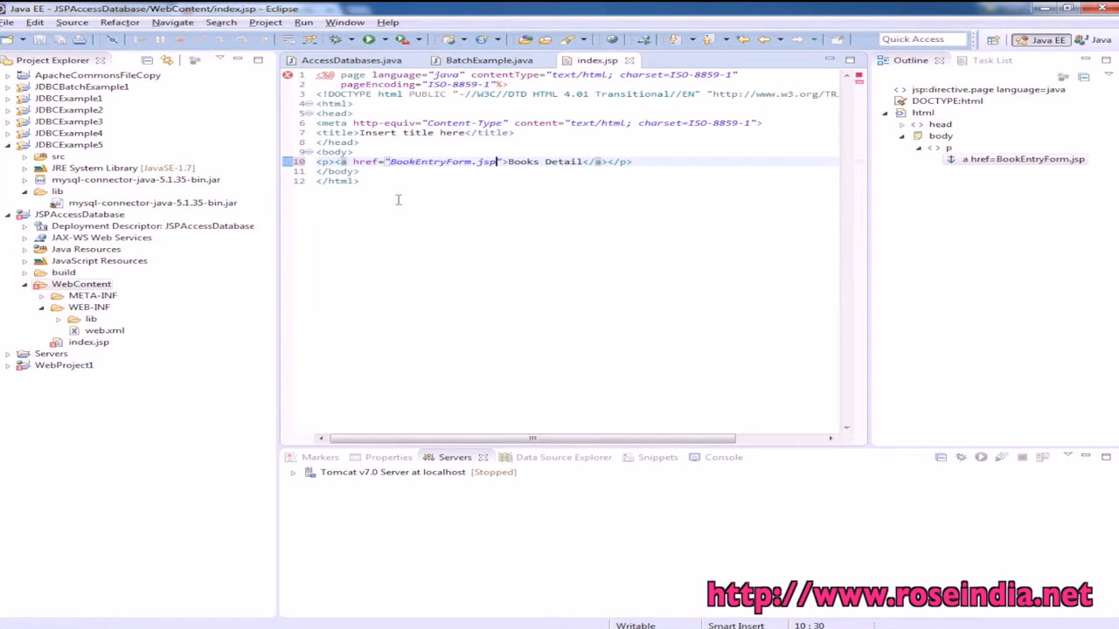
{"action": "right_click", "coordinate": [80, 283]}
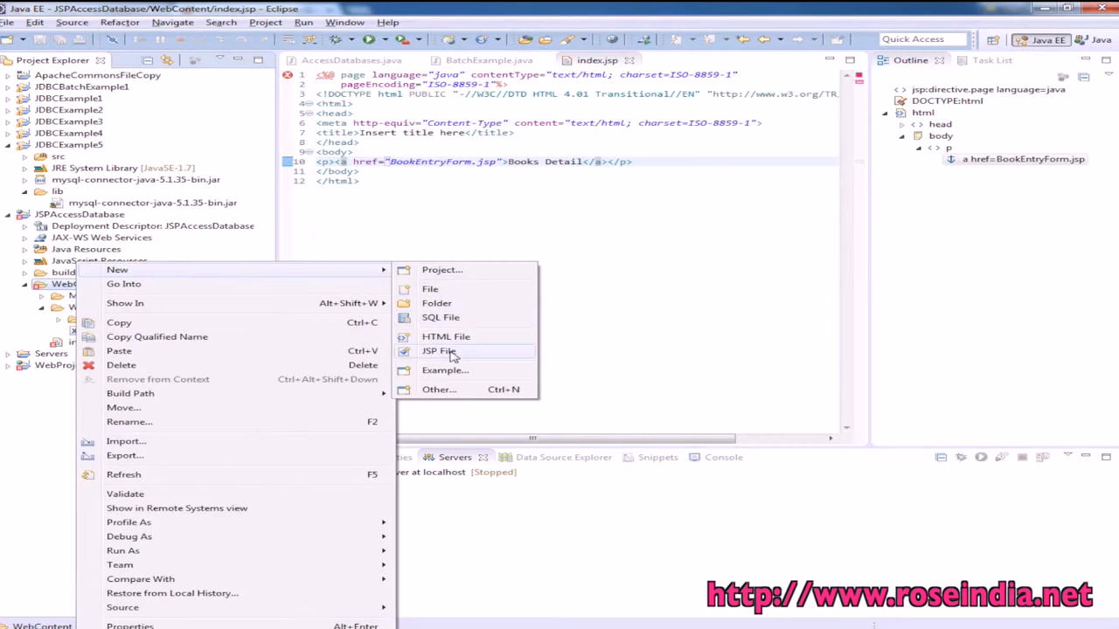
Create BookEntryForm.jsp in WebContent and fill it with the tutorial's JDBC insert/select code.
{"action": "left_click", "coordinate": [437, 350]}
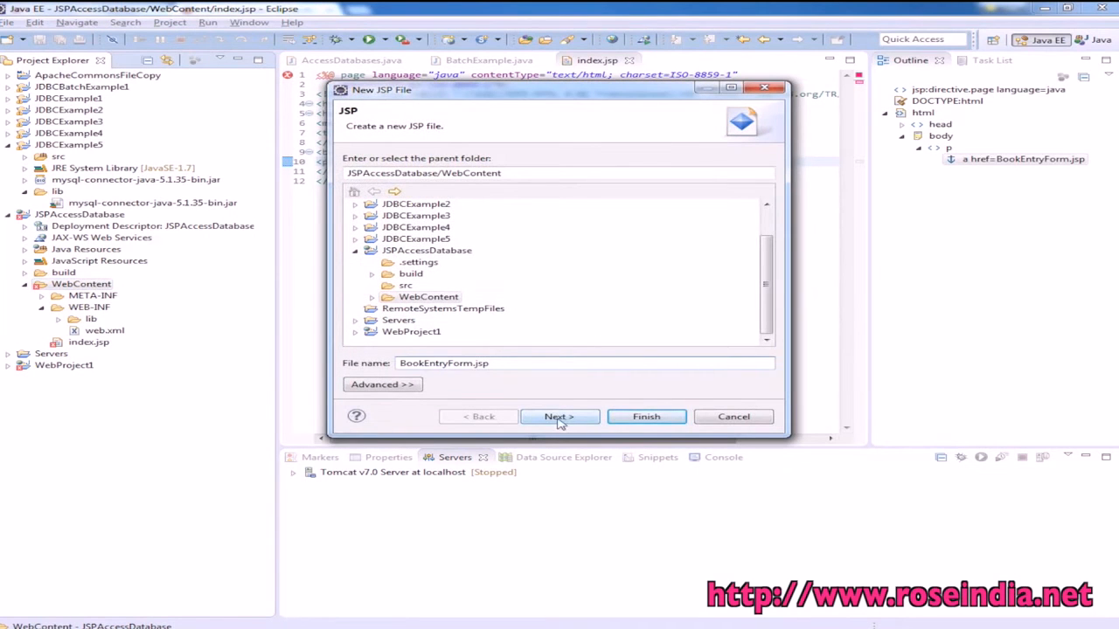
{"action": "left_click", "coordinate": [647, 416]}
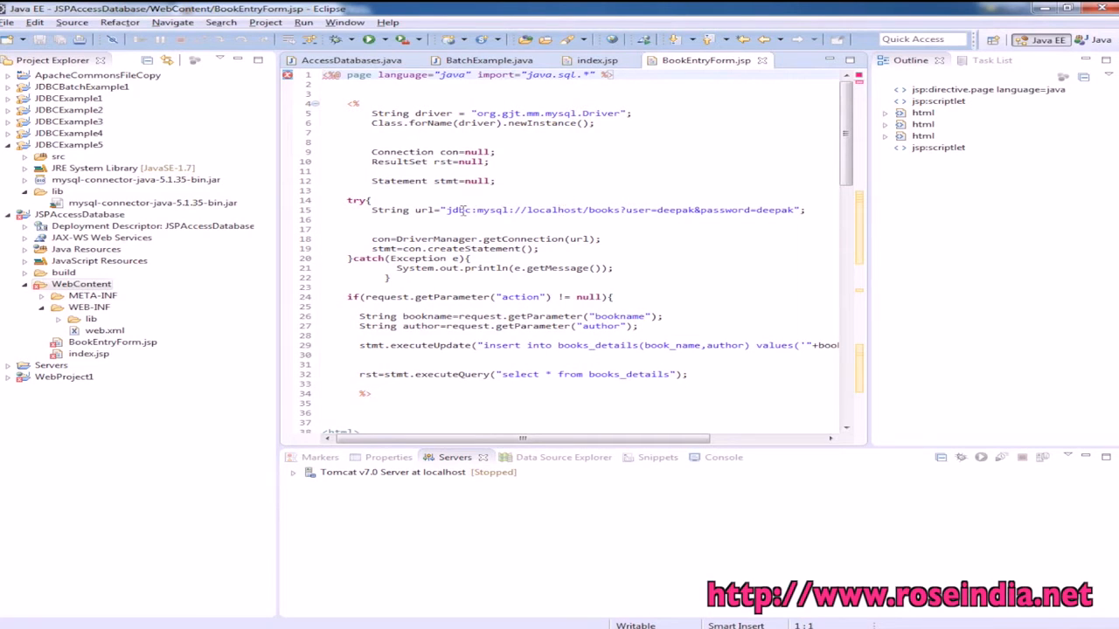
{"action": "double_click", "coordinate": [603, 210]}
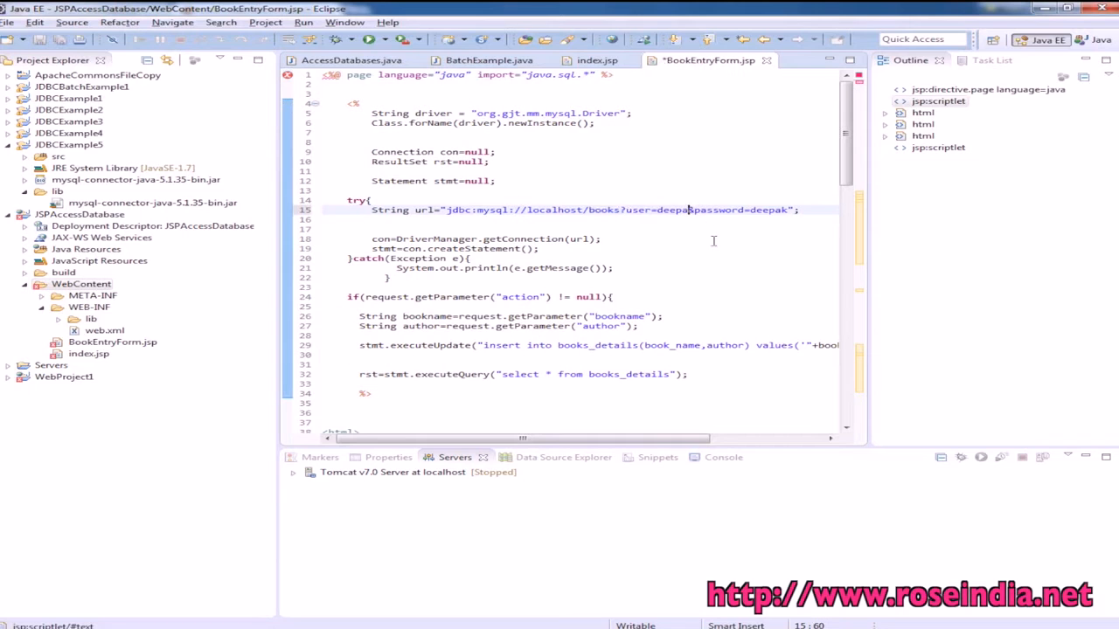
{"action": "type", "text": "root"}
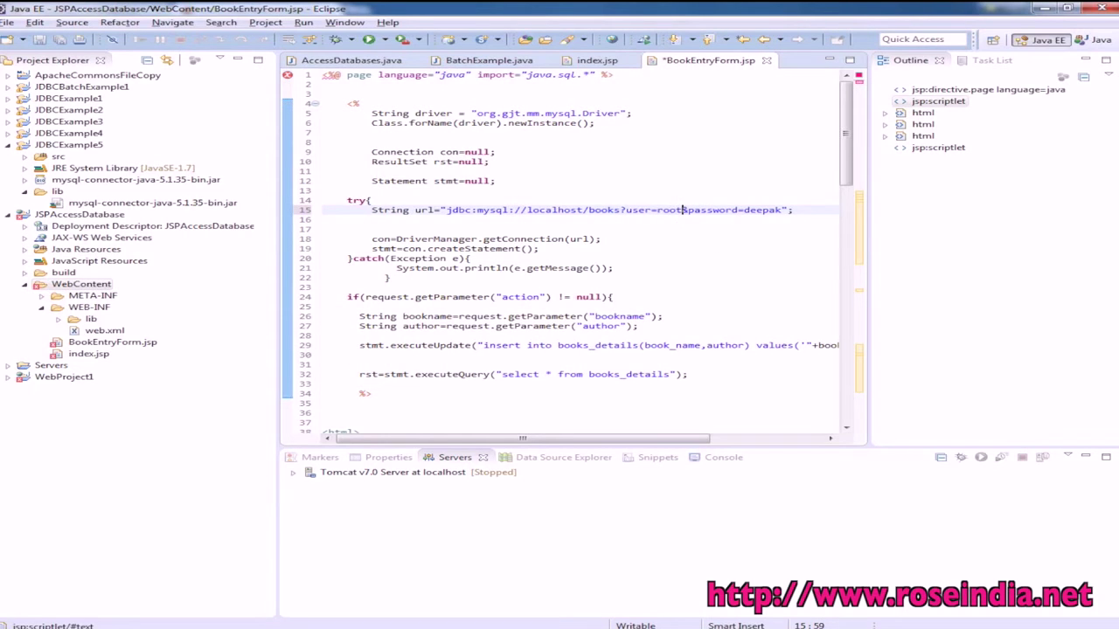
{"action": "double_click", "coordinate": [762, 210]}
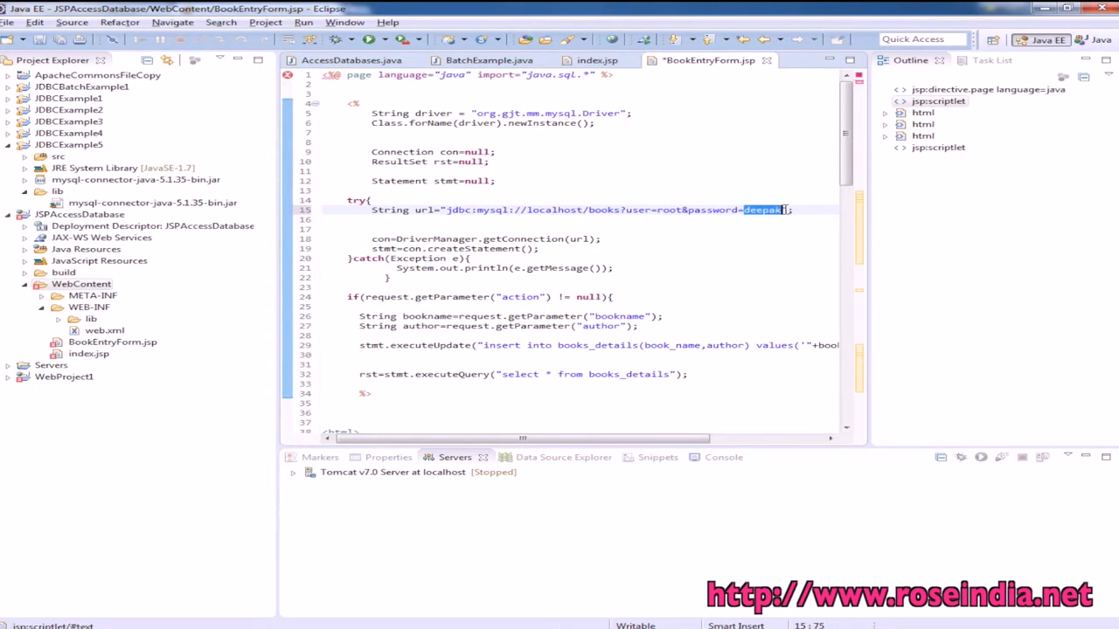
{"action": "type", "text": "rootk"}
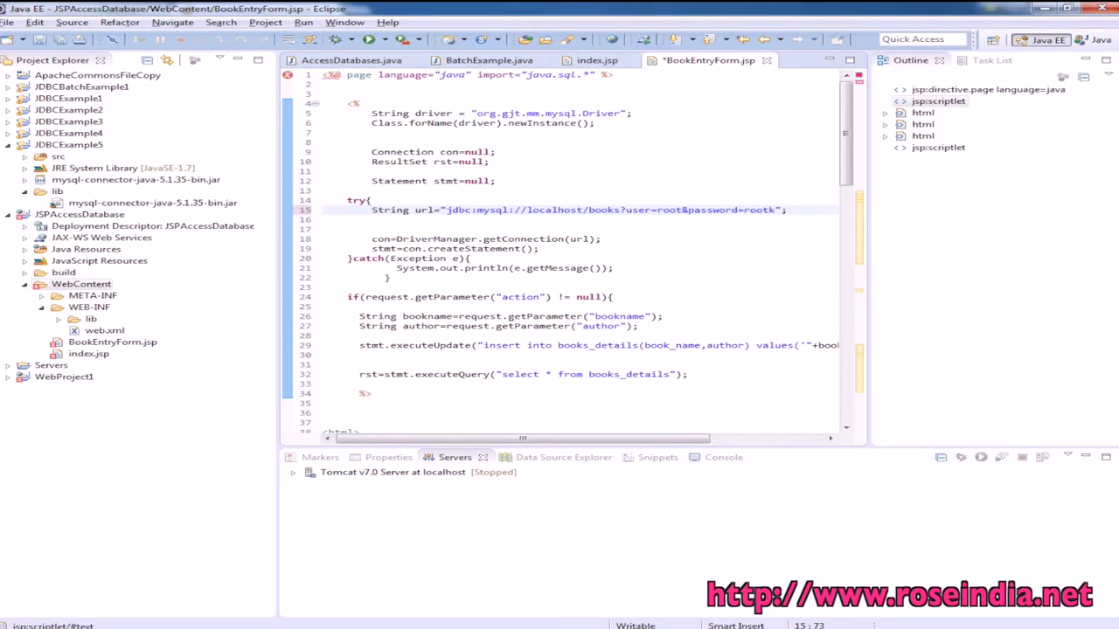
{"action": "scroll", "scroll_direction": "down", "scroll_amount": 3}
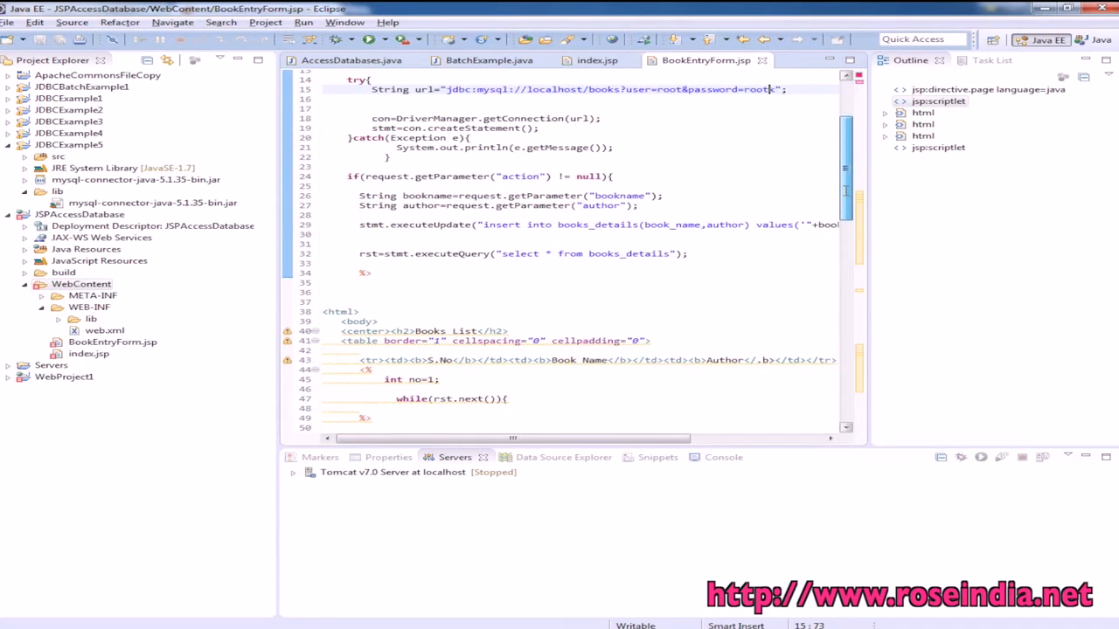
{"action": "scroll", "scroll_direction": "down", "scroll_amount": 3}
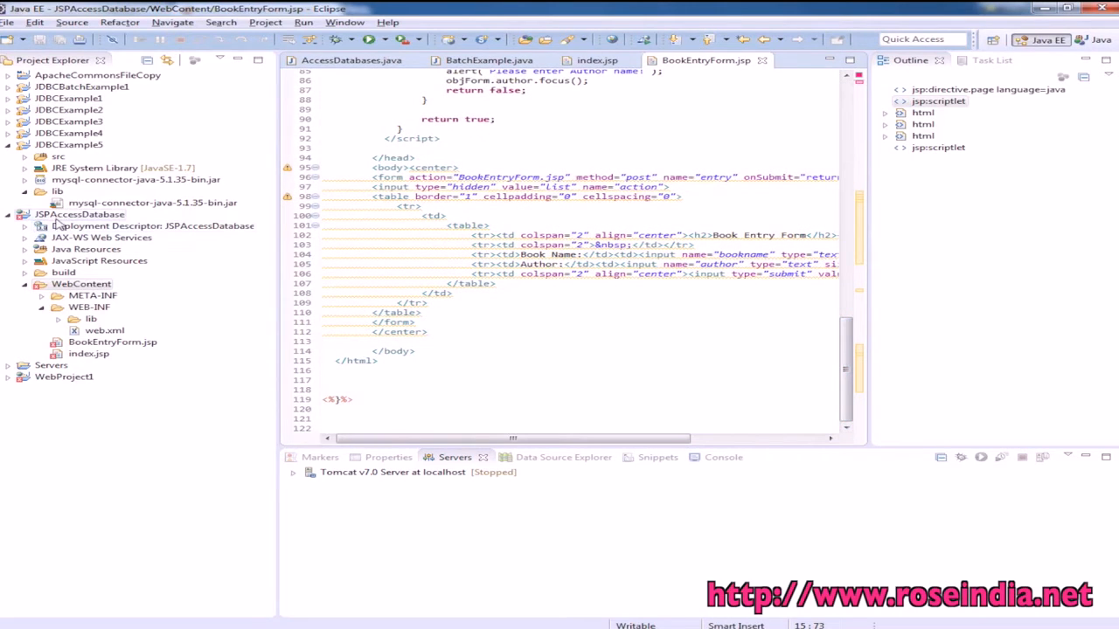
Run JSPAccessDatabase on the Tomcat v7.0 Server at localhost and open its start page.
{"action": "right_click", "coordinate": [78, 214]}
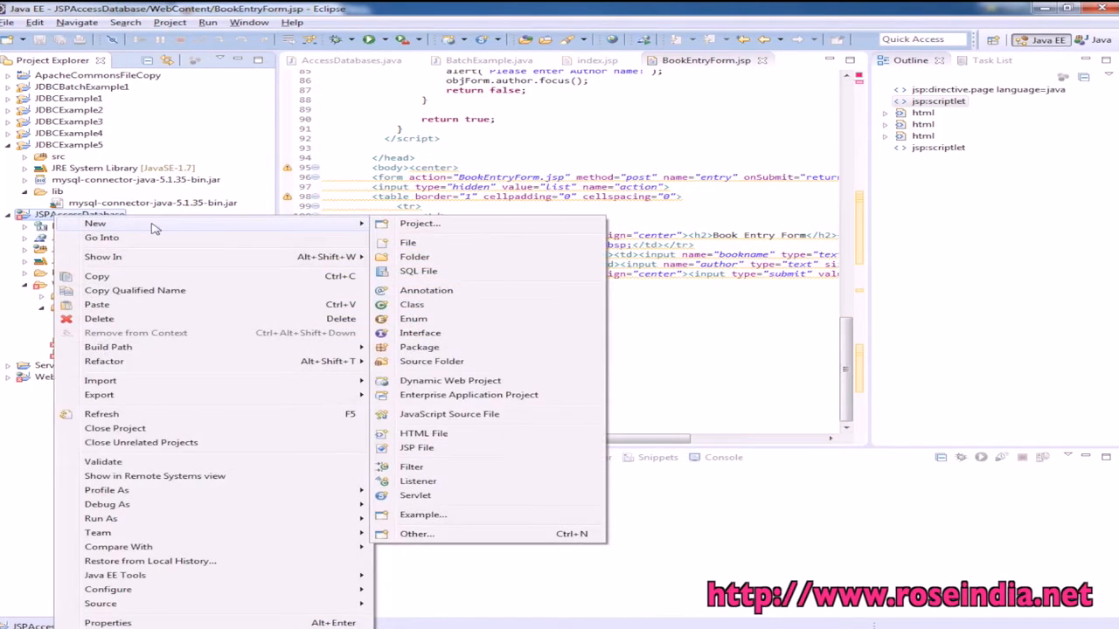
{"action": "mouse_move", "coordinate": [184, 442]}
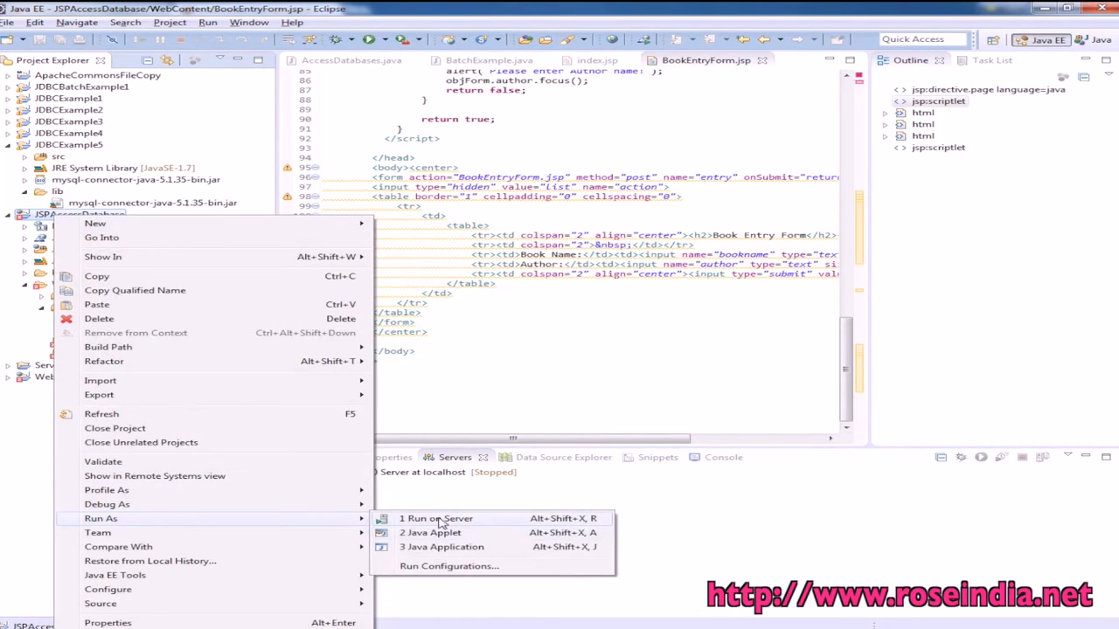
{"action": "left_click", "coordinate": [436, 517]}
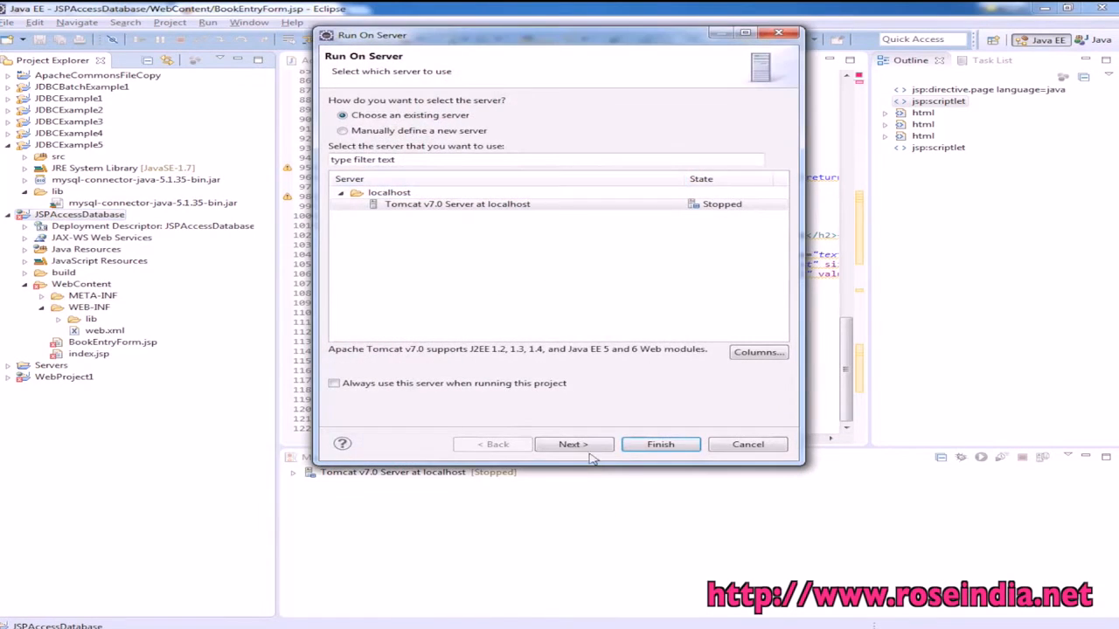
{"action": "left_click", "coordinate": [458, 203]}
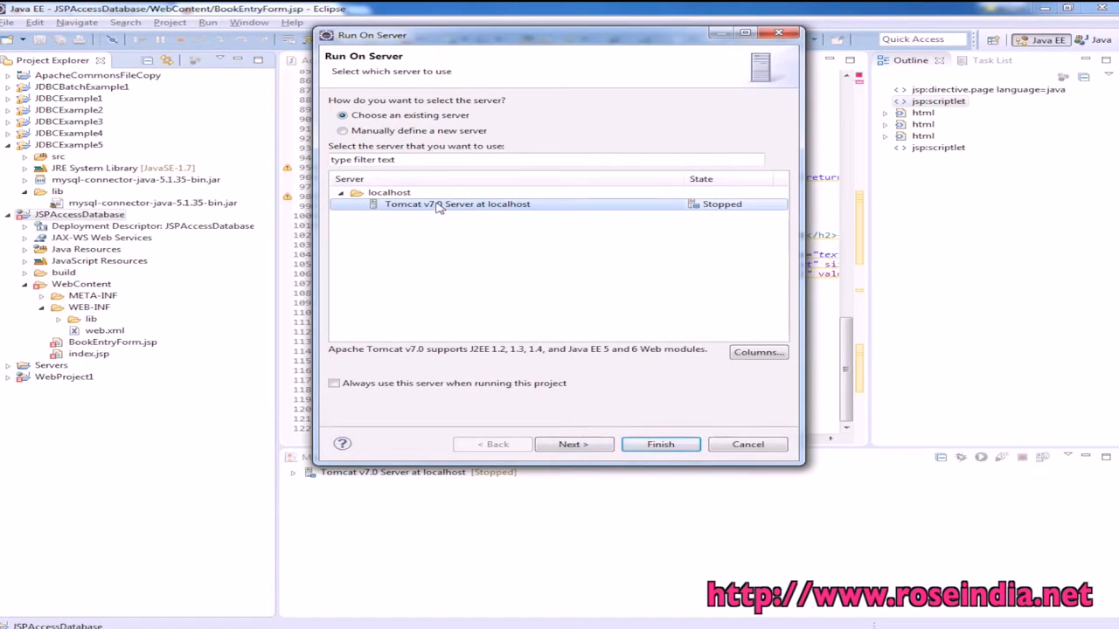
{"action": "mouse_move", "coordinate": [574, 444]}
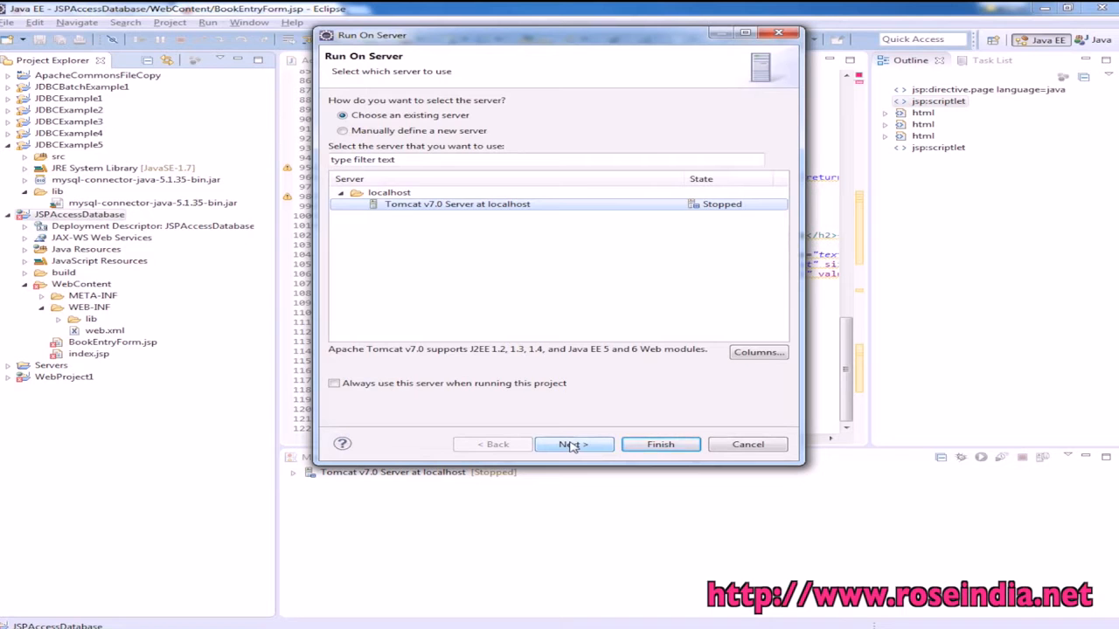
{"action": "left_click", "coordinate": [573, 444]}
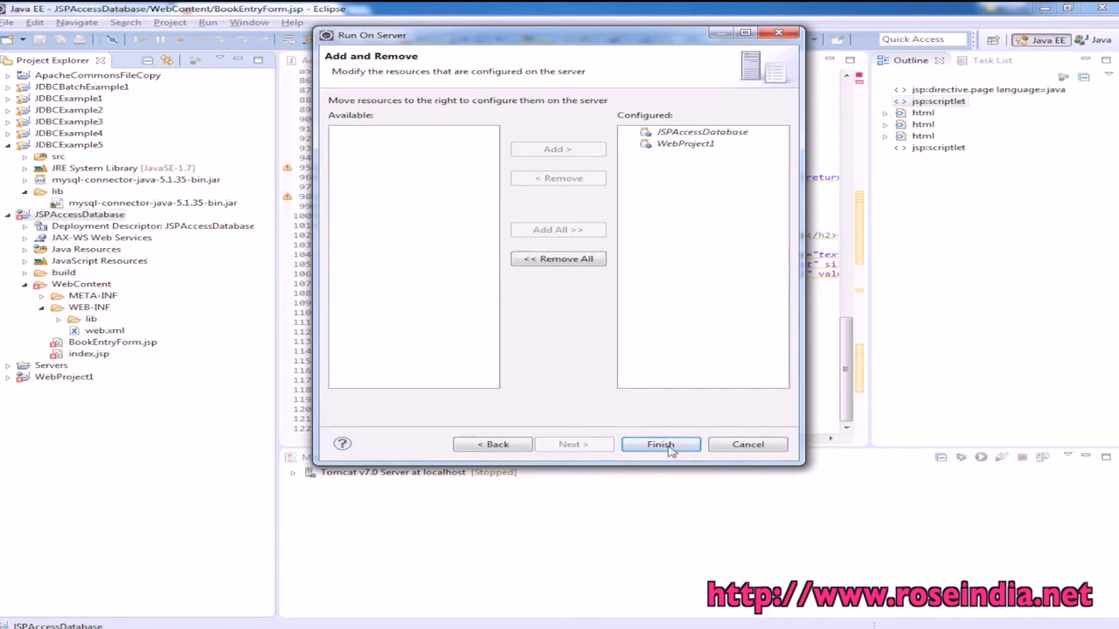
{"action": "left_click", "coordinate": [661, 444]}
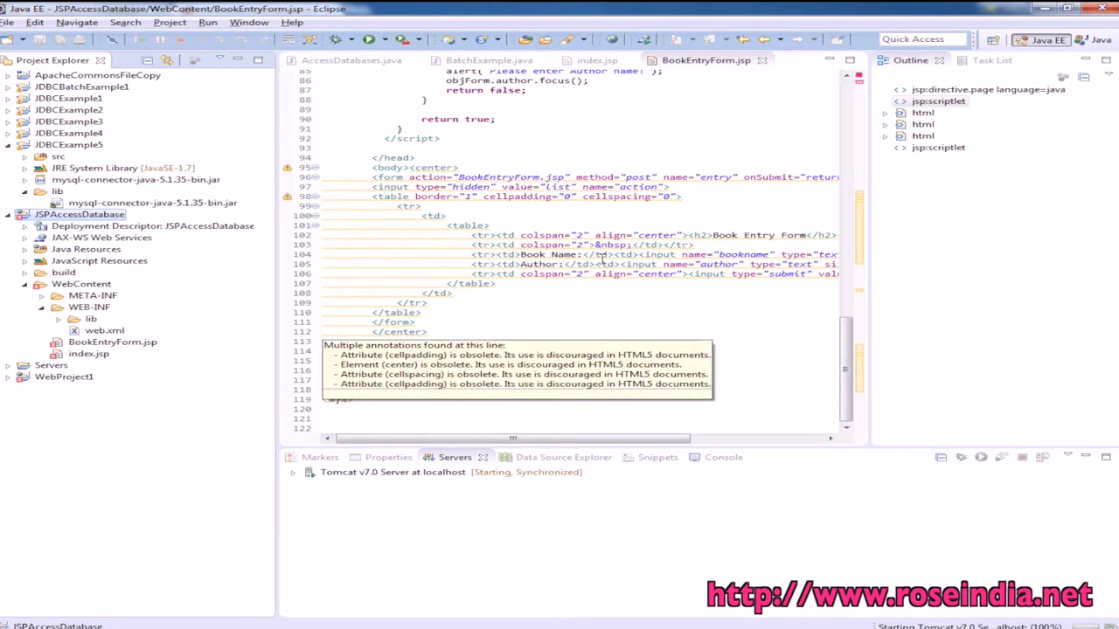
{"action": "left_click", "coordinate": [706, 456]}
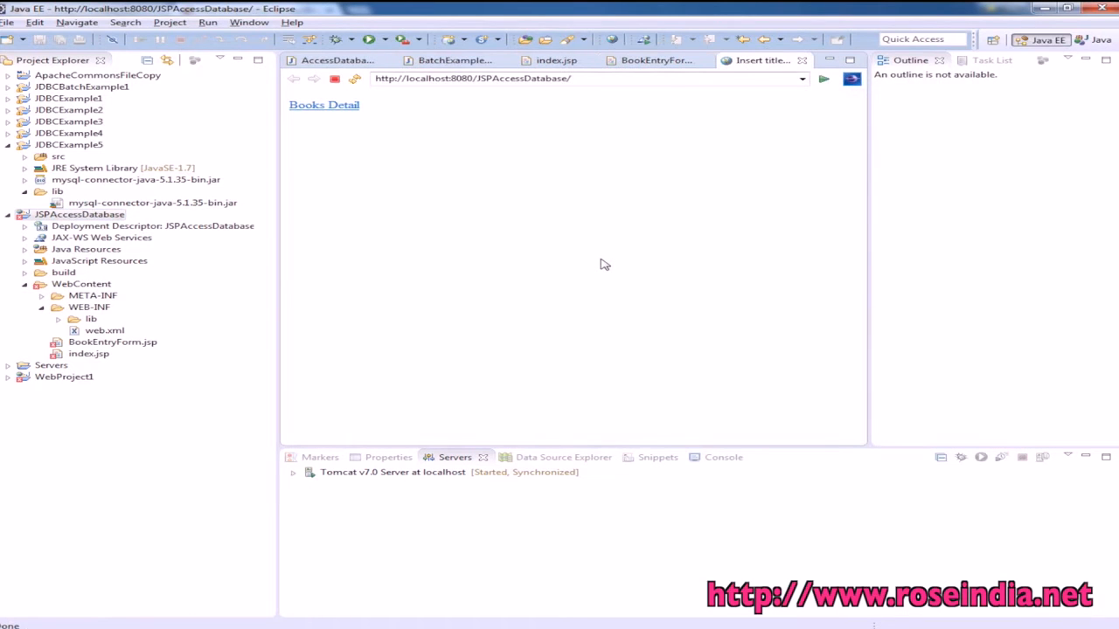
Follow the Books Detail link to the Book Entry Form, then return to BookEntryForm.jsp's source.
{"action": "left_click", "coordinate": [323, 105]}
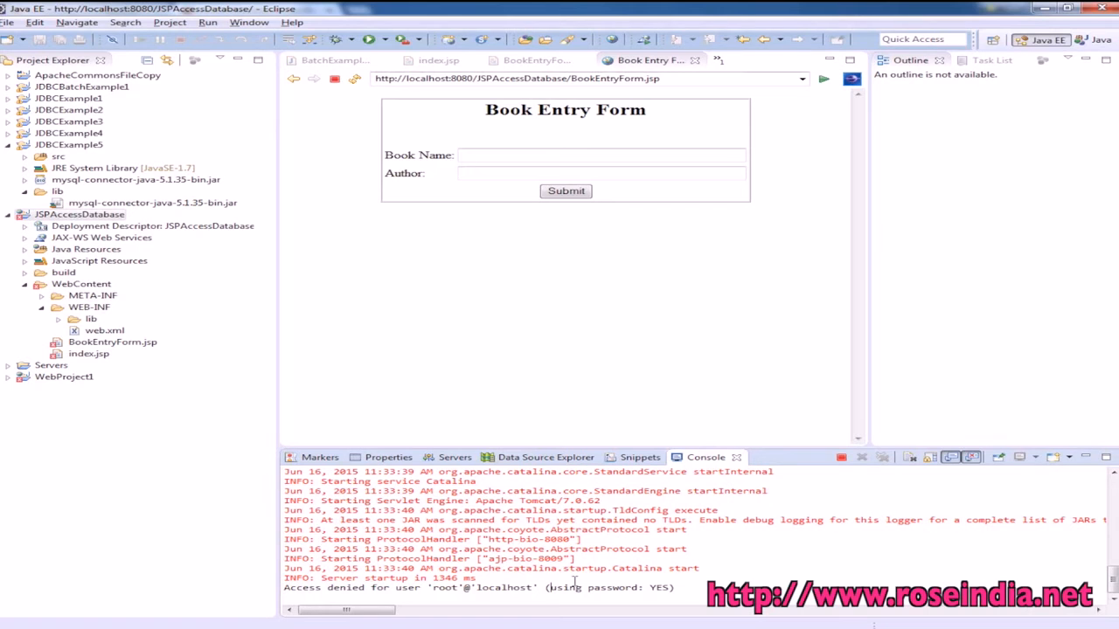
{"action": "mouse_move", "coordinate": [695, 62]}
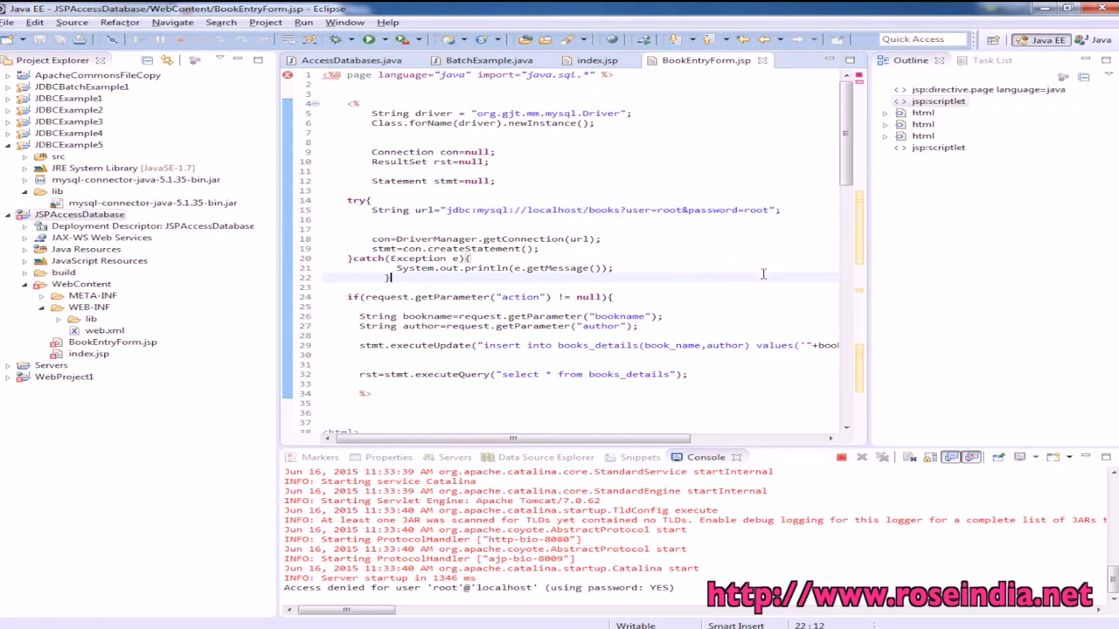
Run the JSPAccessDatabase project on the started Tomcat server via Run As > Run on Server.
{"action": "right_click", "coordinate": [79, 213]}
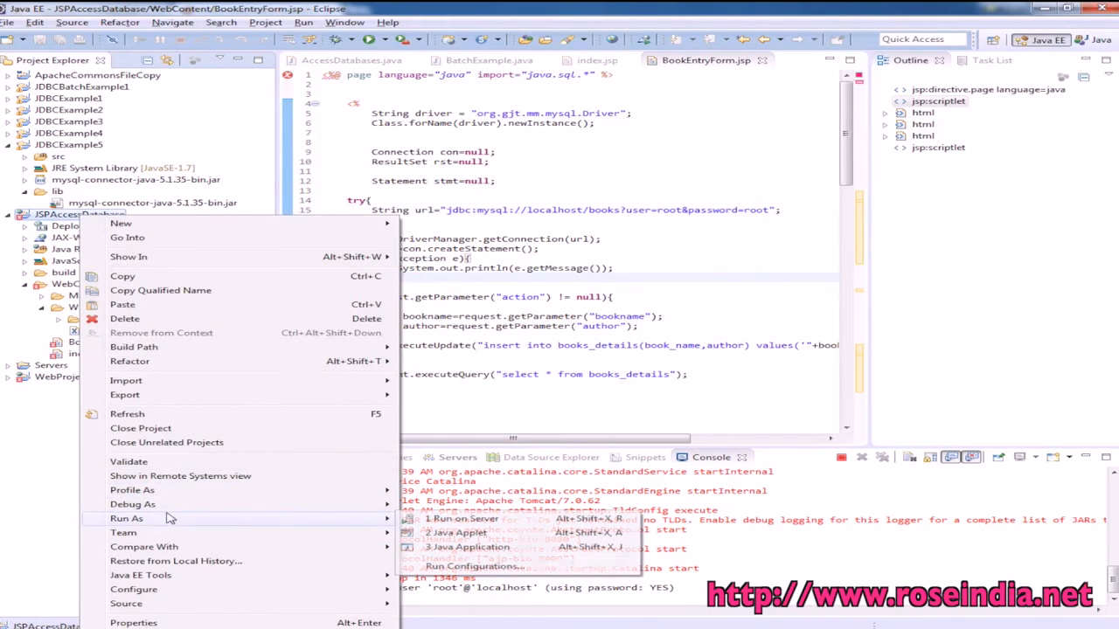
{"action": "left_click", "coordinate": [462, 517]}
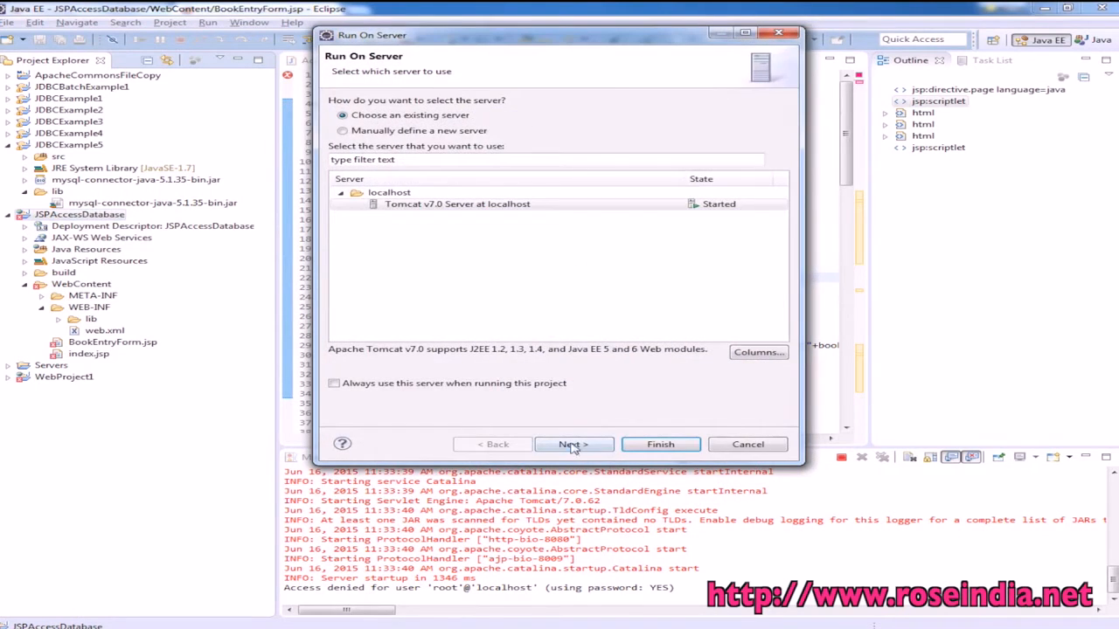
{"action": "left_click", "coordinate": [660, 444]}
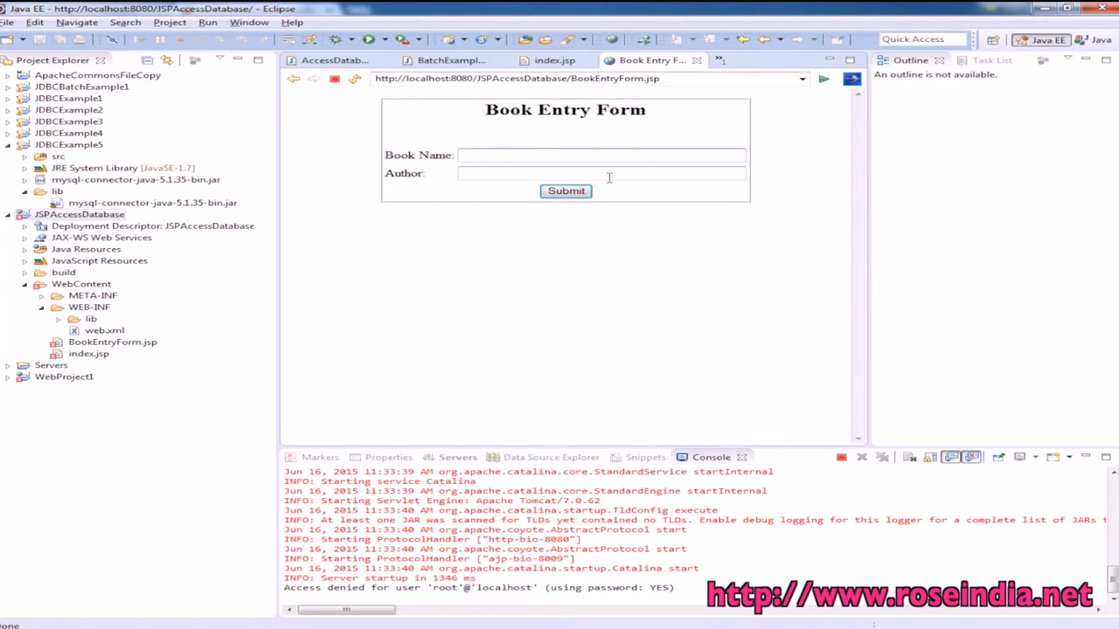
Submit 'Java Book 1' by 'Deepak Kumar' through the Book Entry Form.
{"action": "type", "text": "Java"}
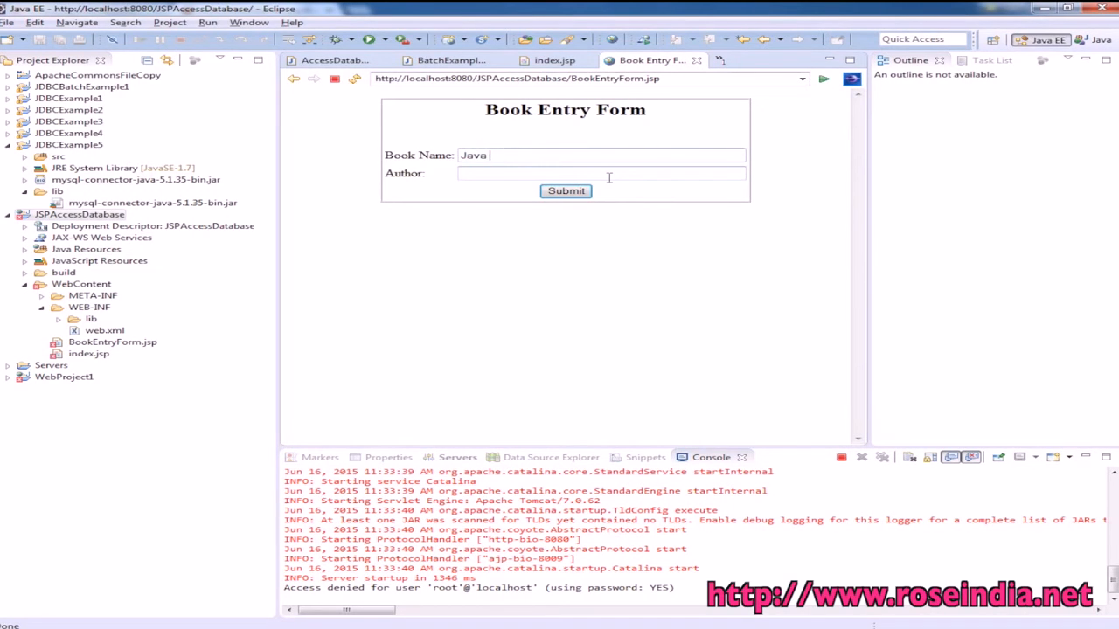
{"action": "type", "text": "Bo"}
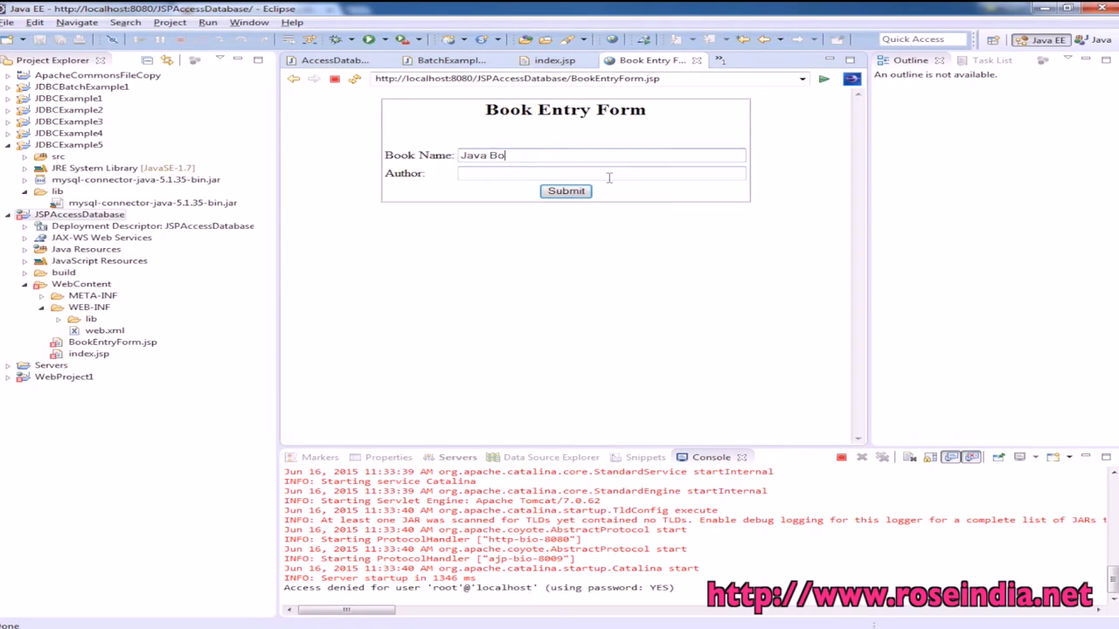
{"action": "type", "text": "ok 1"}
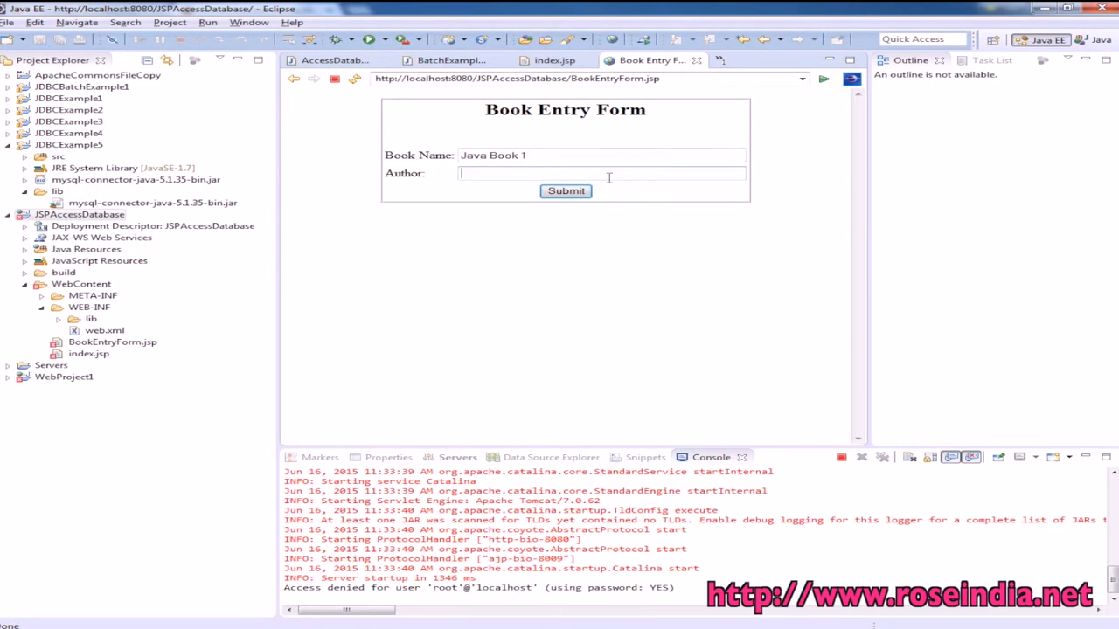
{"action": "type", "text": "Deepak Kumar"}
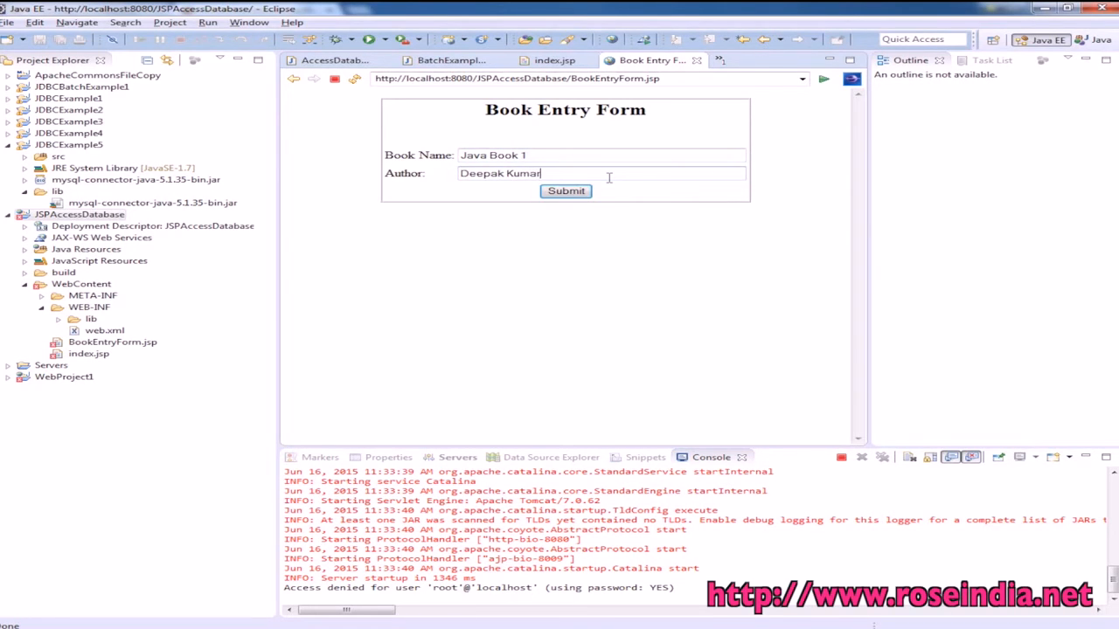
{"action": "left_click", "coordinate": [566, 190]}
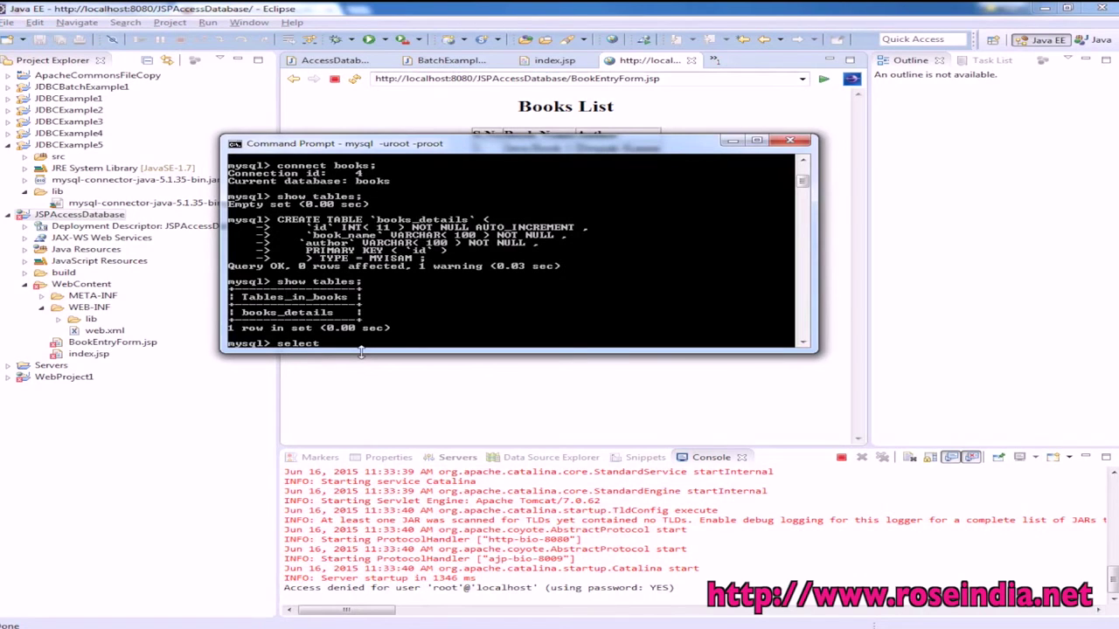
Query the books_details table in the MySQL command prompt with a select statement.
{"action": "type", "text": "* from bo"}
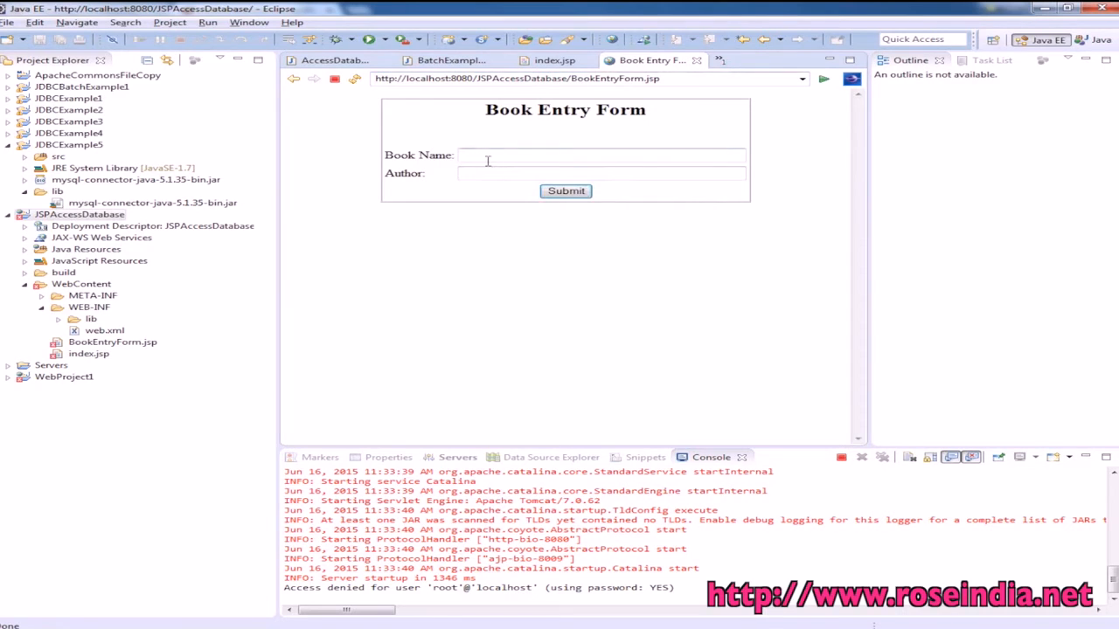
Submit 'JSP Book 1' by 'Deepak Kumar' so the Books List shows two entries.
{"action": "type", "text": "J"}
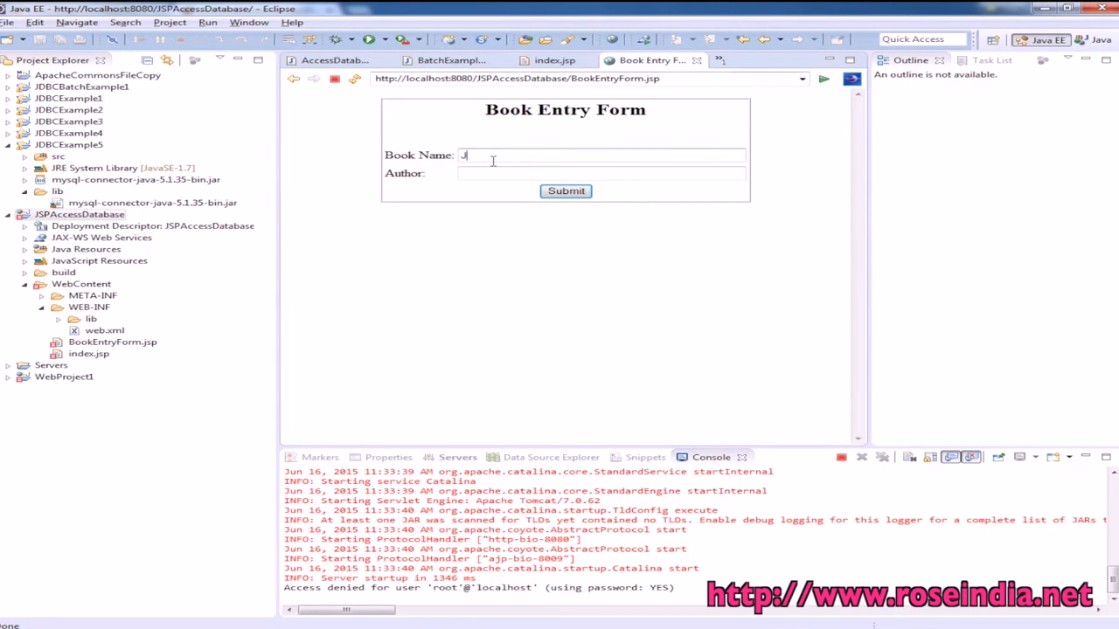
{"action": "type", "text": "SP Boo"}
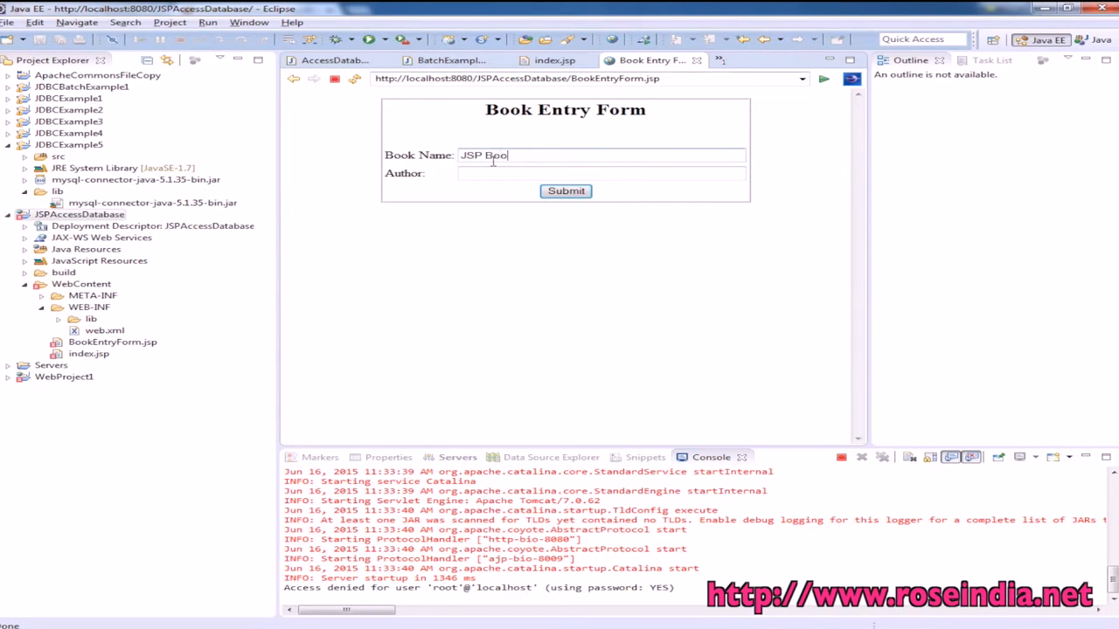
{"action": "type", "text": "k 1"}
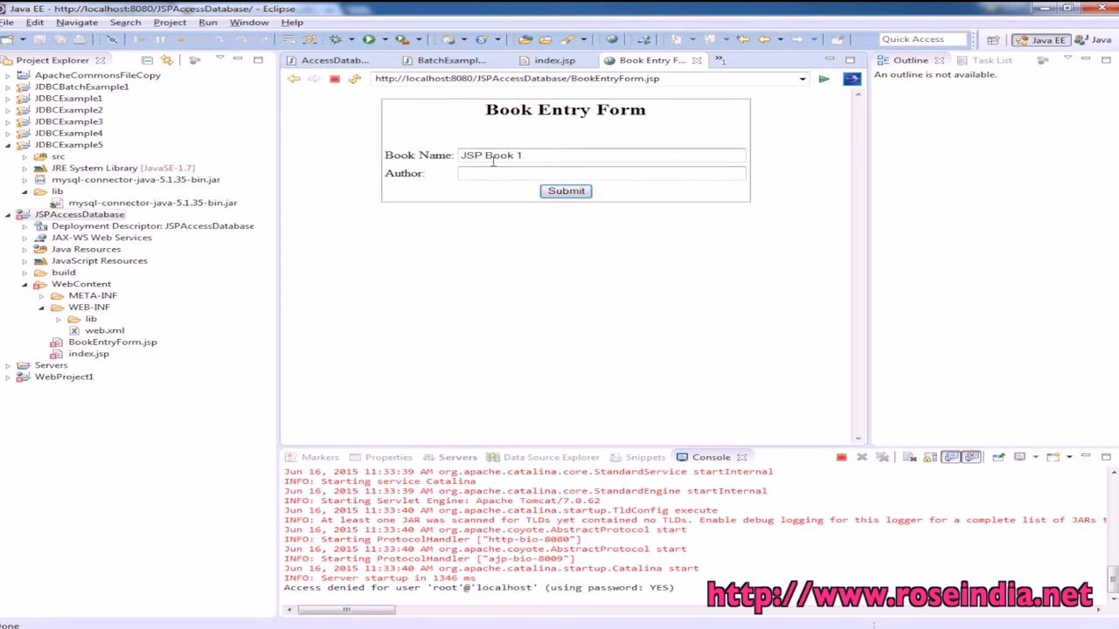
{"action": "type", "text": "Deepak Ku"}
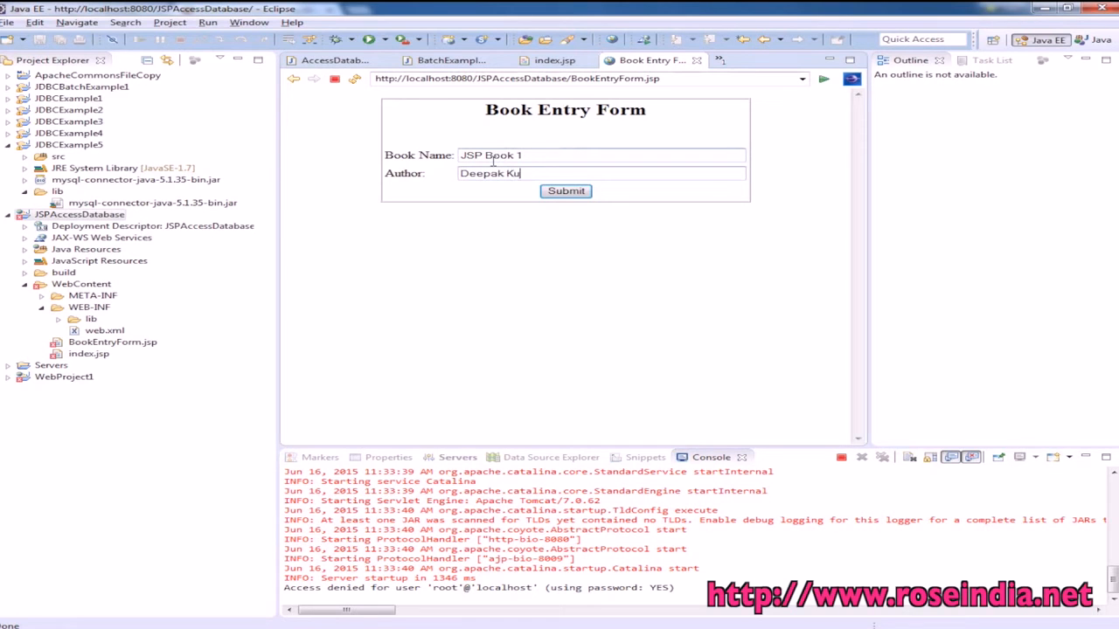
{"action": "left_click", "coordinate": [566, 191]}
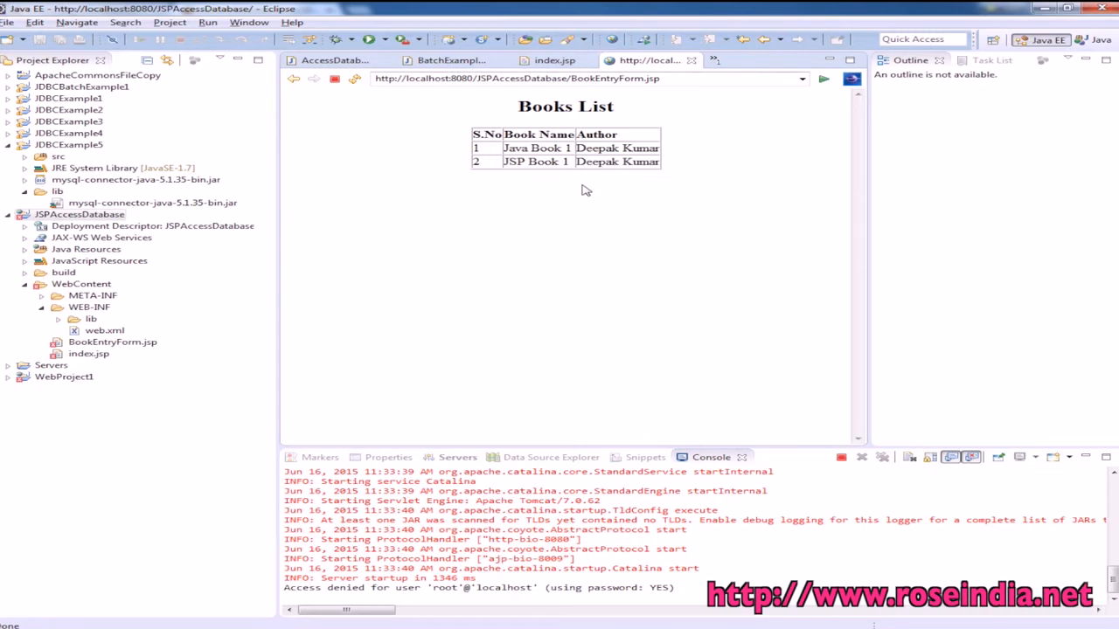
{"action": "mouse_move", "coordinate": [853, 468]}
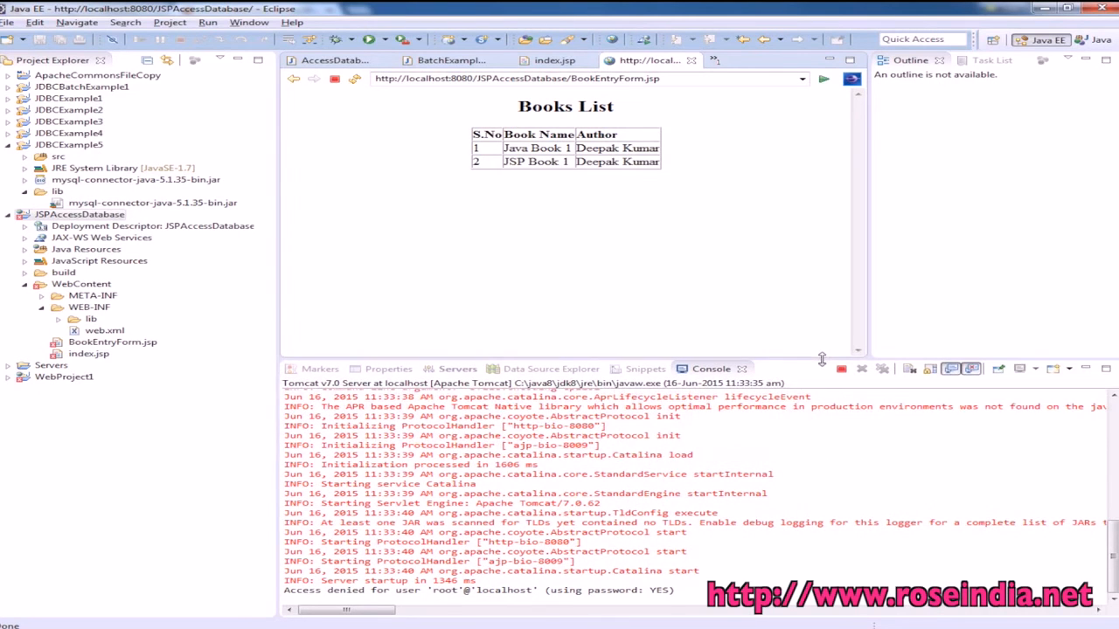
{"action": "mouse_move", "coordinate": [667, 223]}
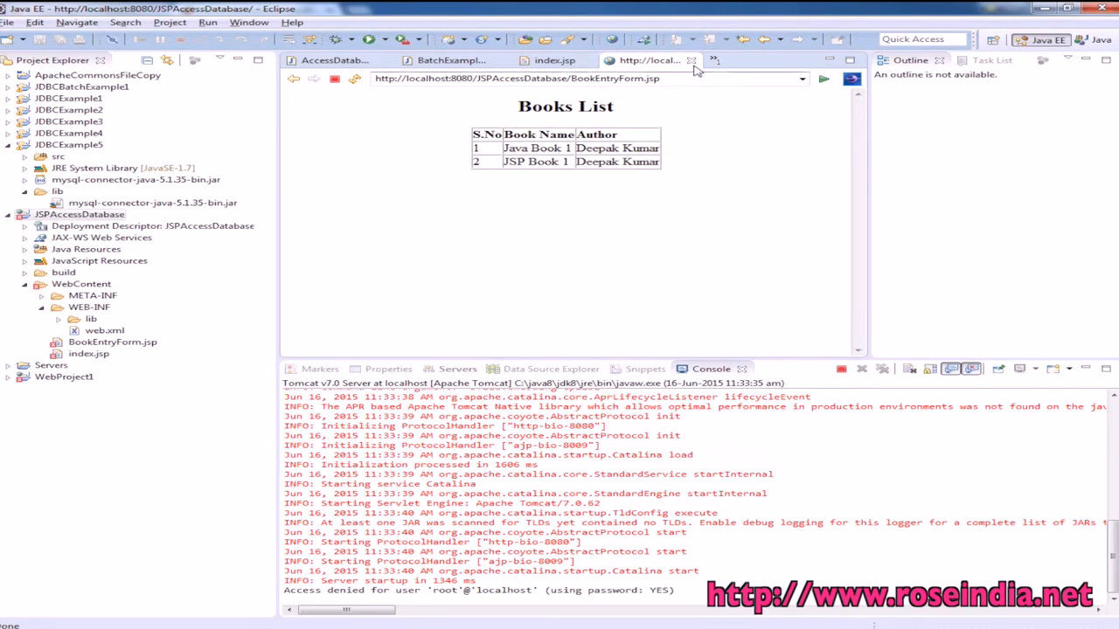
{"action": "mouse_move", "coordinate": [693, 60]}
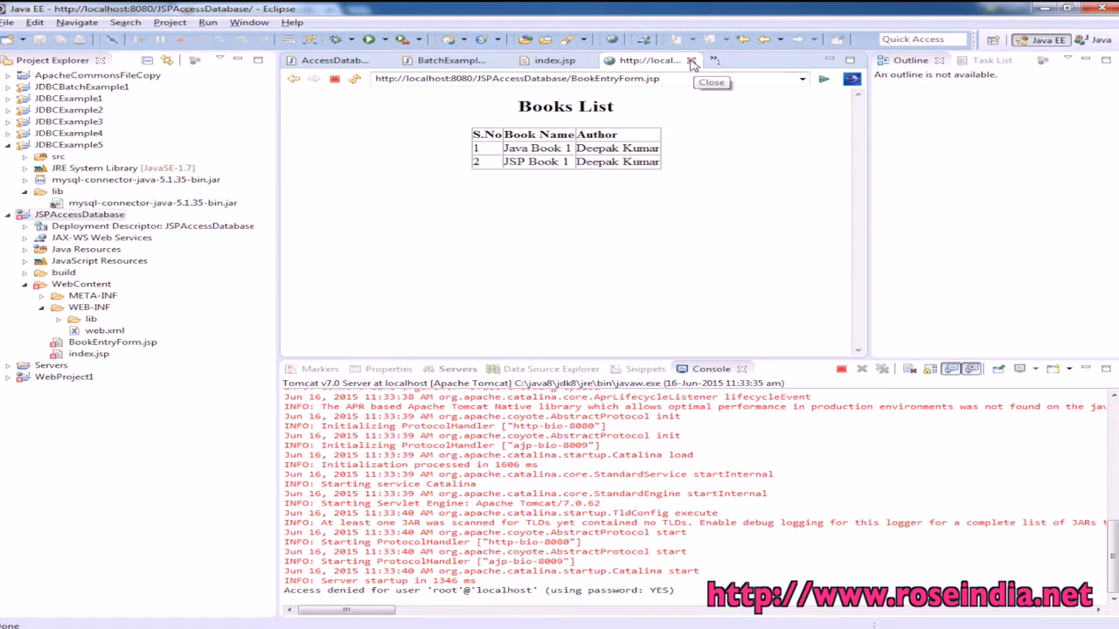
{"action": "left_click", "coordinate": [693, 63]}
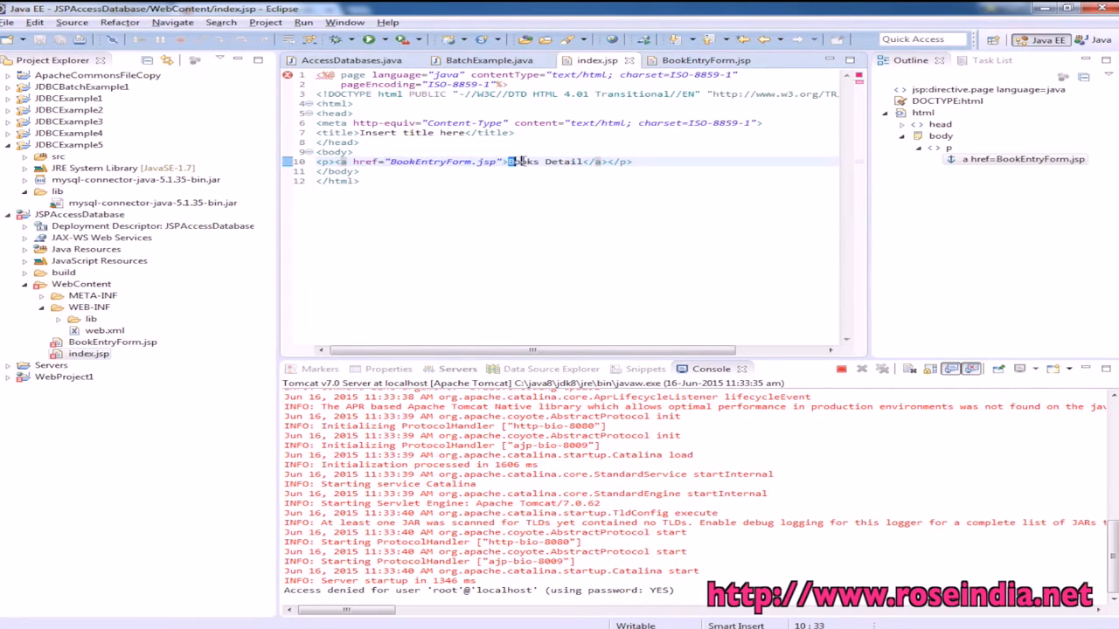
{"action": "double_click", "coordinate": [544, 161]}
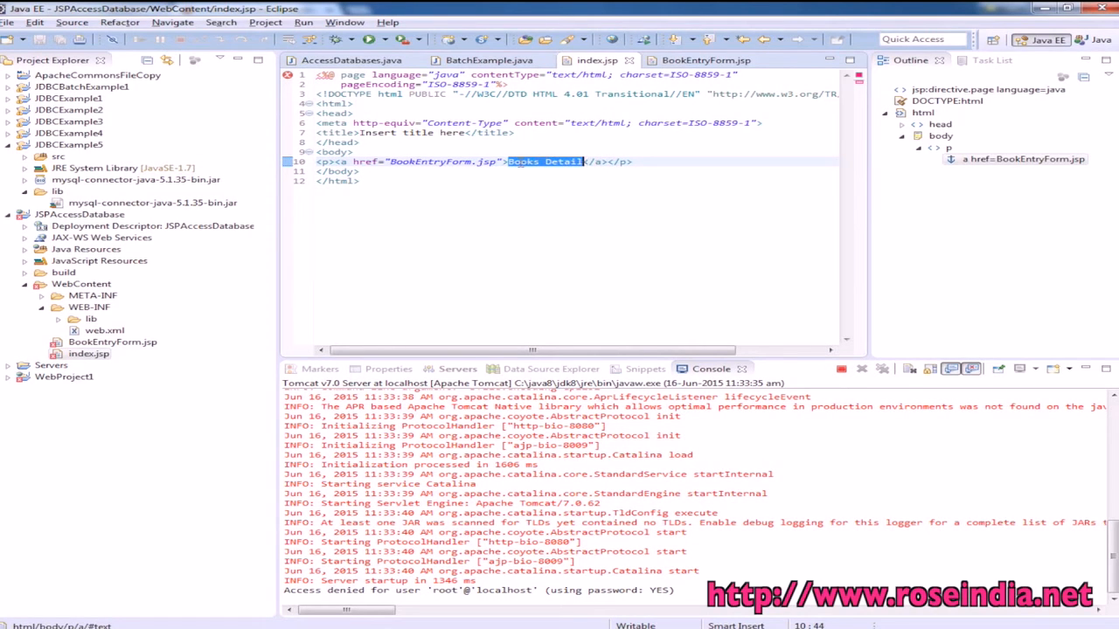
{"action": "double_click", "coordinate": [428, 160]}
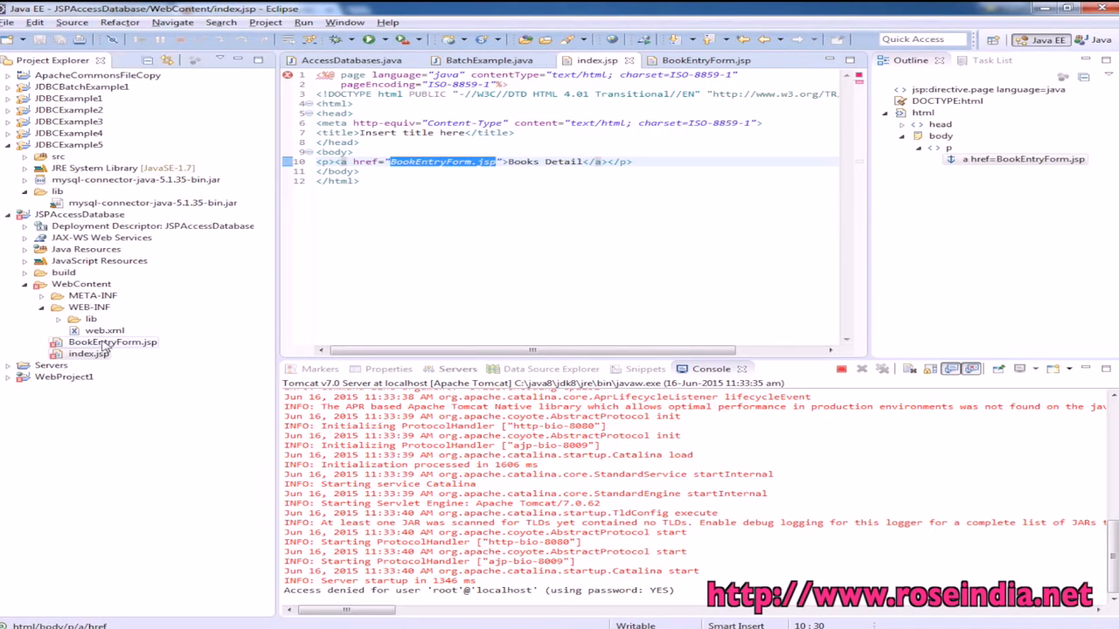
Review BookEntryForm.jsp's JDBC URL with localhost and root, and its insert/select queries.
{"action": "left_click", "coordinate": [703, 59]}
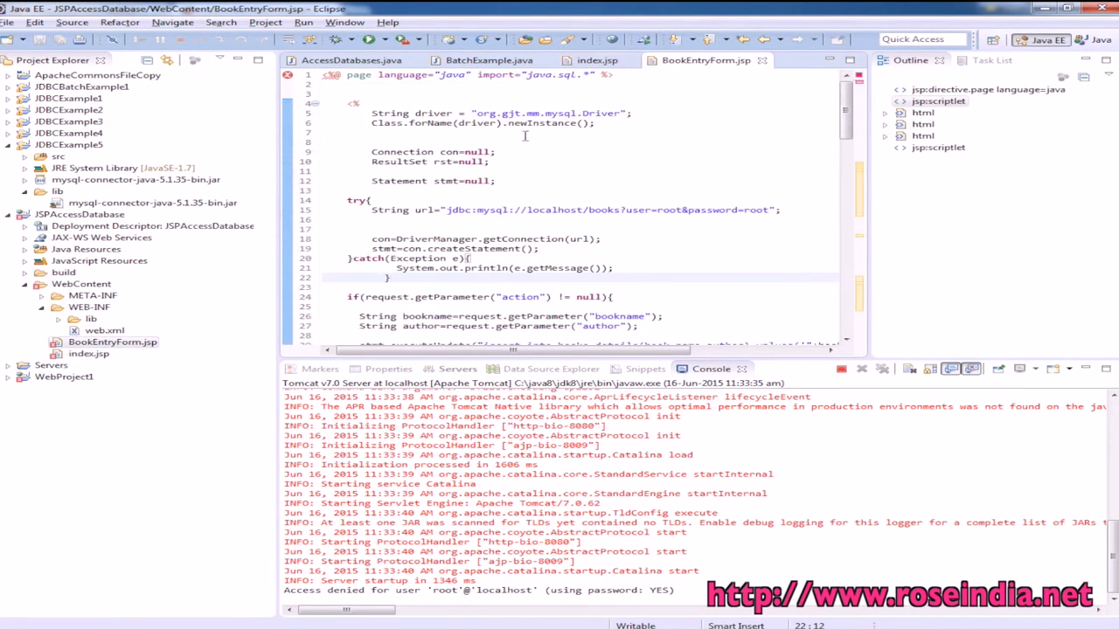
{"action": "double_click", "coordinate": [553, 114]}
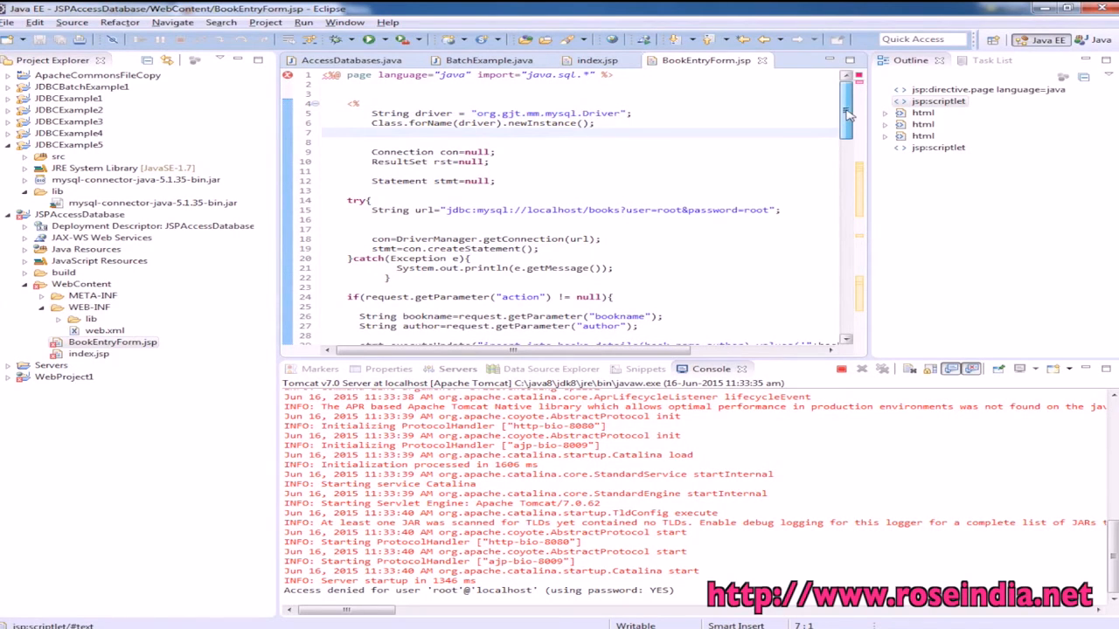
{"action": "scroll", "scroll_direction": "down", "scroll_amount": 3}
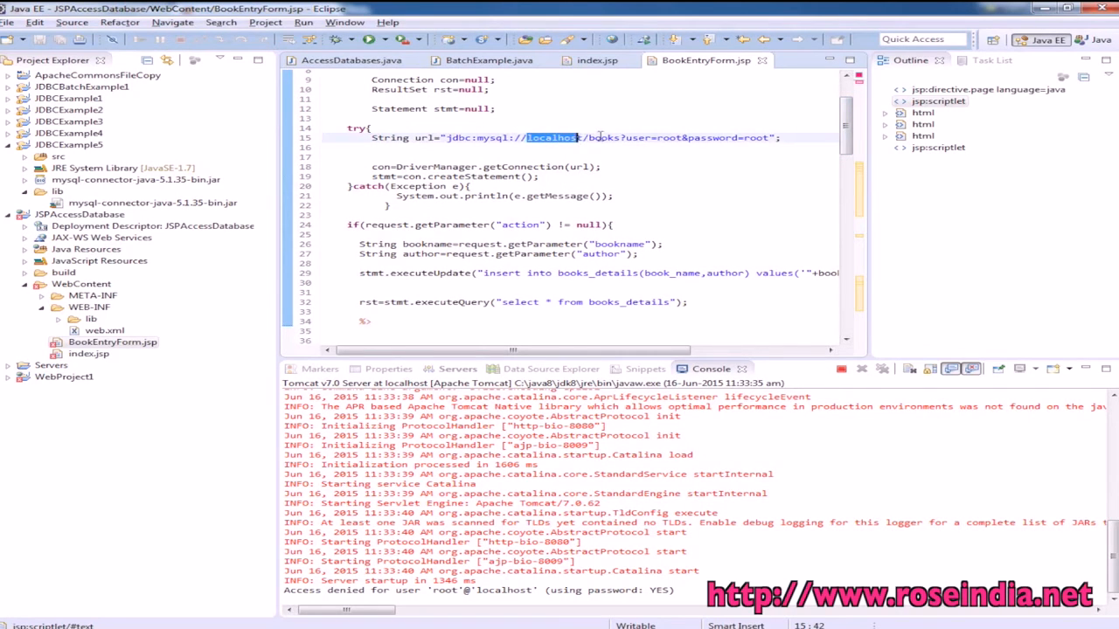
{"action": "double_click", "coordinate": [668, 136]}
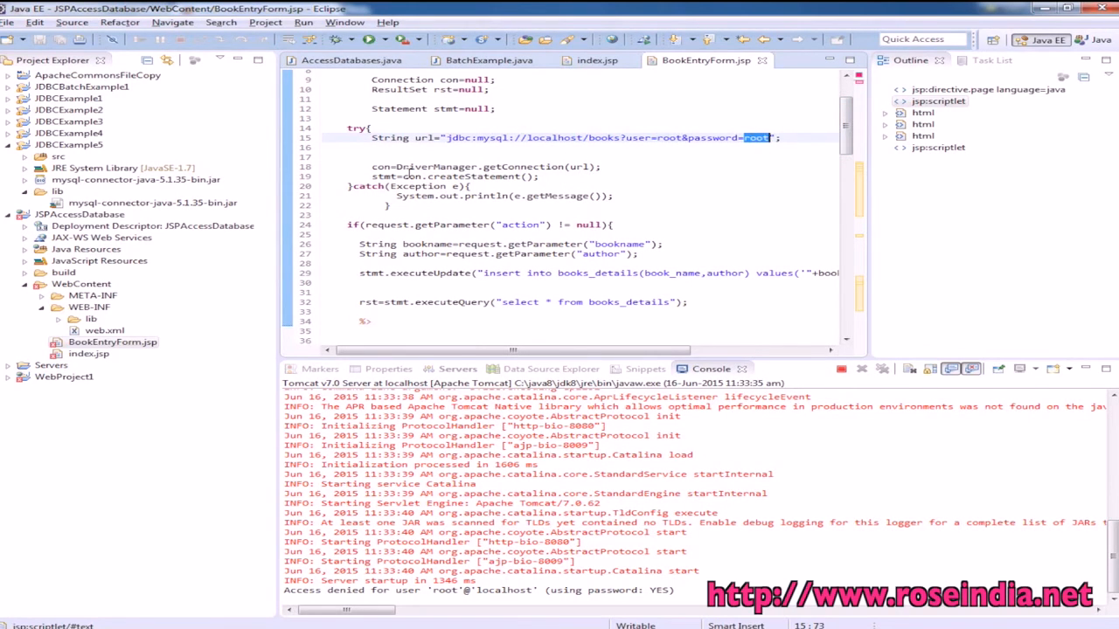
{"action": "scroll", "scroll_direction": "down", "scroll_amount": 3}
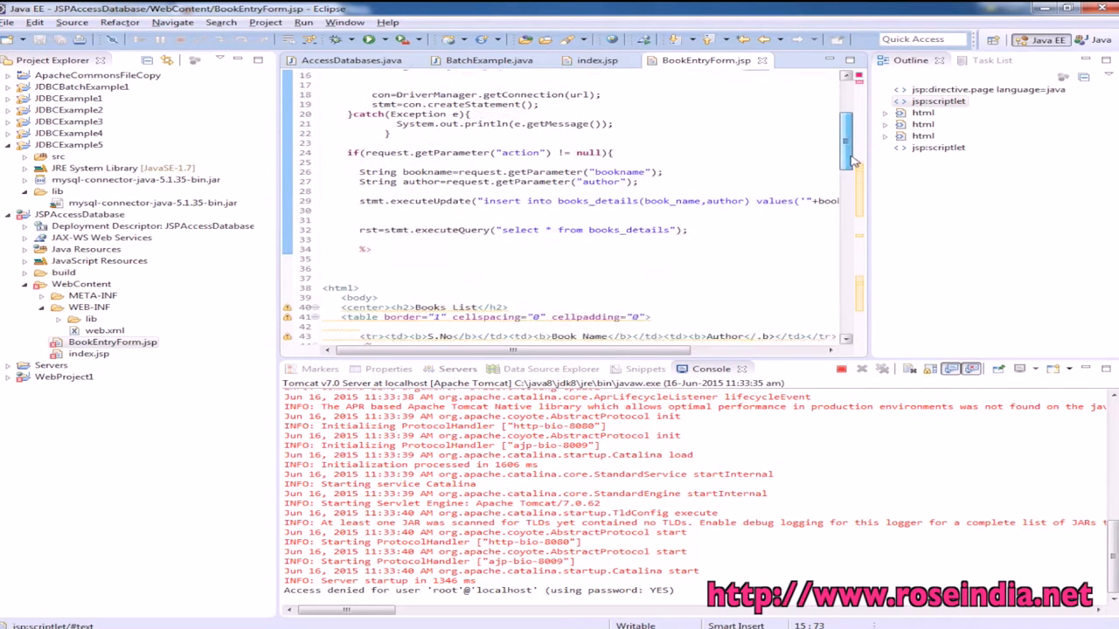
{"action": "scroll", "scroll_direction": "down", "scroll_amount": 3}
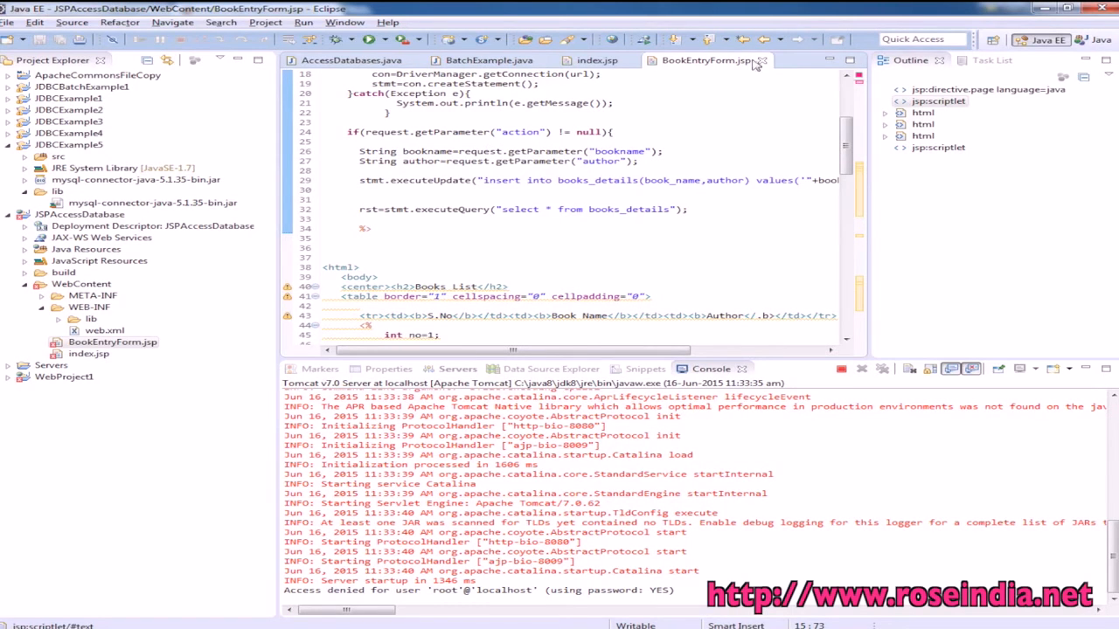
Start Run As > Run on Server for the project.
{"action": "left_click", "coordinate": [87, 353]}
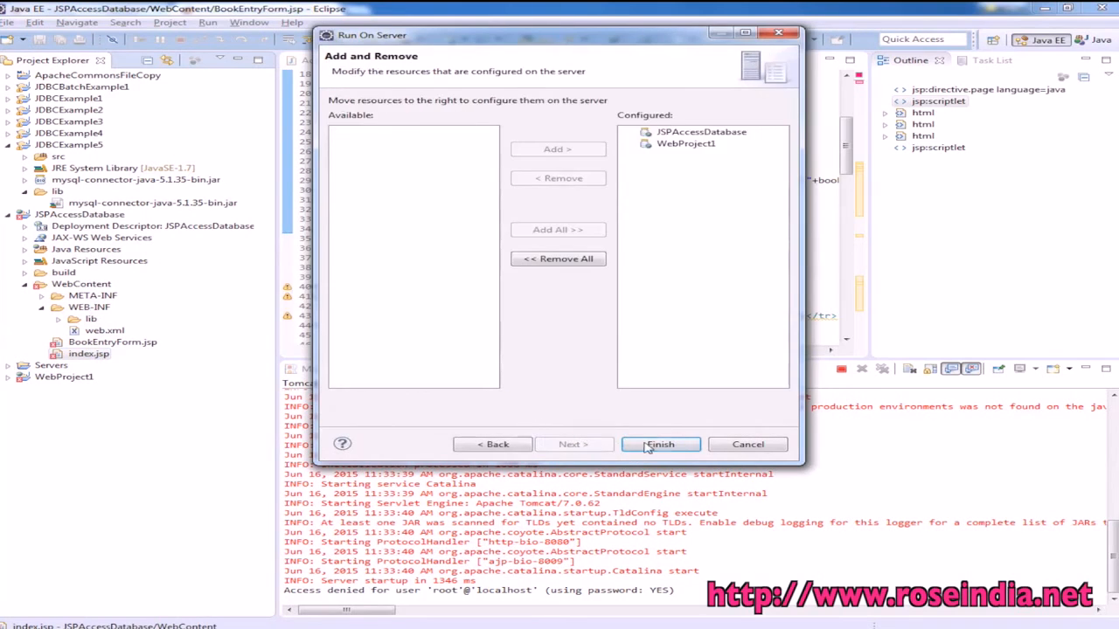
Finish the Run On Server wizard and follow the Books Detail link to the form.
{"action": "left_click", "coordinate": [661, 444]}
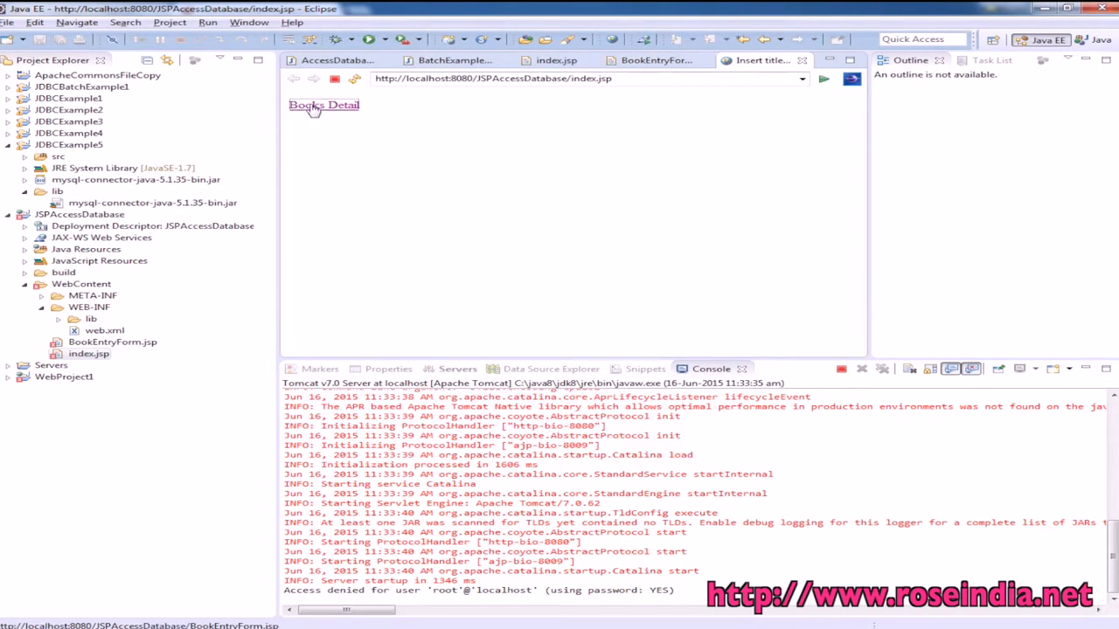
{"action": "left_click", "coordinate": [437, 60]}
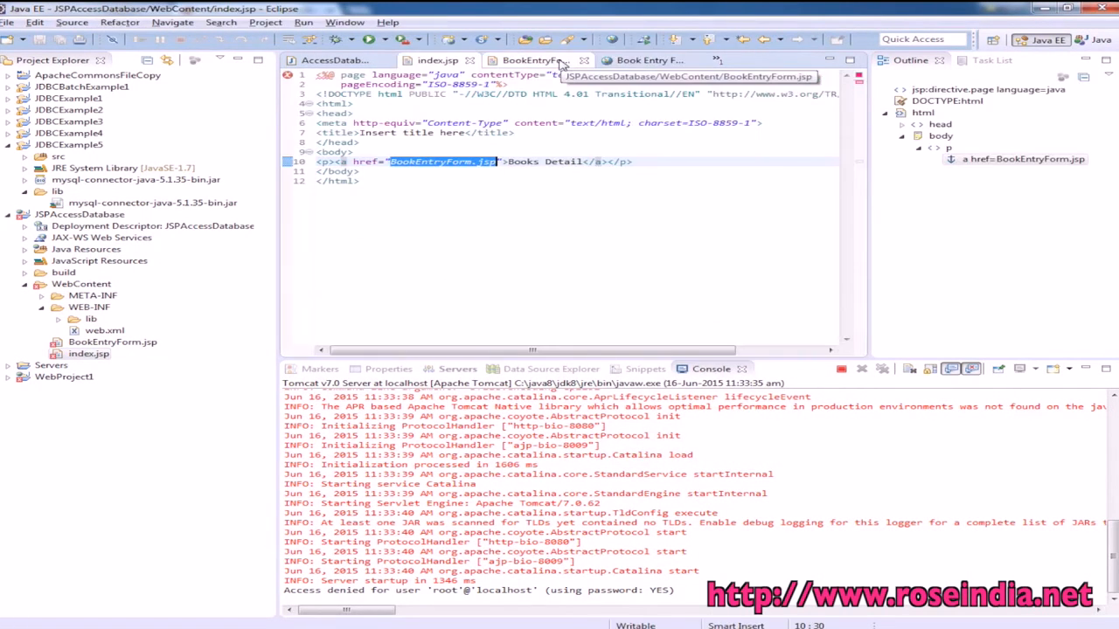
Compare the running Book Entry Form with BookEntryForm.jsp's insert and select code.
{"action": "left_click", "coordinate": [532, 59]}
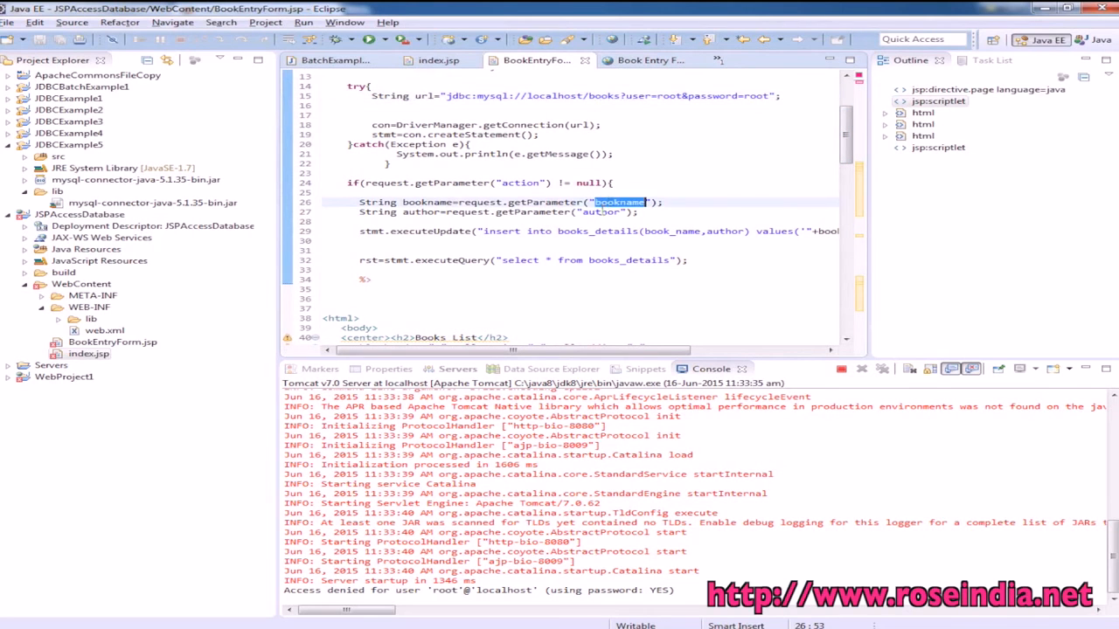
{"action": "left_click", "coordinate": [650, 60]}
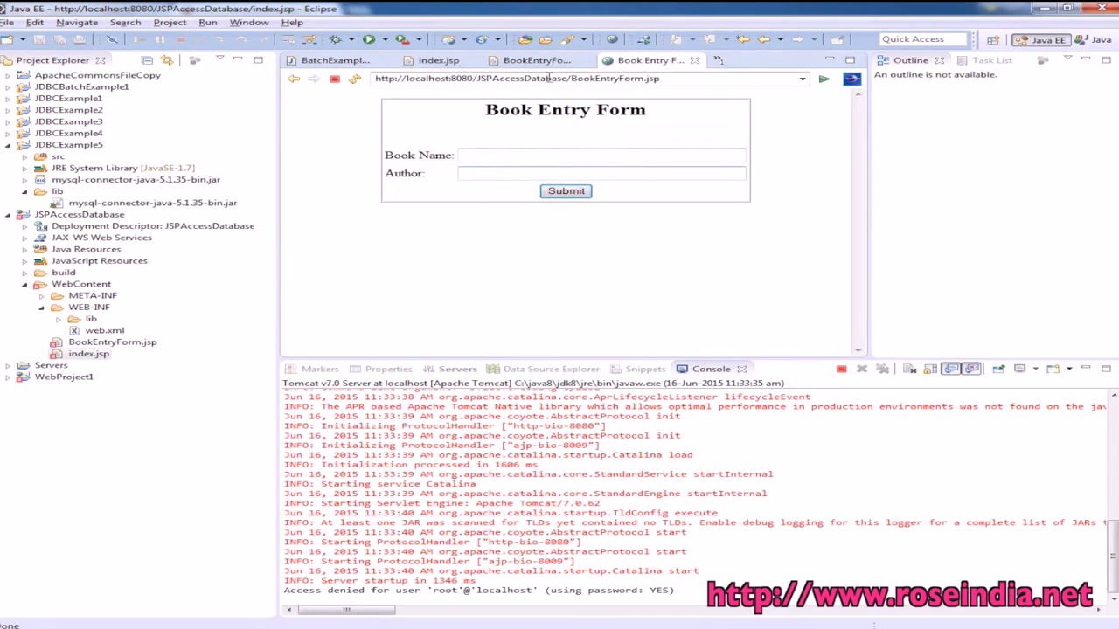
{"action": "left_click", "coordinate": [533, 59]}
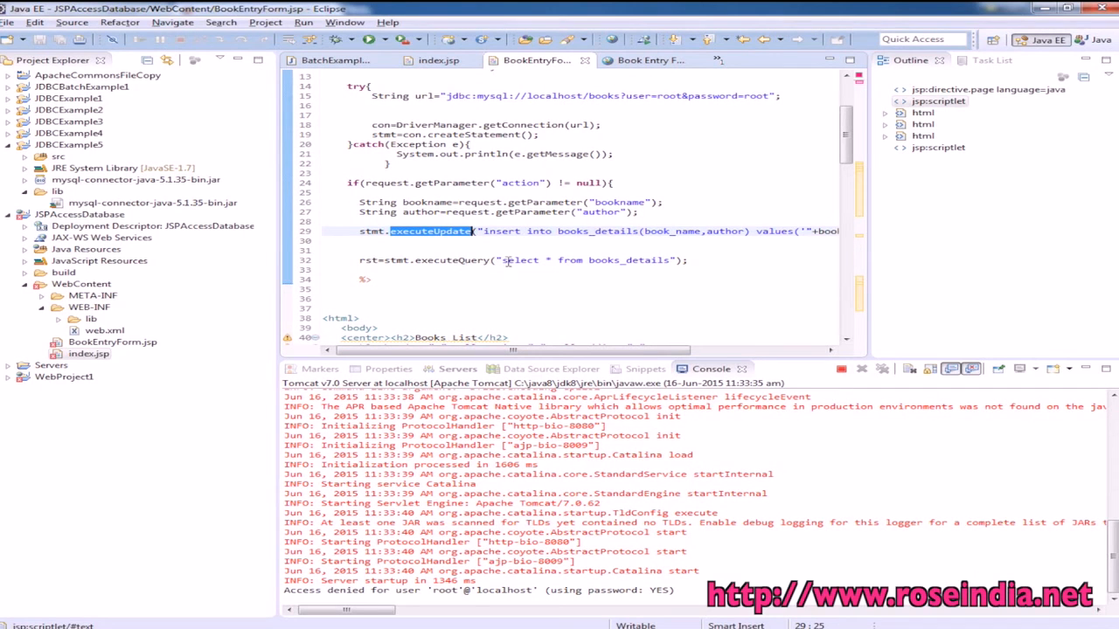
{"action": "mouse_move", "coordinate": [655, 254]}
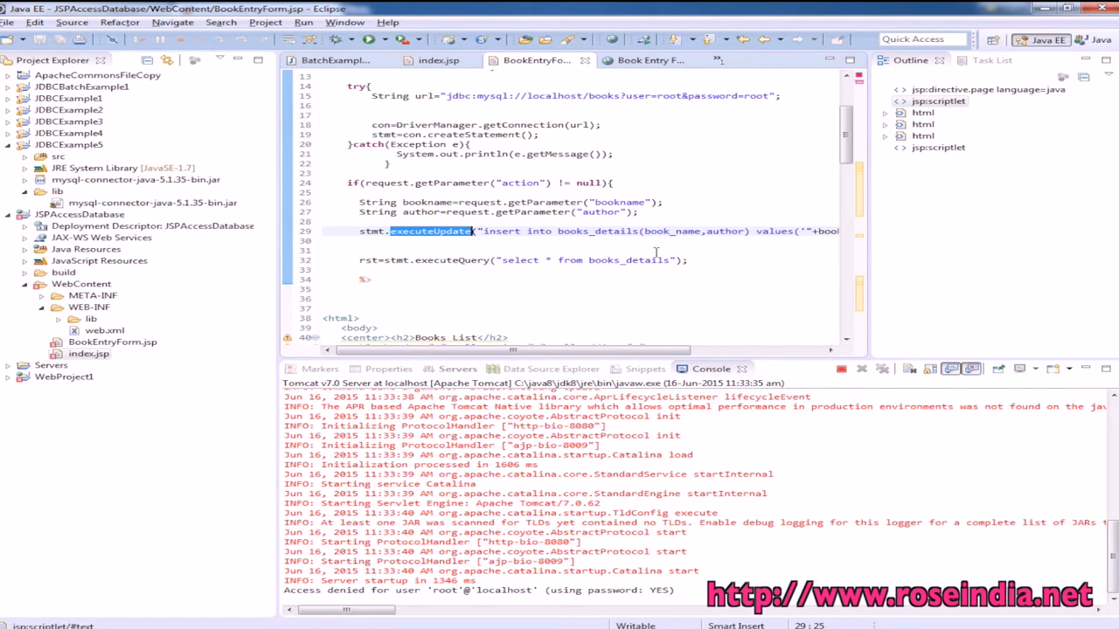
{"action": "scroll", "scroll_direction": "down", "scroll_amount": 3}
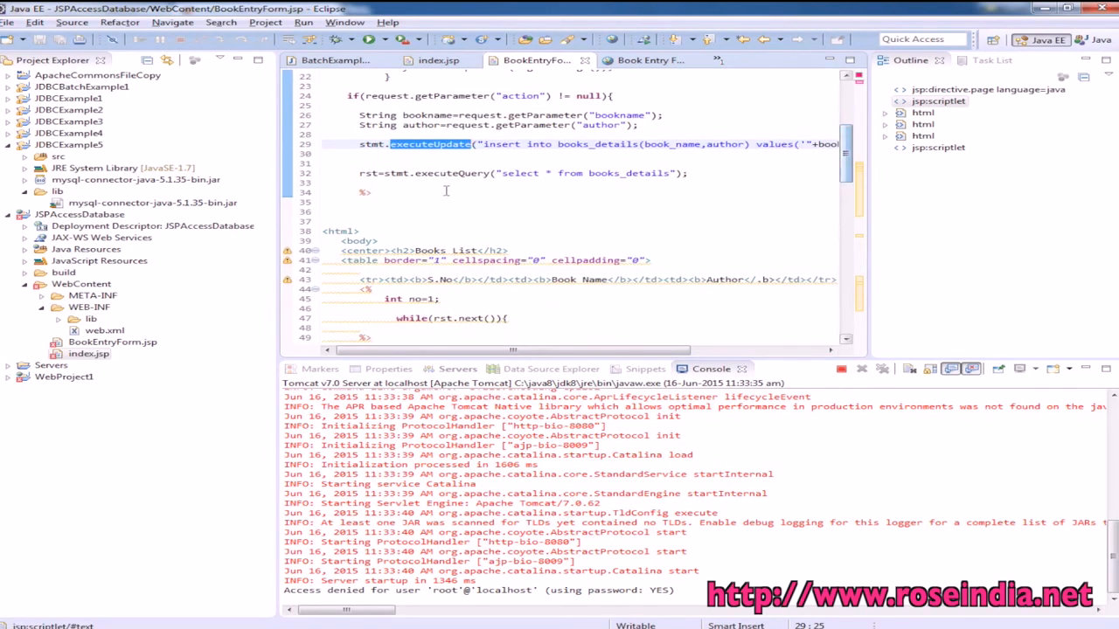
{"action": "scroll", "scroll_direction": "down", "scroll_amount": 3}
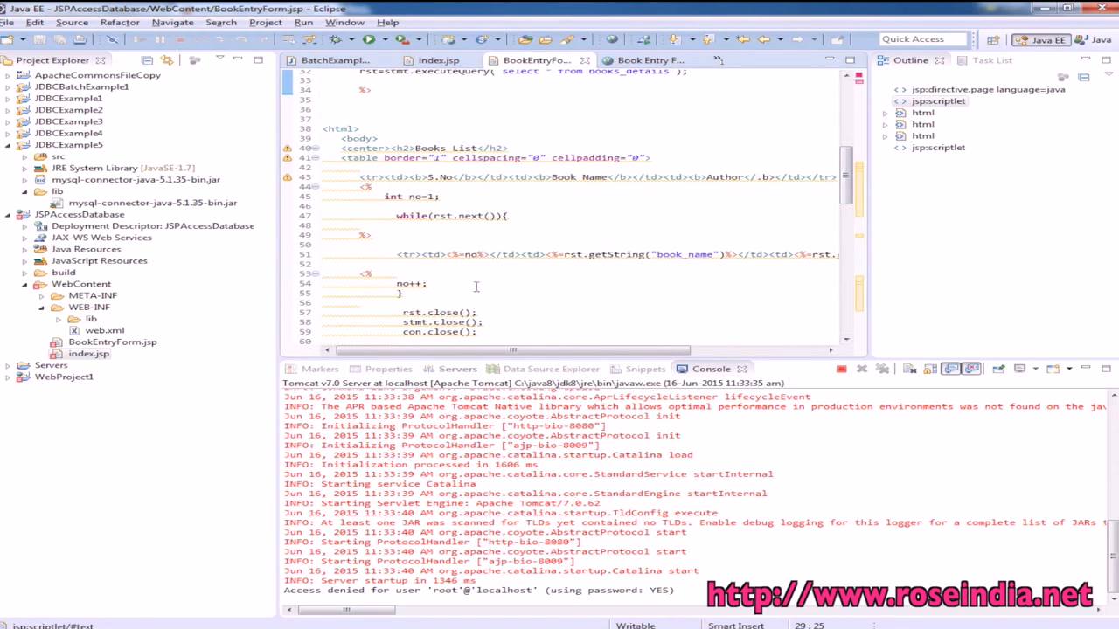
{"action": "scroll", "scroll_direction": "down", "scroll_amount": 3}
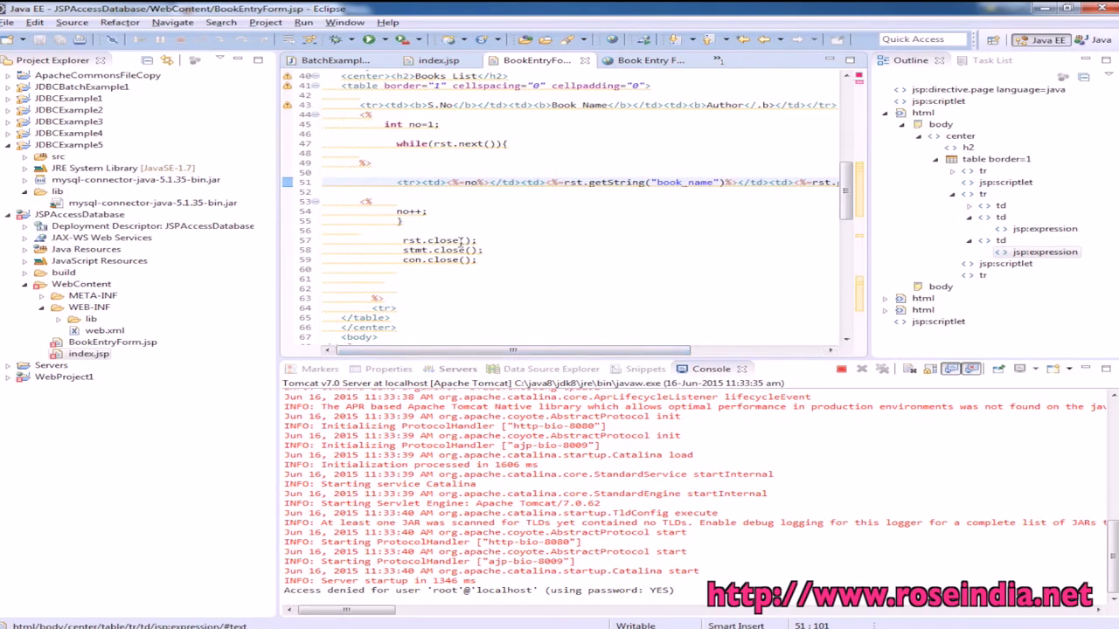
{"action": "double_click", "coordinate": [444, 241]}
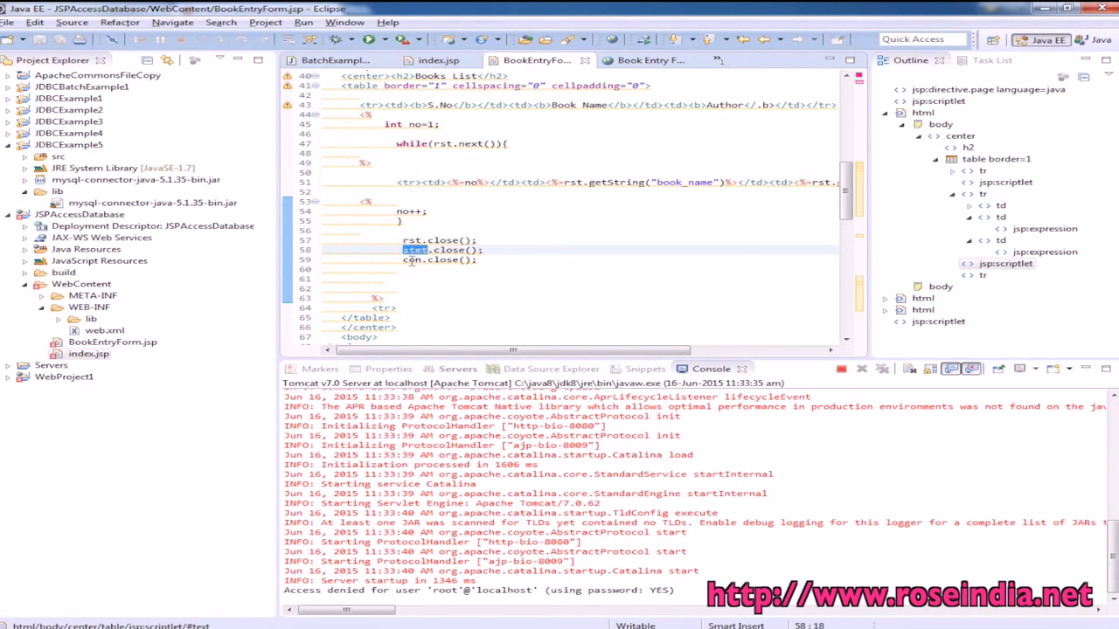
{"action": "scroll", "scroll_direction": "down", "scroll_amount": 3}
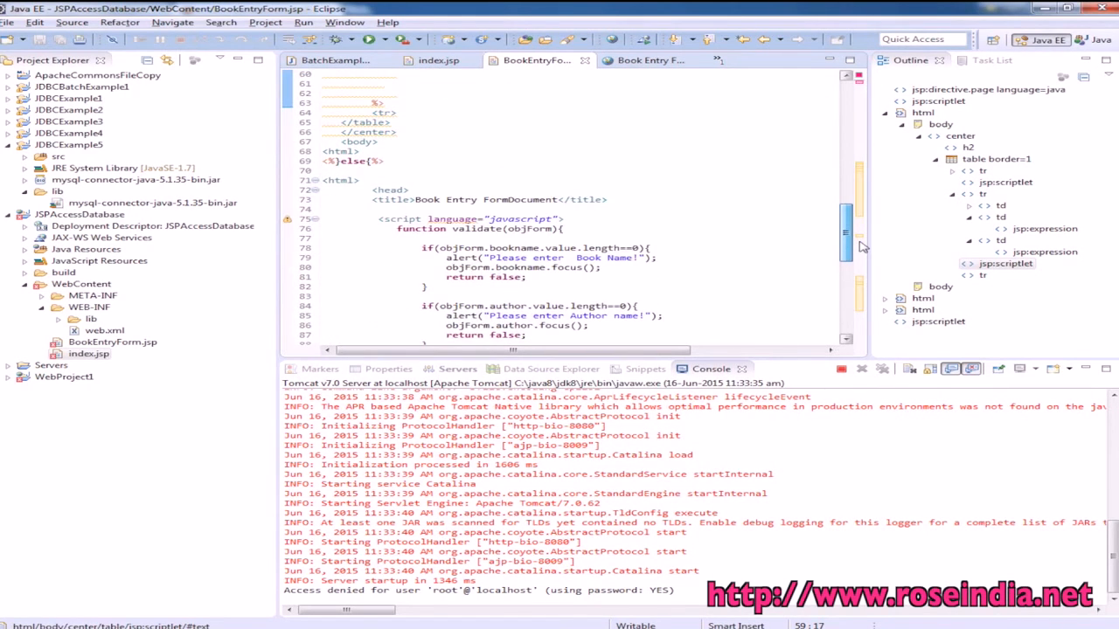
{"action": "scroll", "scroll_direction": "down", "scroll_amount": 3}
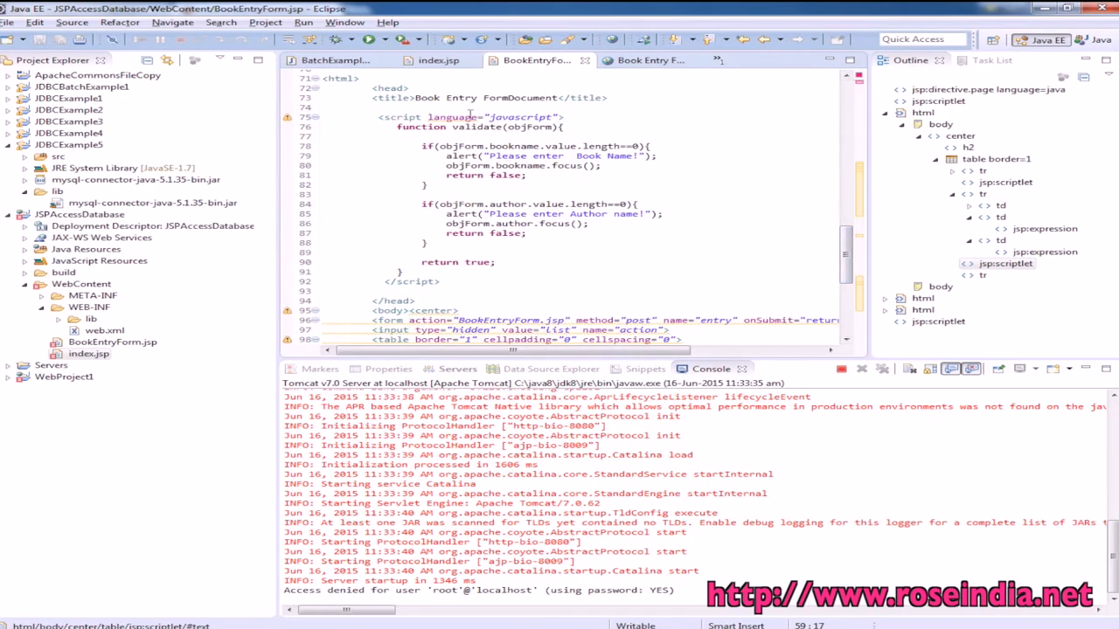
Verify the form's validation alerts for an empty book name and an empty author, then return to the source.
{"action": "left_click", "coordinate": [650, 59]}
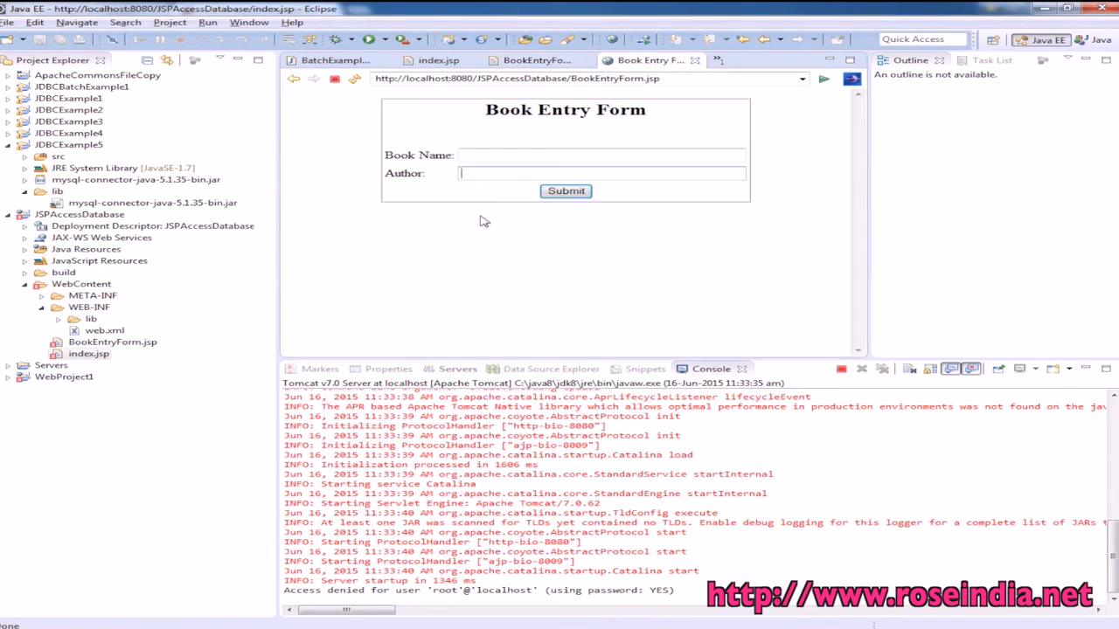
{"action": "left_click", "coordinate": [566, 191]}
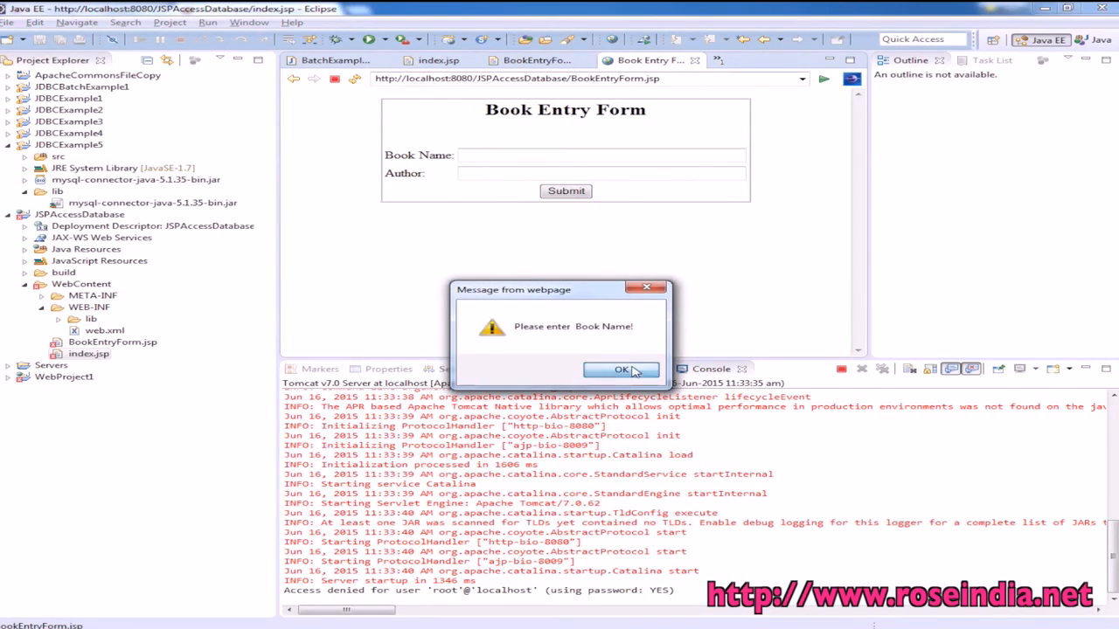
{"action": "left_click", "coordinate": [622, 369]}
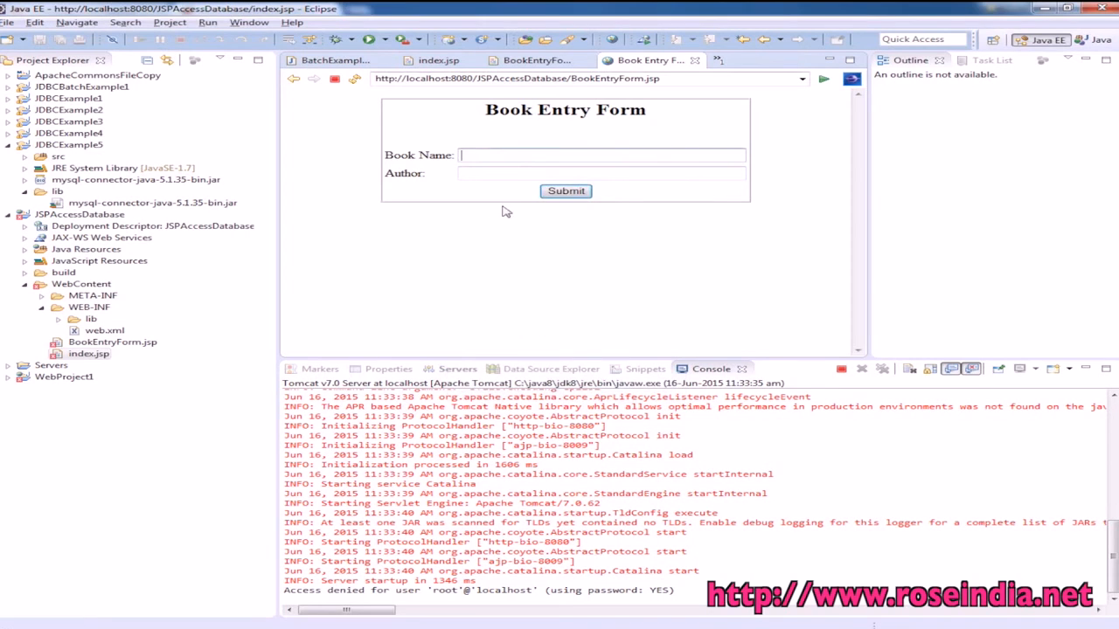
{"action": "left_click", "coordinate": [566, 190]}
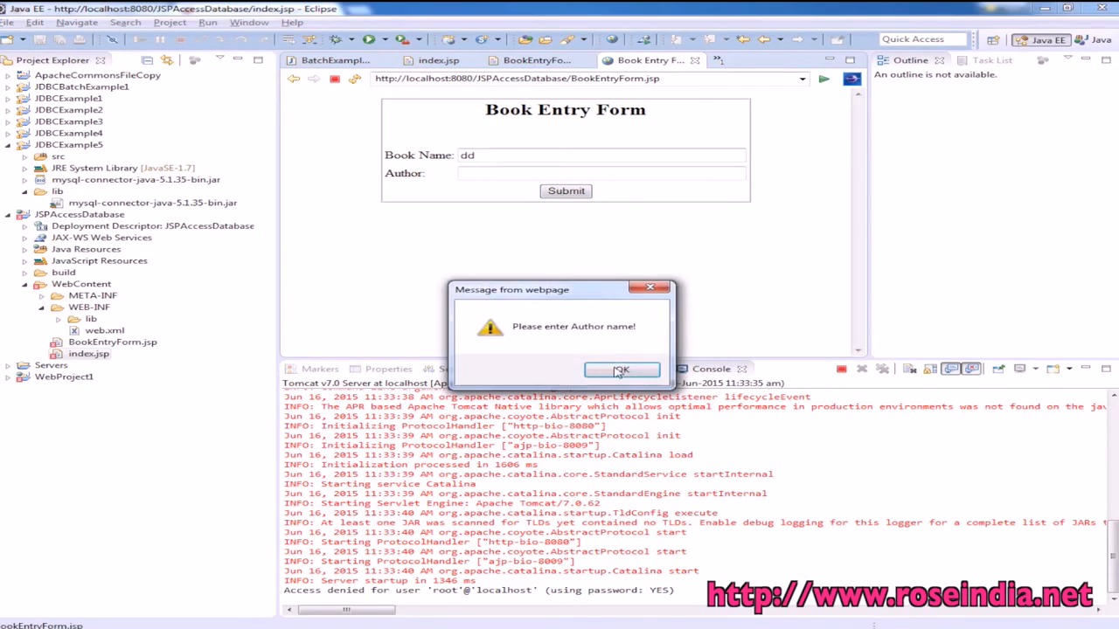
{"action": "left_click", "coordinate": [620, 370]}
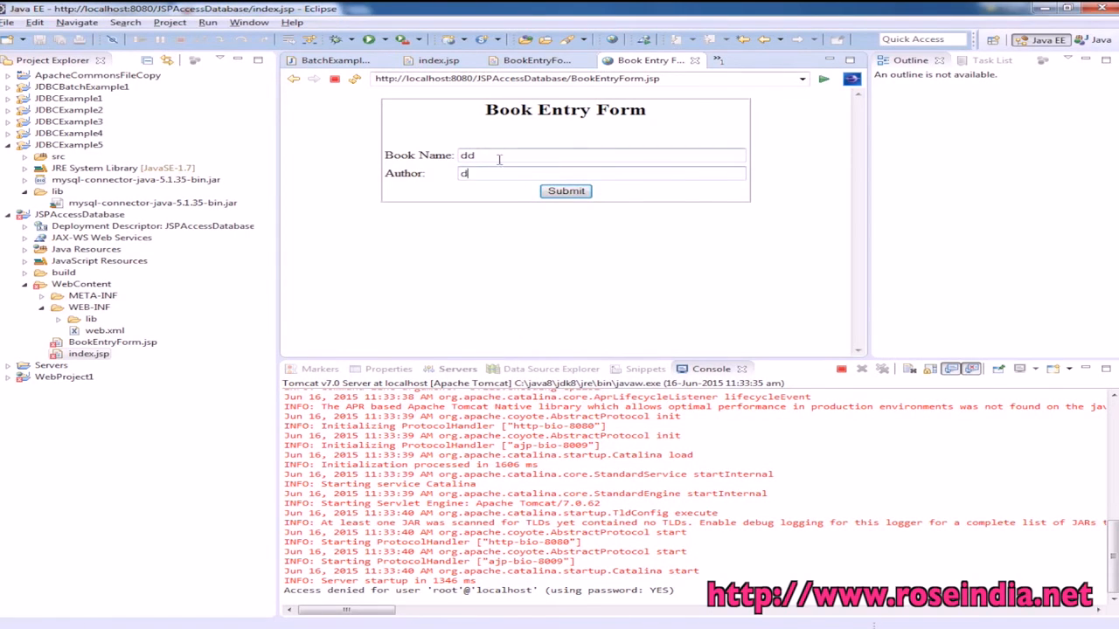
{"action": "left_click", "coordinate": [566, 191]}
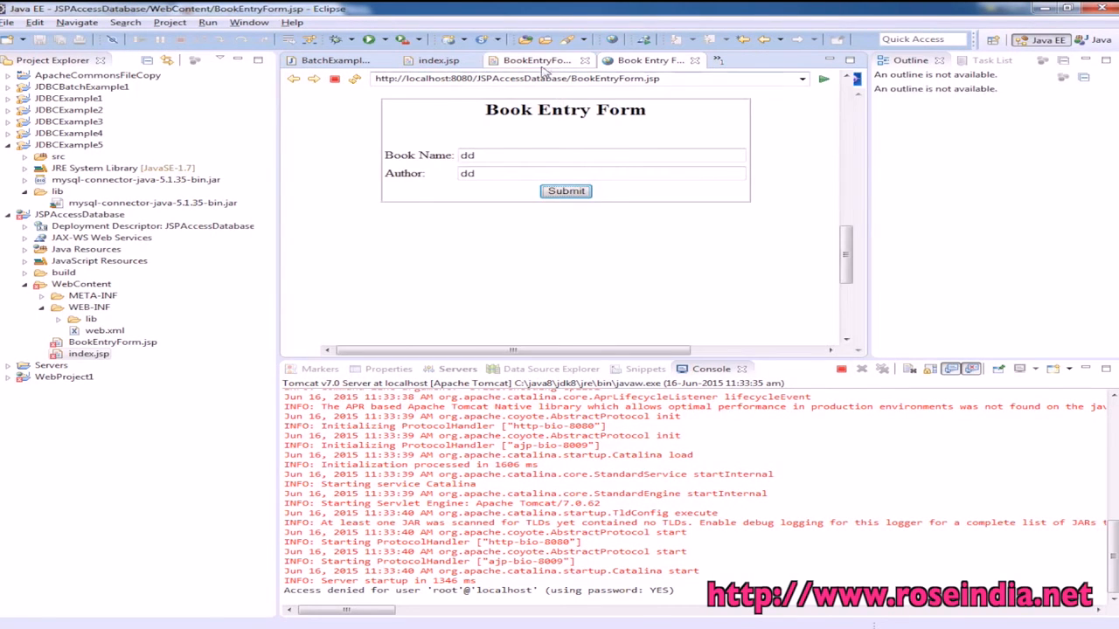
{"action": "left_click", "coordinate": [533, 60]}
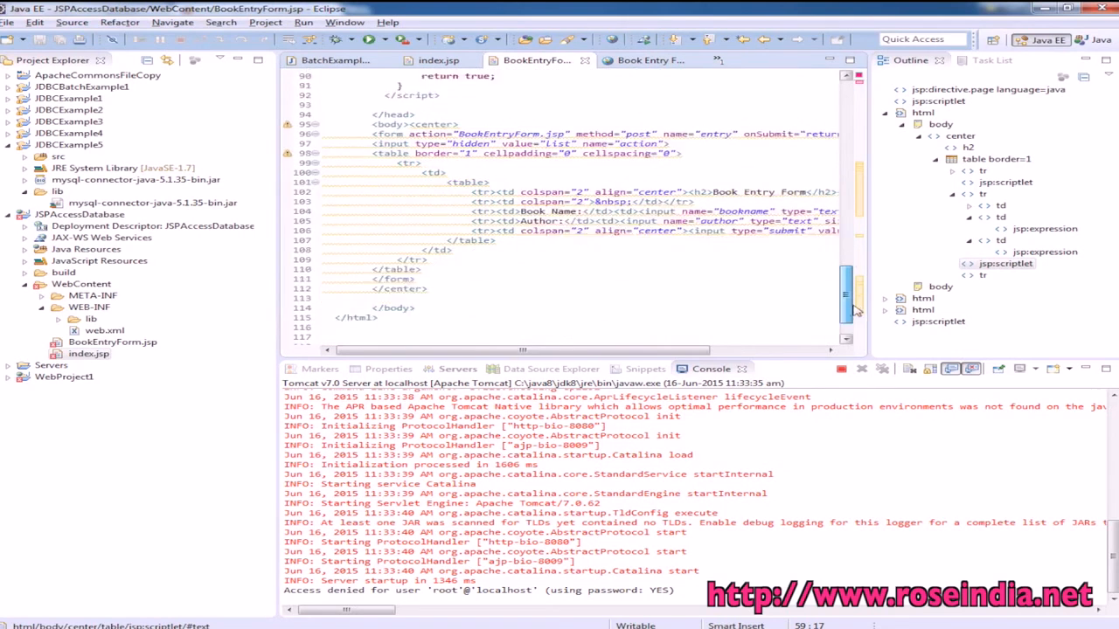
{"action": "scroll", "scroll_direction": "up", "scroll_amount": 3}
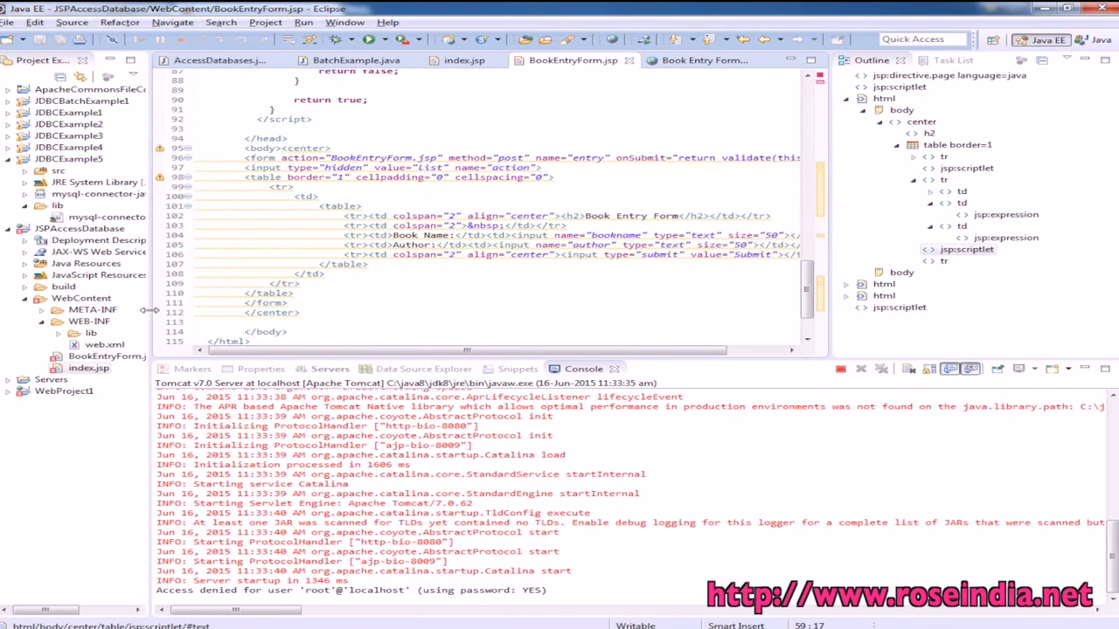
{"action": "scroll", "scroll_direction": "down", "scroll_amount": 3}
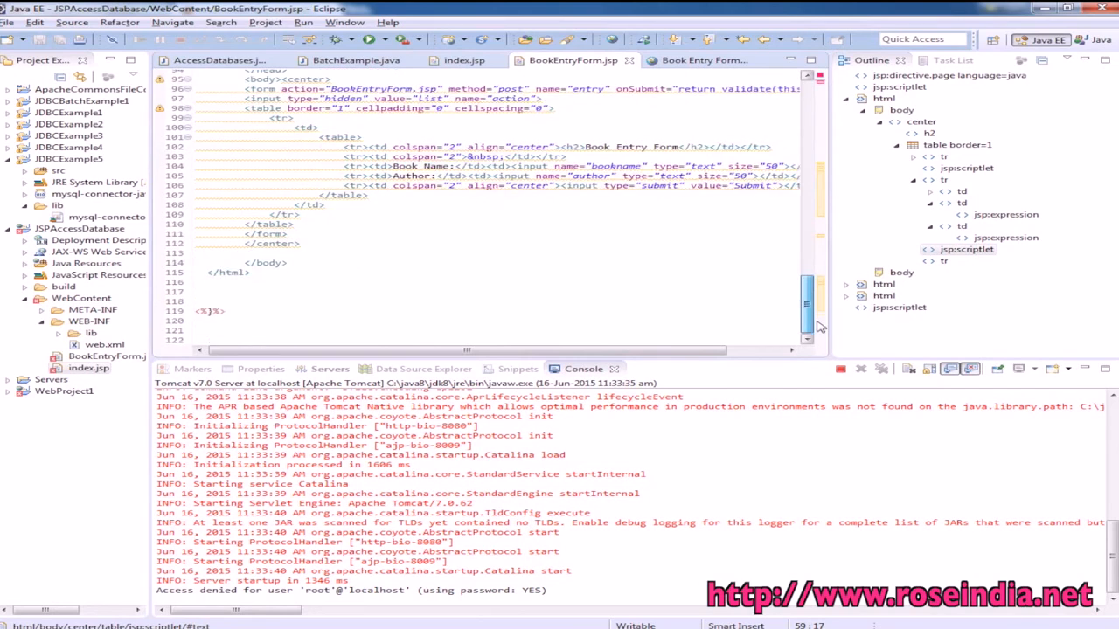
{"action": "scroll", "scroll_direction": "up", "scroll_amount": 3}
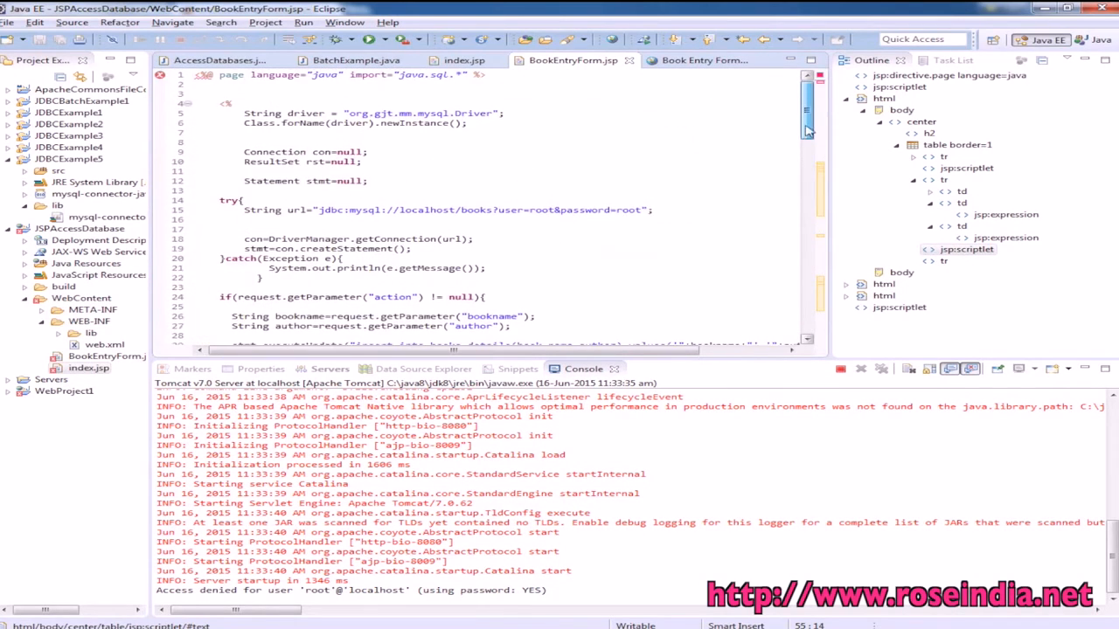
{"action": "scroll", "scroll_direction": "down", "scroll_amount": 3}
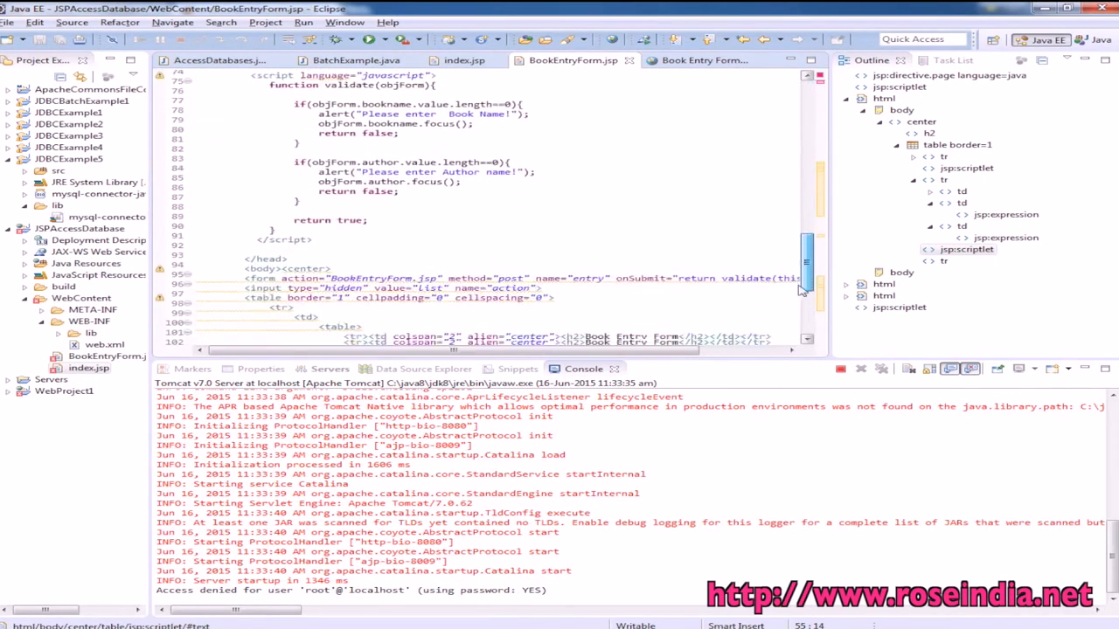
{"action": "scroll", "scroll_direction": "up", "scroll_amount": 3}
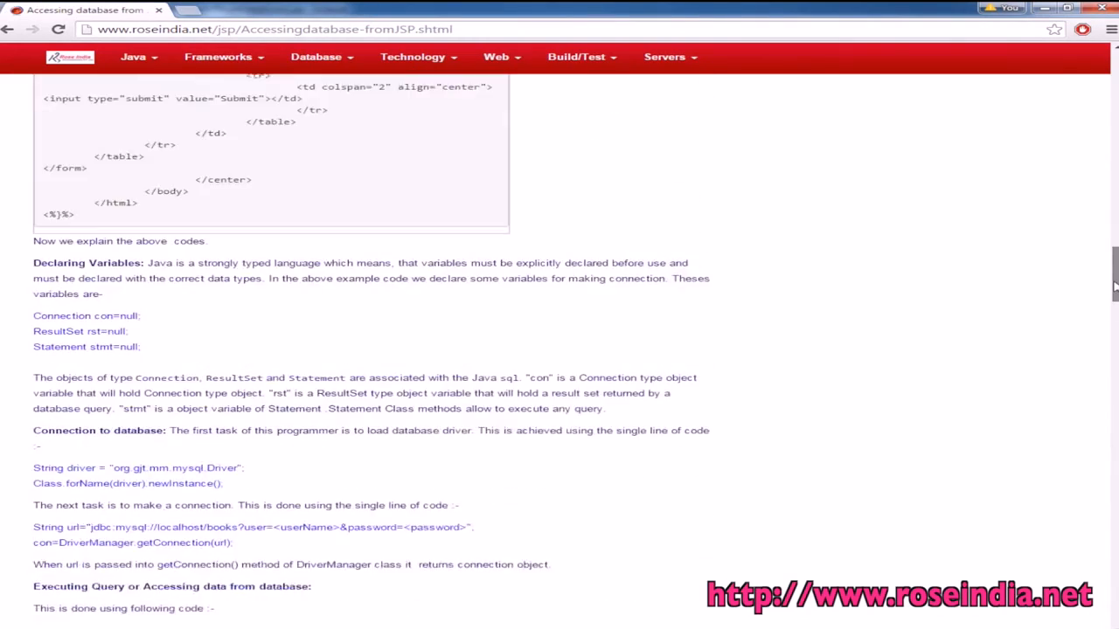
Highlight the tutorial's CREATE DATABASE and CREATE TABLE books_details statements.
{"action": "scroll", "scroll_direction": "down", "scroll_amount": 3}
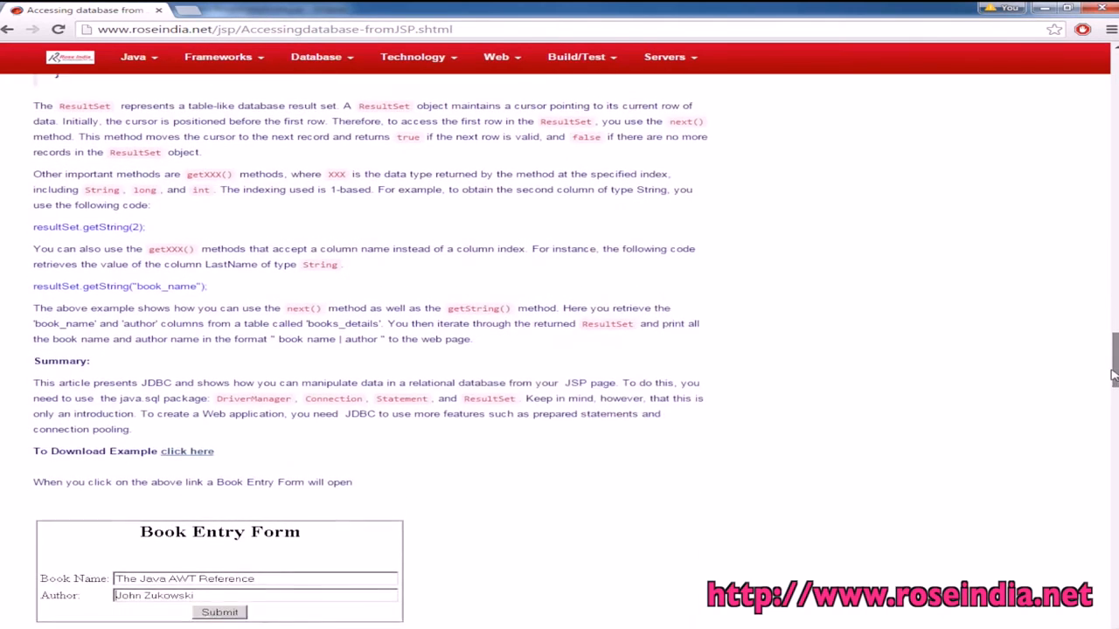
{"action": "scroll", "scroll_direction": "up", "scroll_amount": 3}
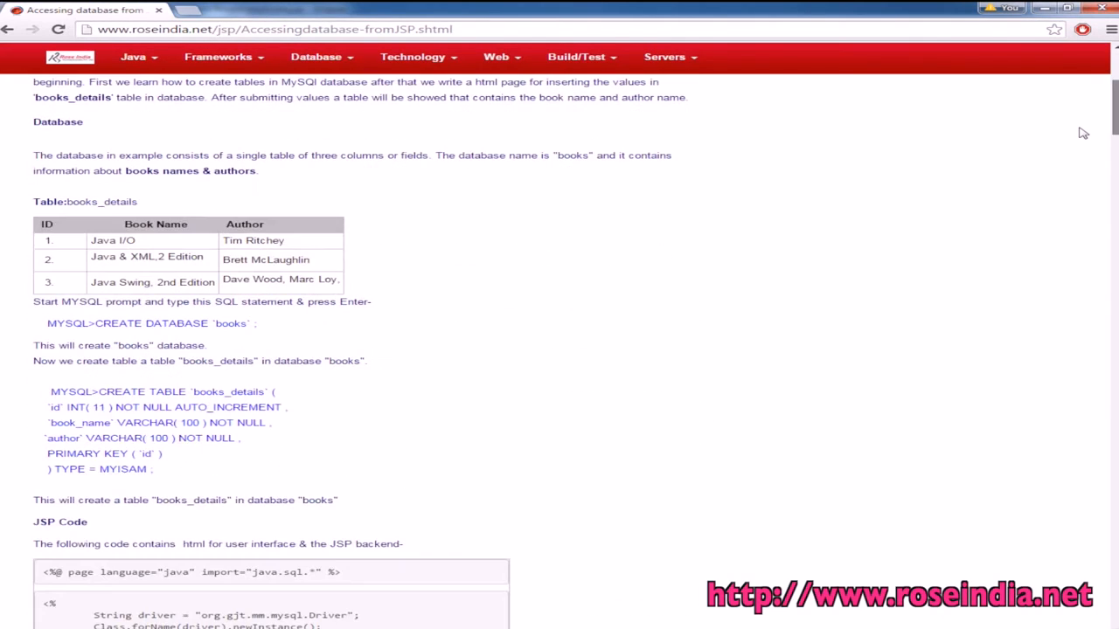
{"action": "double_click", "coordinate": [176, 323]}
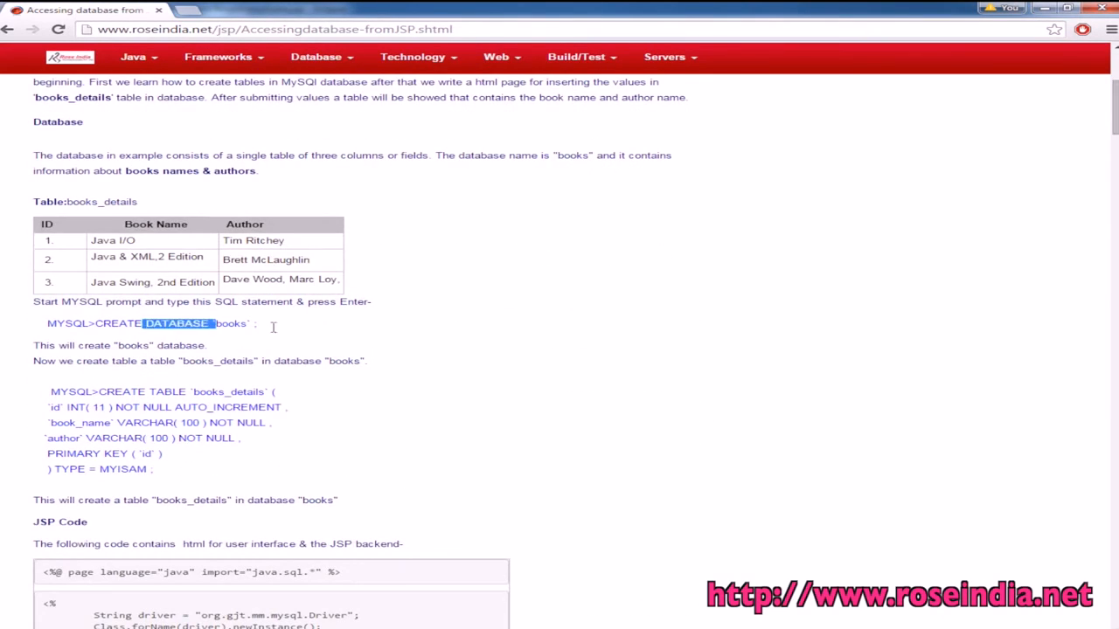
{"action": "left_click_drag", "start_coordinate": [51, 391], "coordinate": [161, 453]}
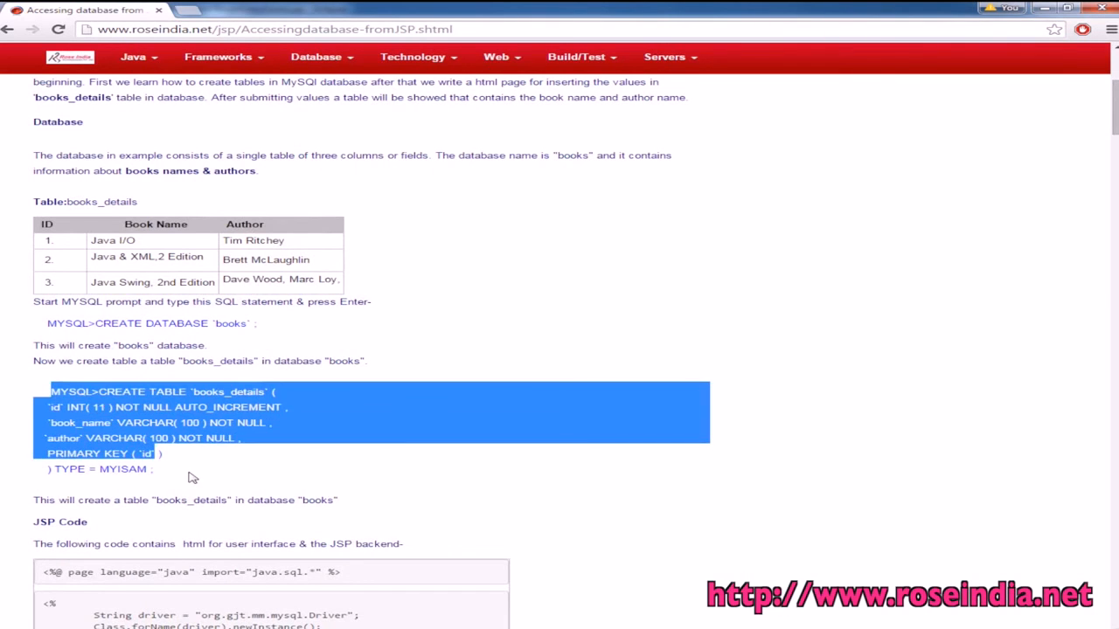
Scroll through the tutorial's JSP code for accessing the database.
{"action": "scroll", "scroll_direction": "down", "scroll_amount": 3}
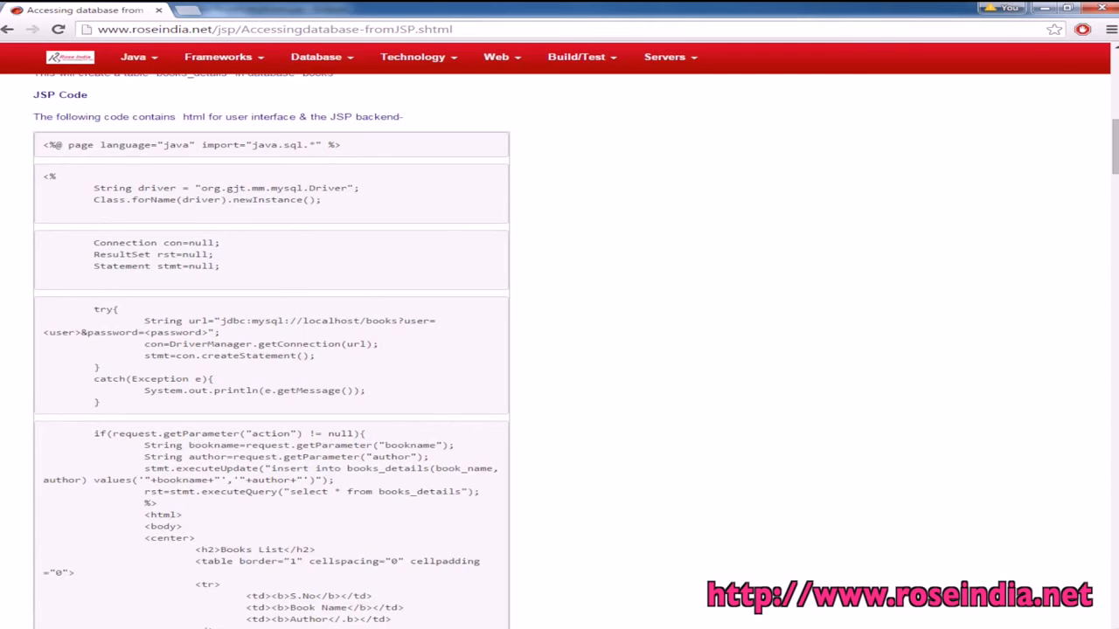
{"action": "scroll", "scroll_direction": "down", "scroll_amount": 3}
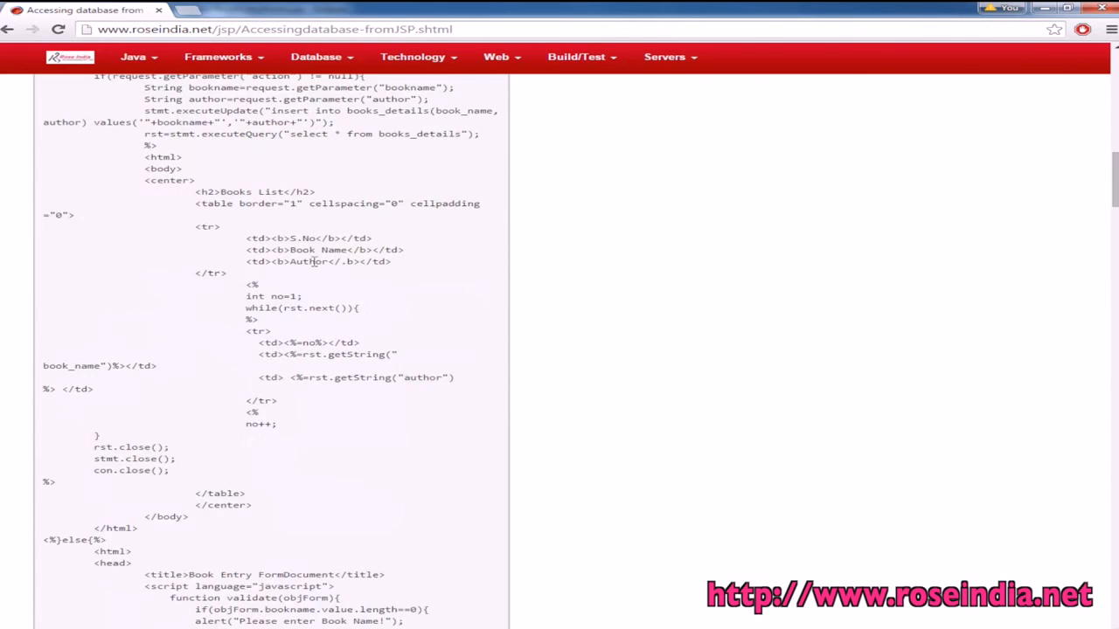
{"action": "scroll", "scroll_direction": "down", "scroll_amount": 3}
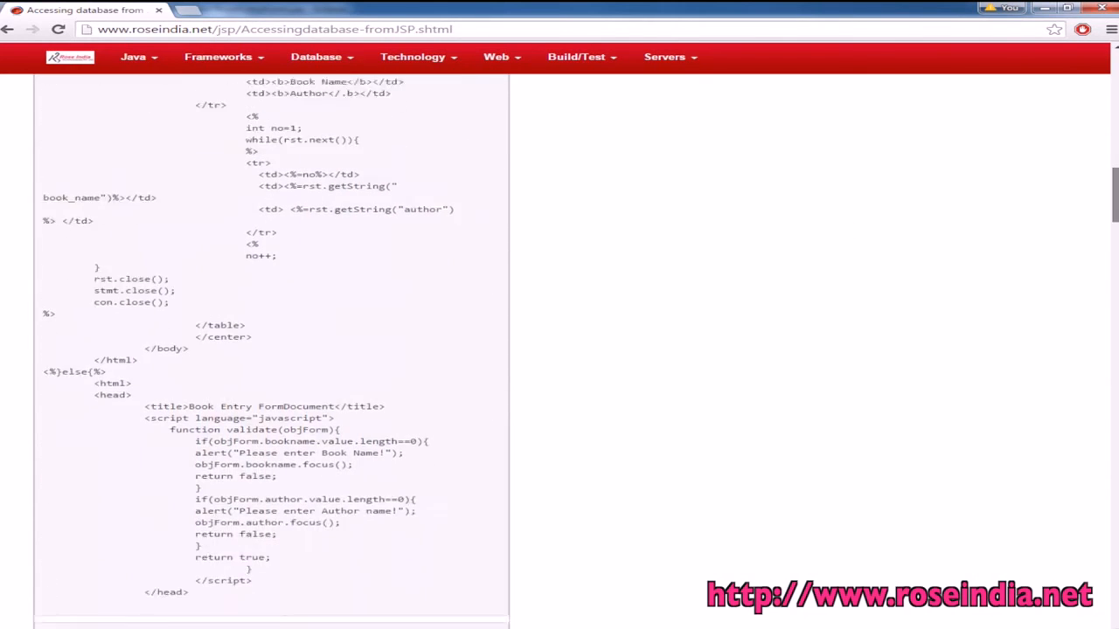
{"action": "scroll", "scroll_direction": "down", "scroll_amount": 3}
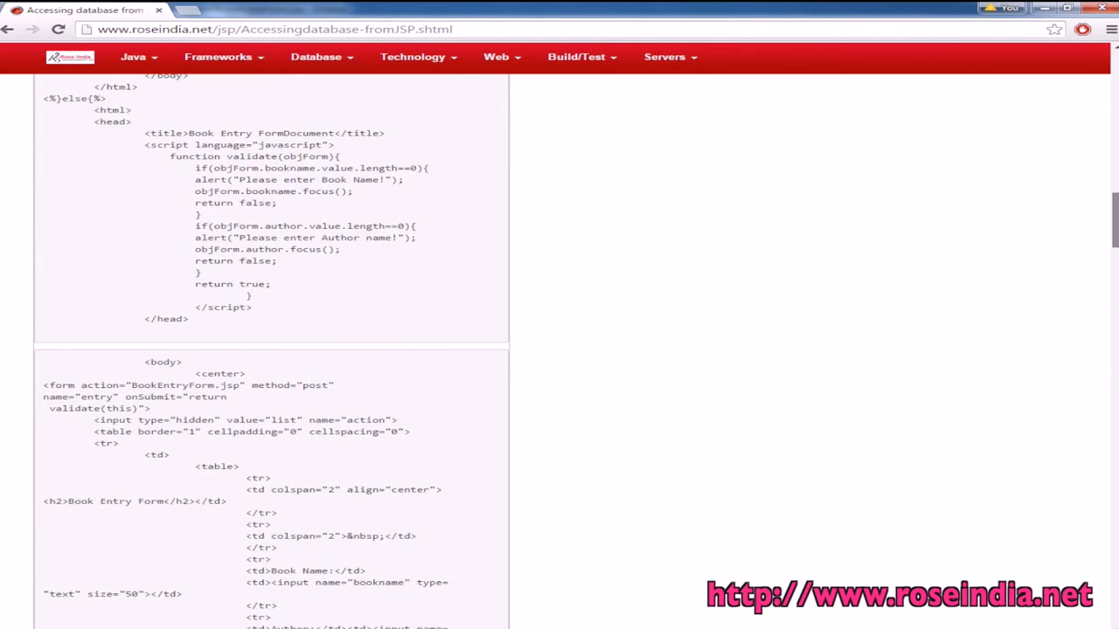
{"action": "scroll", "scroll_direction": "up", "scroll_amount": 3}
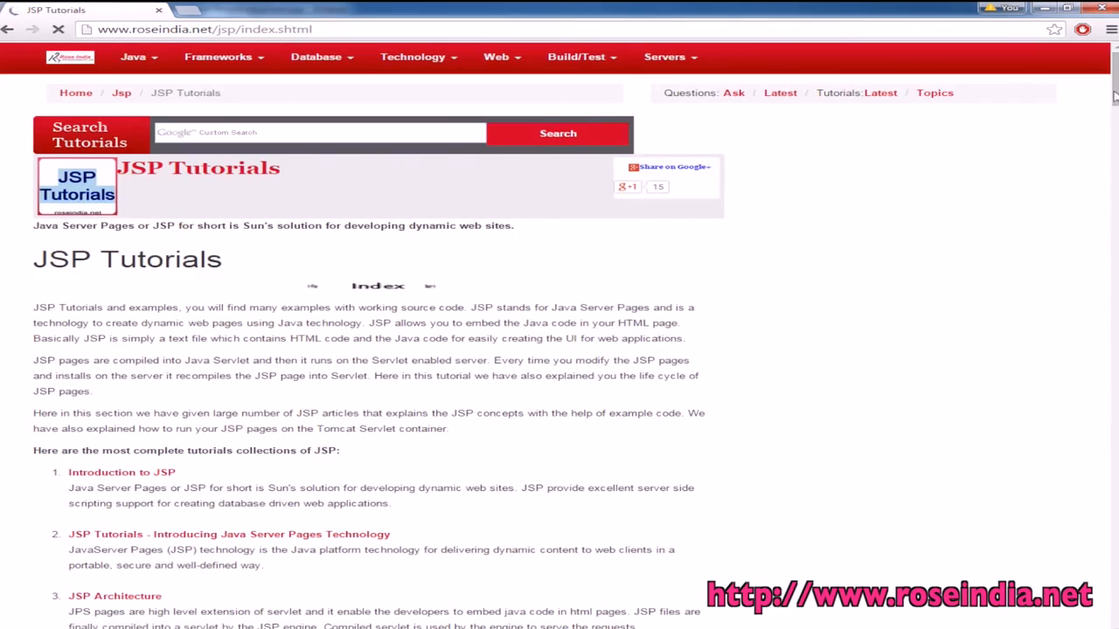
Browse the JSP Tutorials index and return to the roseindia.net home page via the logo.
{"action": "scroll", "scroll_direction": "down", "scroll_amount": 3}
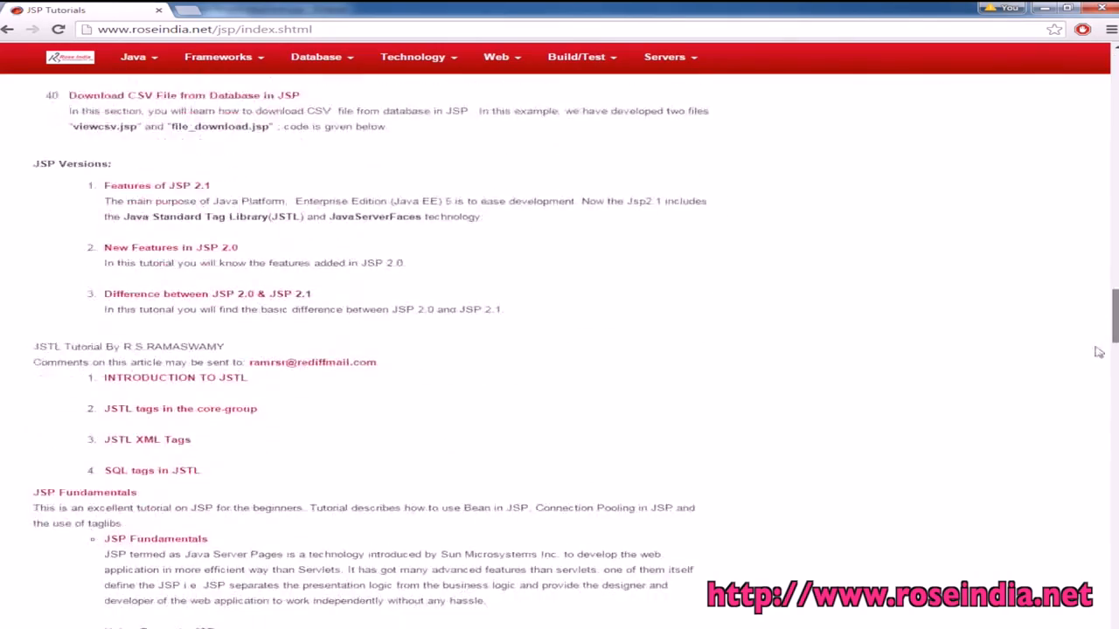
{"action": "scroll", "scroll_direction": "up", "scroll_amount": 3}
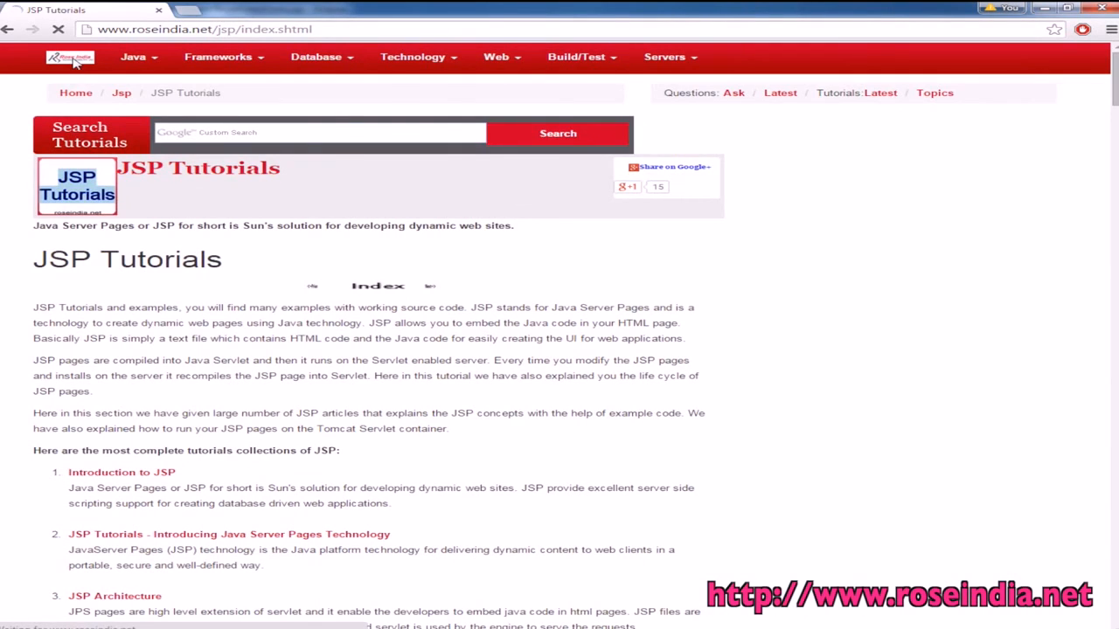
{"action": "left_click", "coordinate": [70, 56]}
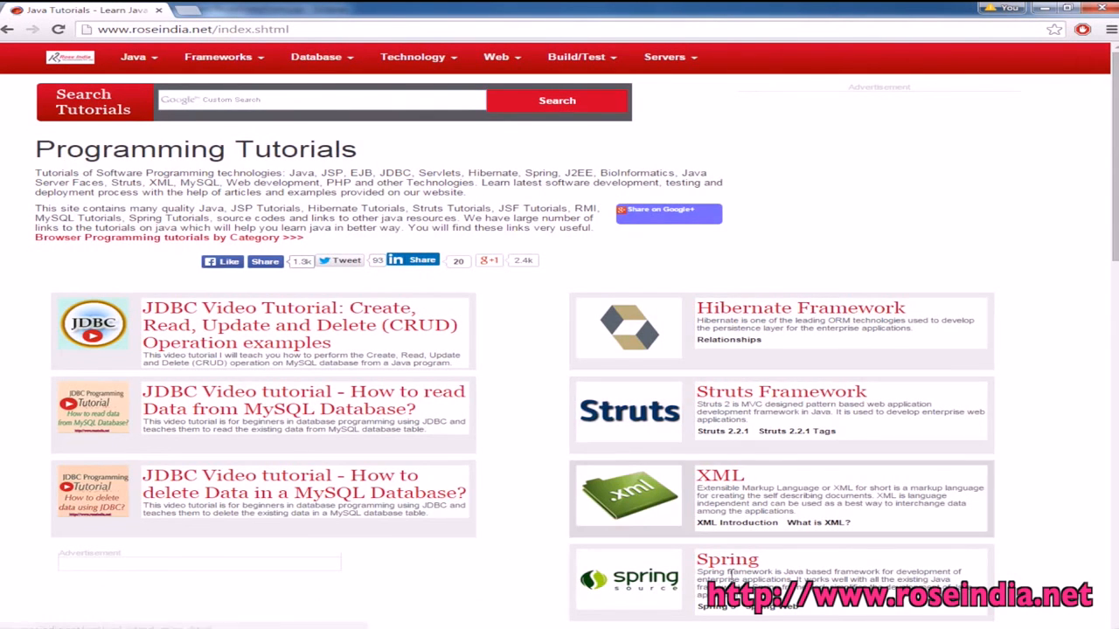
Browse the Programming Tutorials home page and open the JDBC CRUD video tutorial.
{"action": "scroll", "scroll_direction": "down", "scroll_amount": 3}
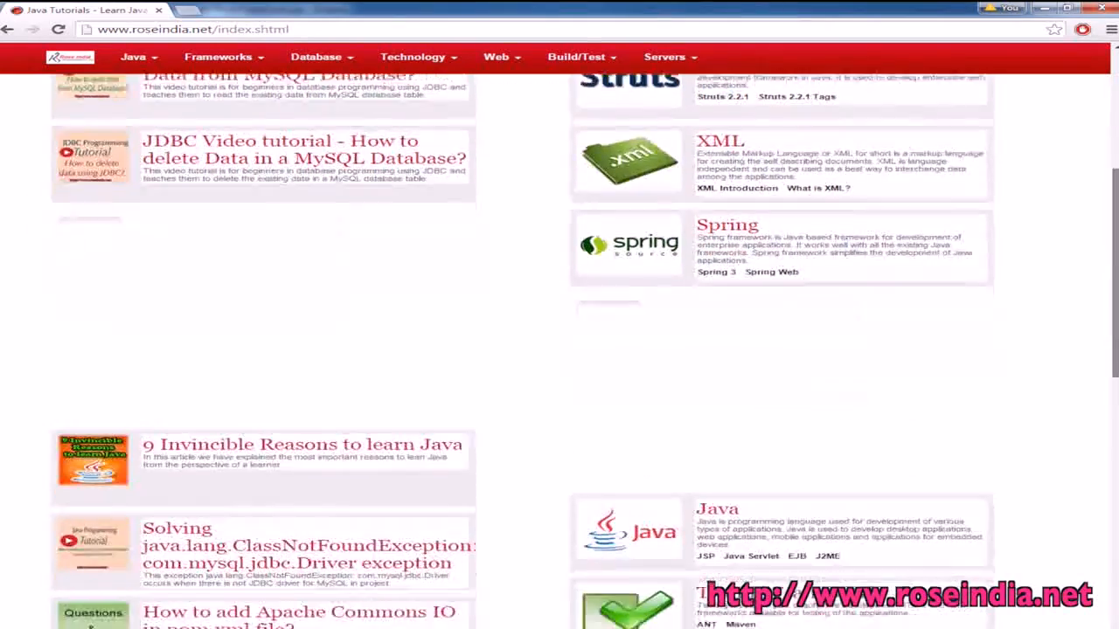
{"action": "scroll", "scroll_direction": "down", "scroll_amount": 3}
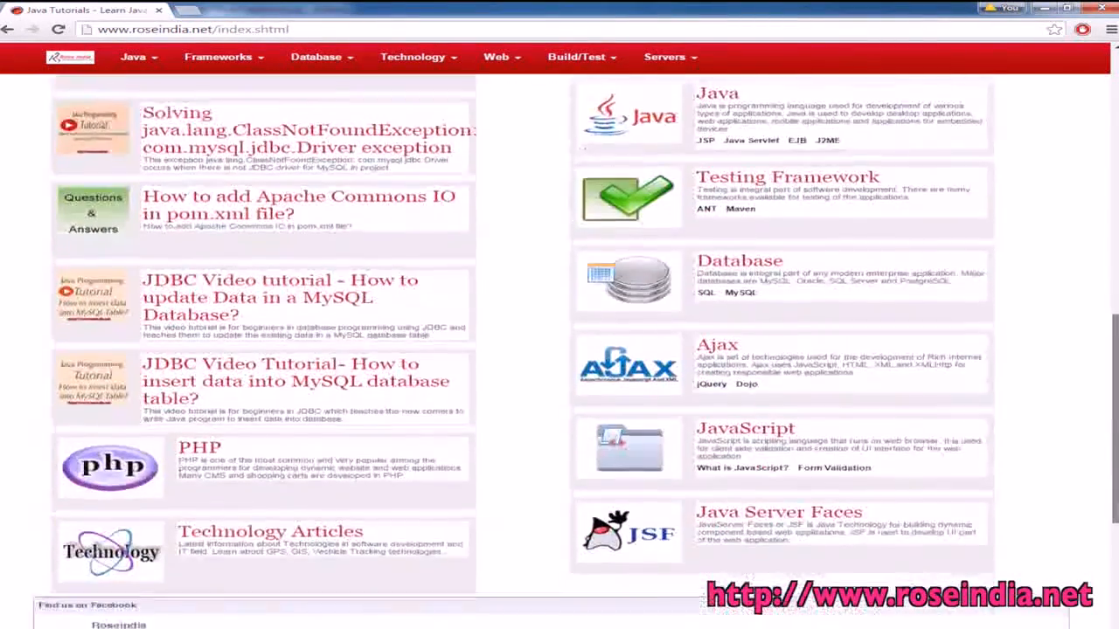
{"action": "scroll", "scroll_direction": "up", "scroll_amount": 3}
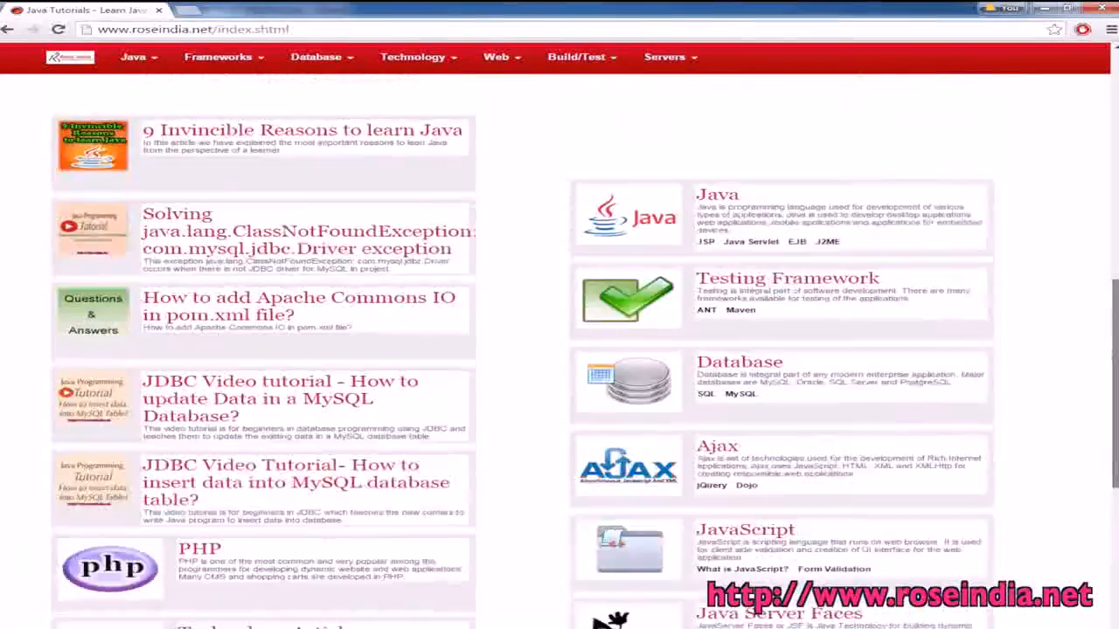
{"action": "scroll", "scroll_direction": "up", "scroll_amount": 3}
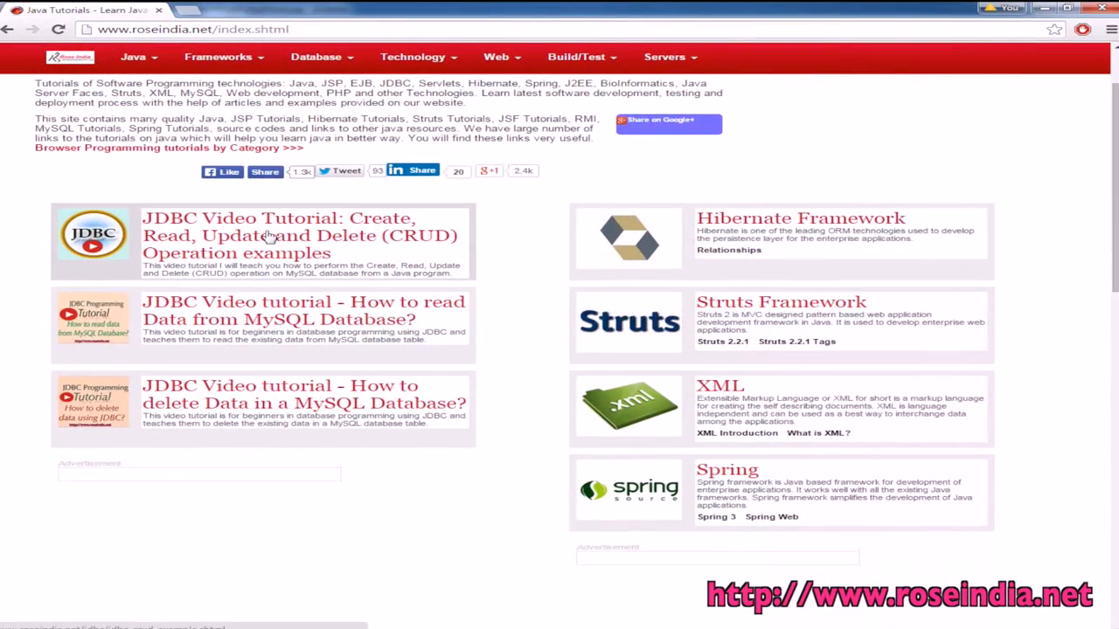
{"action": "left_click", "coordinate": [297, 236]}
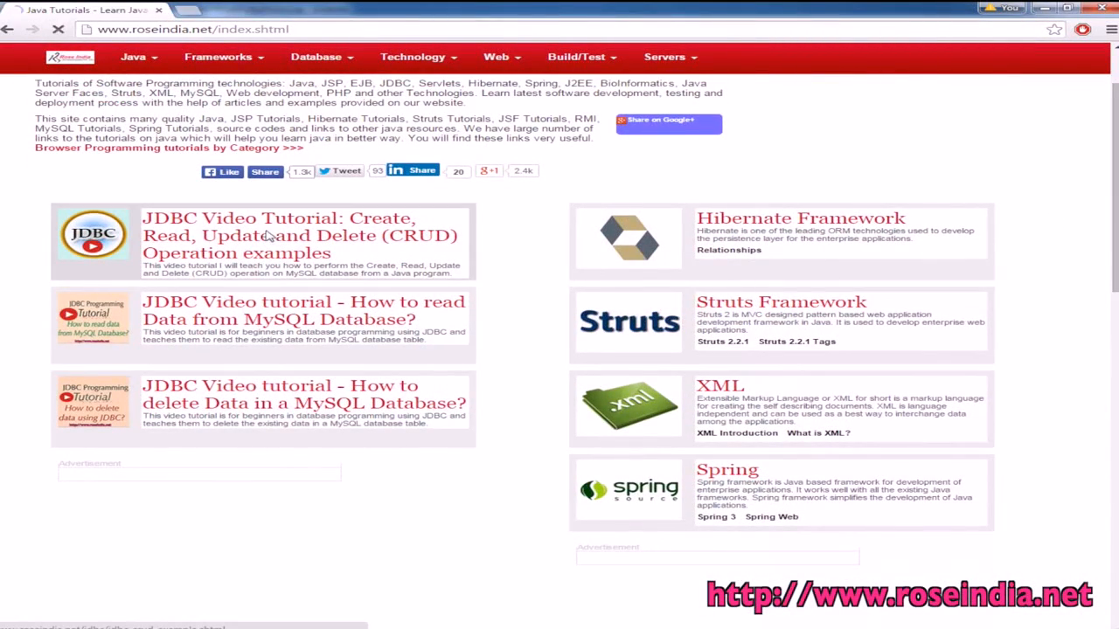
Browse the JDBC CRUD video tutorial page.
{"action": "left_click", "coordinate": [297, 235]}
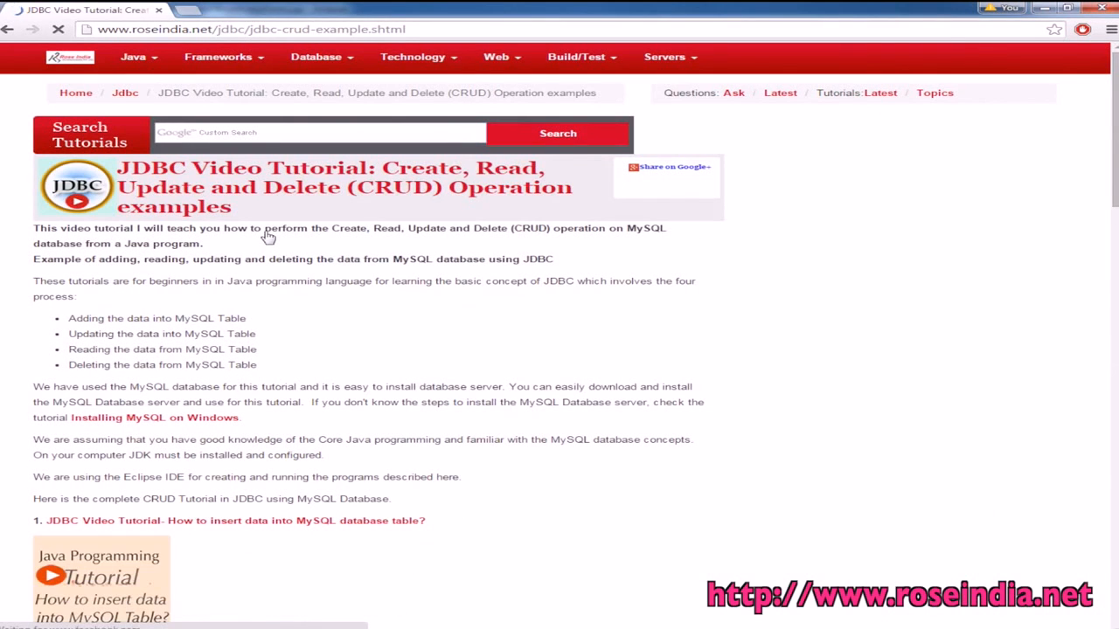
{"action": "scroll", "scroll_direction": "down", "scroll_amount": 3}
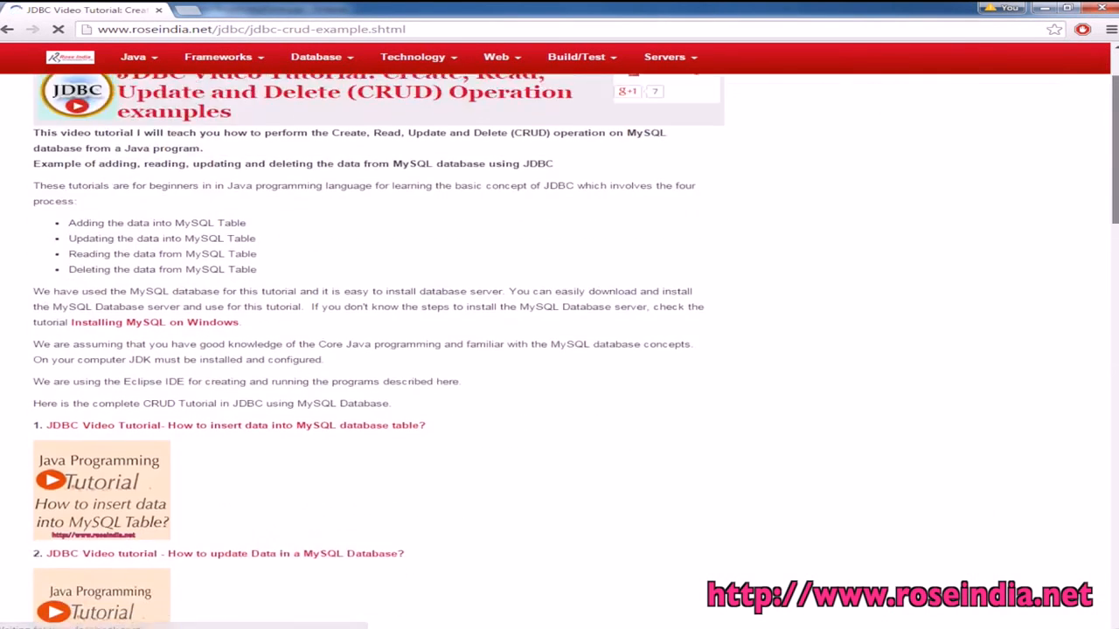
{"action": "scroll", "scroll_direction": "down", "scroll_amount": 3}
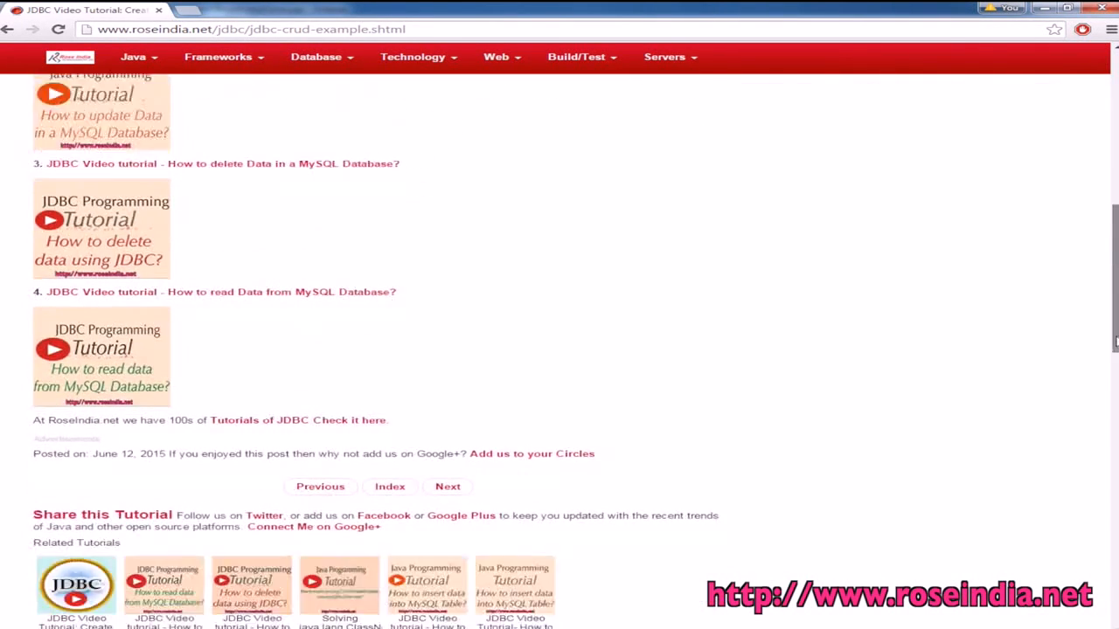
{"action": "scroll", "scroll_direction": "up", "scroll_amount": 3}
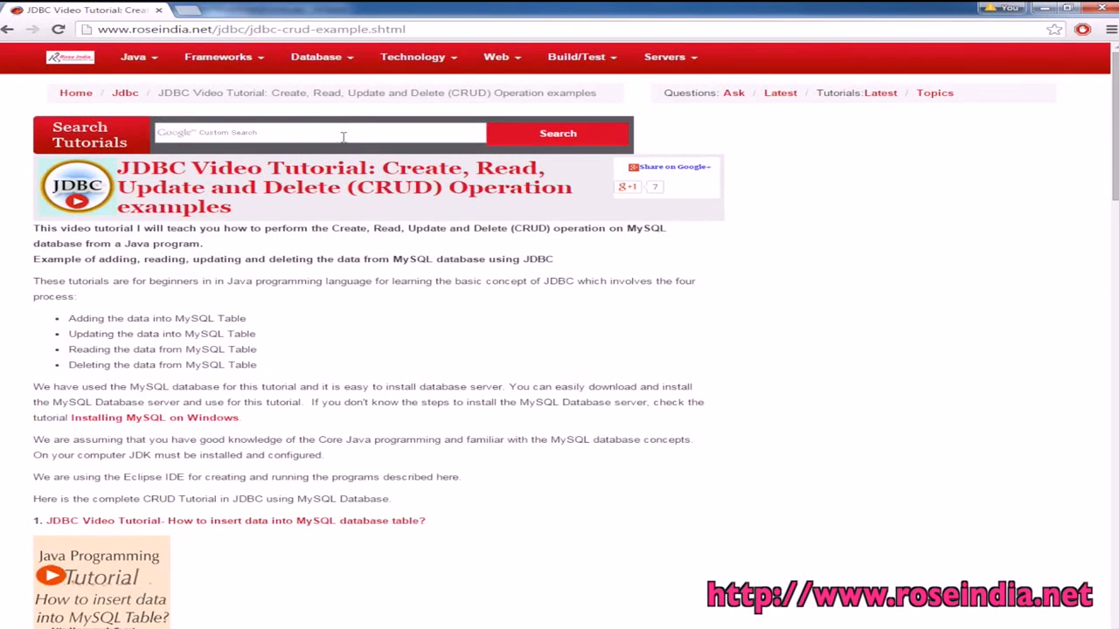
{"action": "mouse_move", "coordinate": [224, 56]}
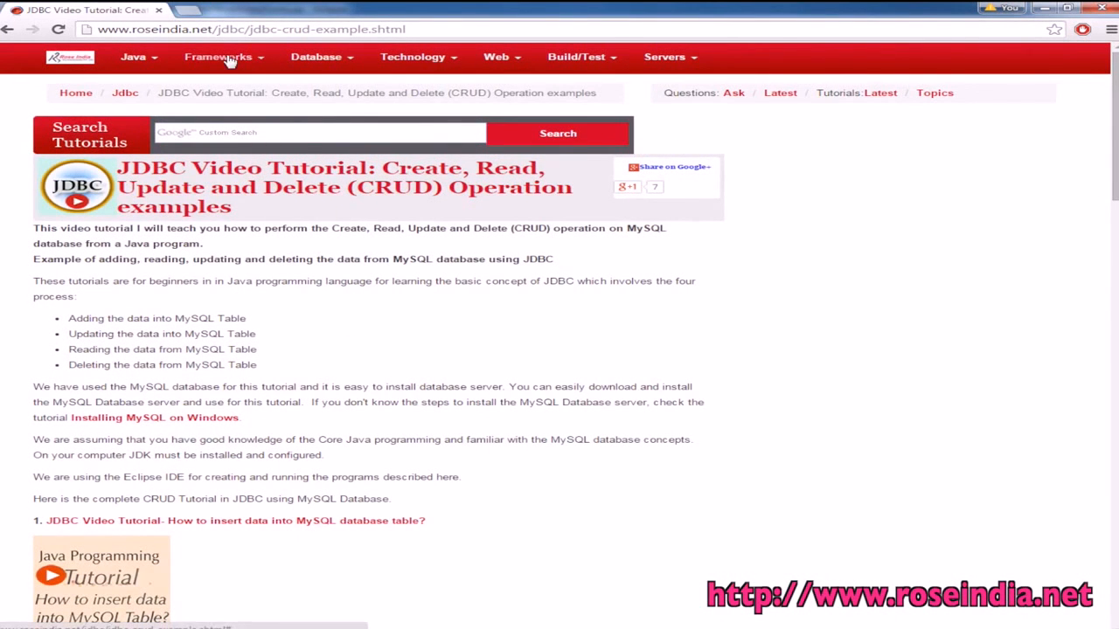
Choose Hibernate from the Frameworks menu to load the Complete Hibernate Tutorial.
{"action": "left_click", "coordinate": [219, 56]}
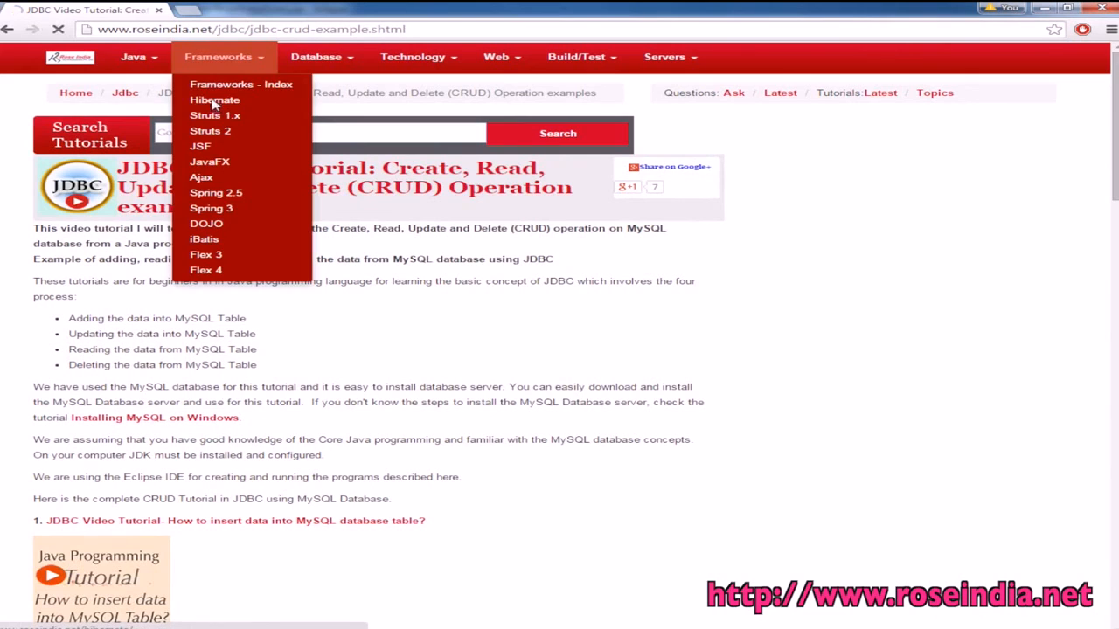
{"action": "left_click", "coordinate": [215, 99]}
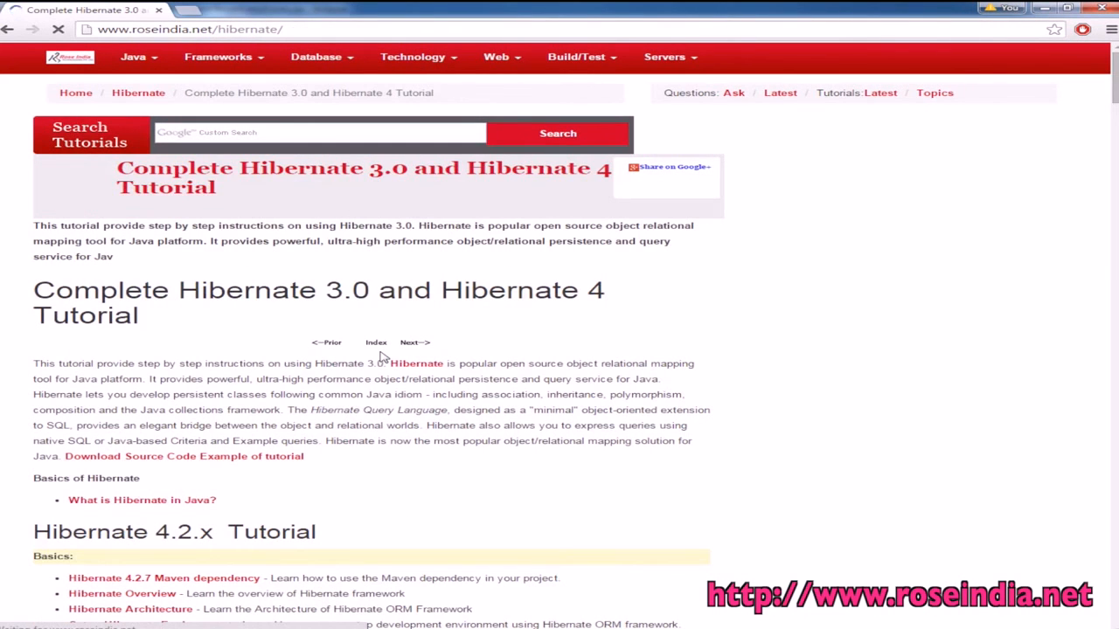